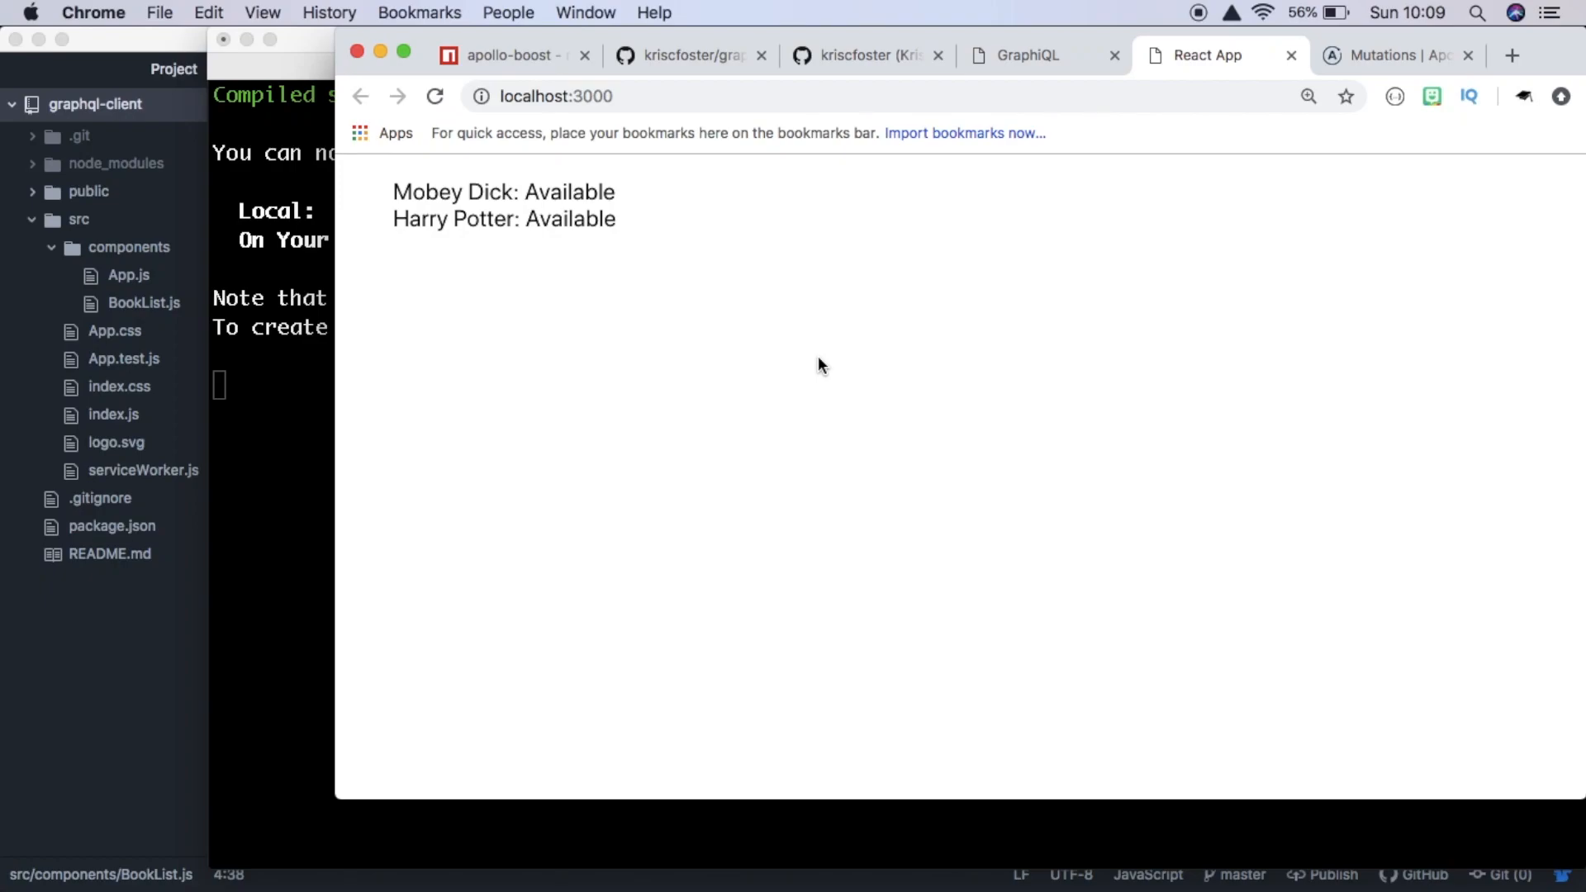
- Select the two book lines in the React app and compare them against GraphiQL's books query
left_click_drag(393, 191, 617, 231)
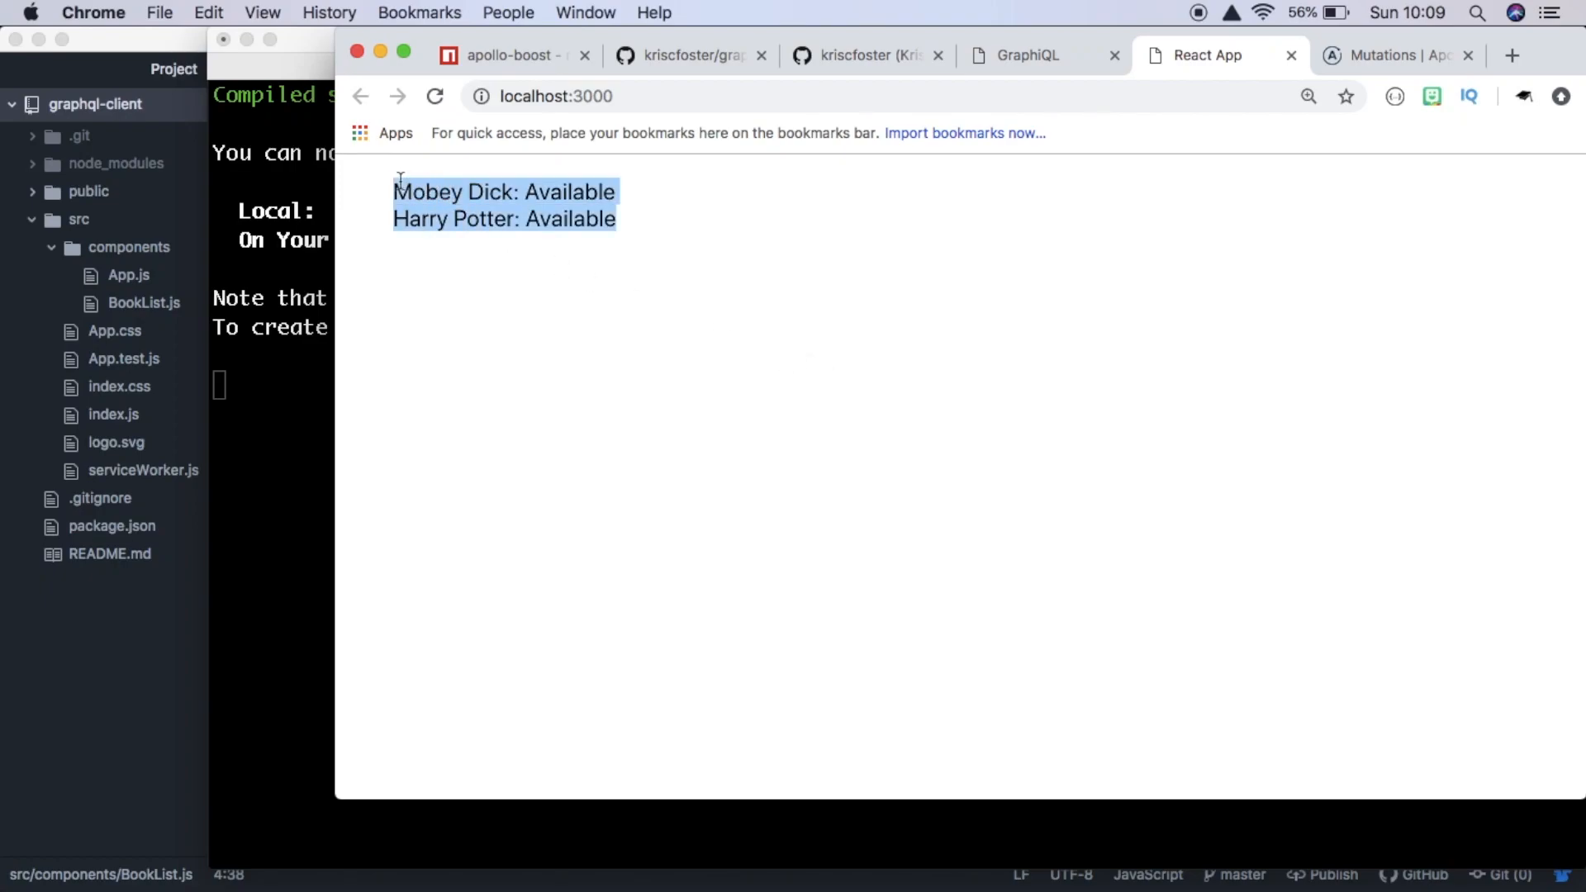
left_click(1032, 56)
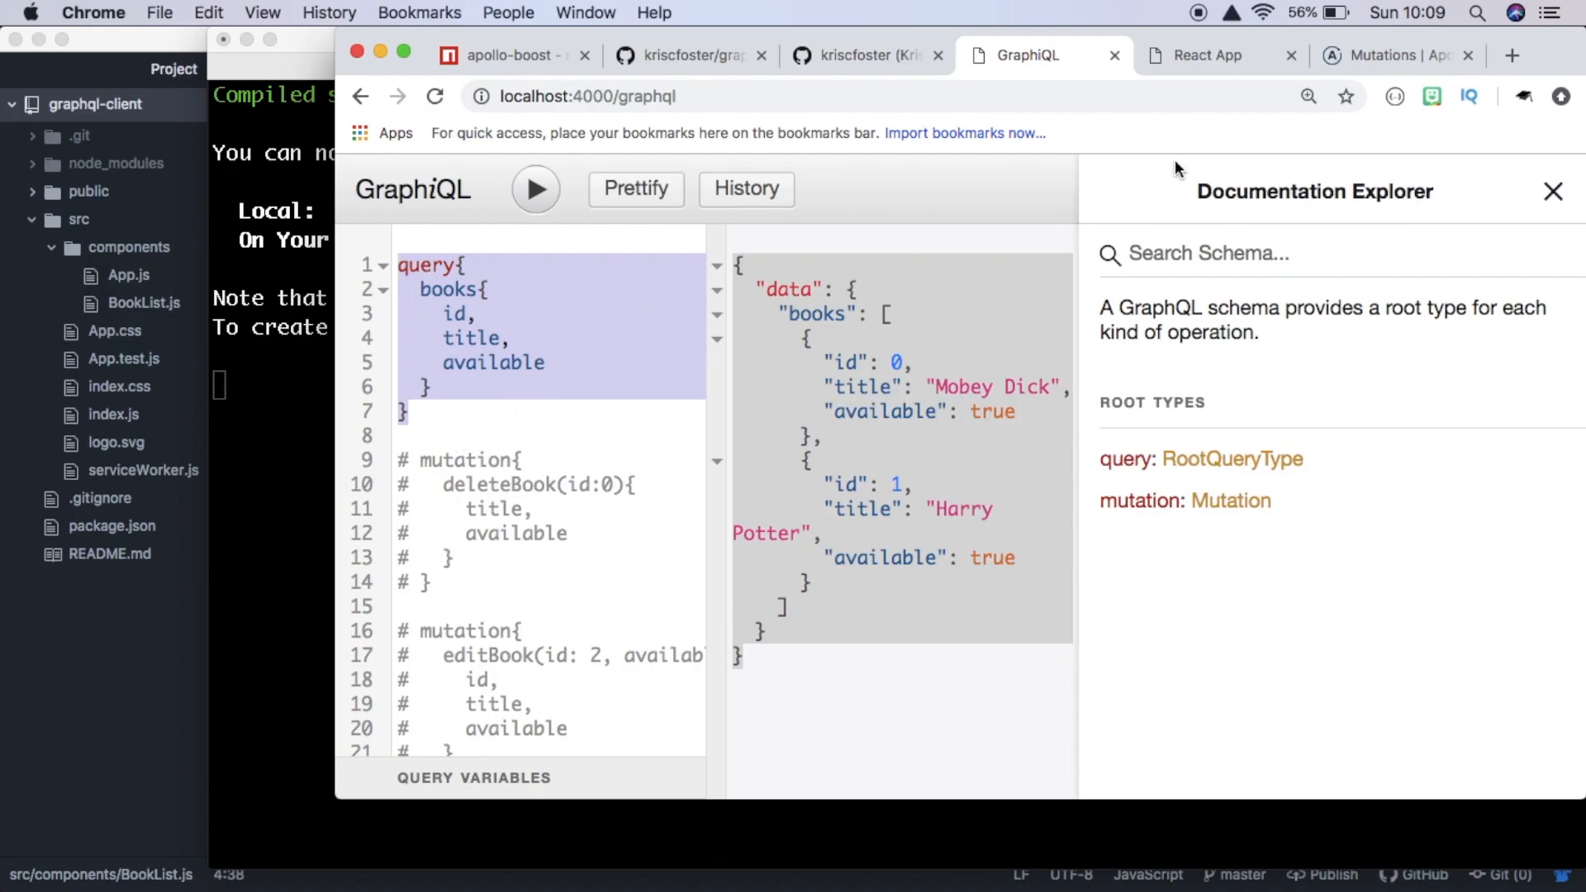
left_click(1207, 54)
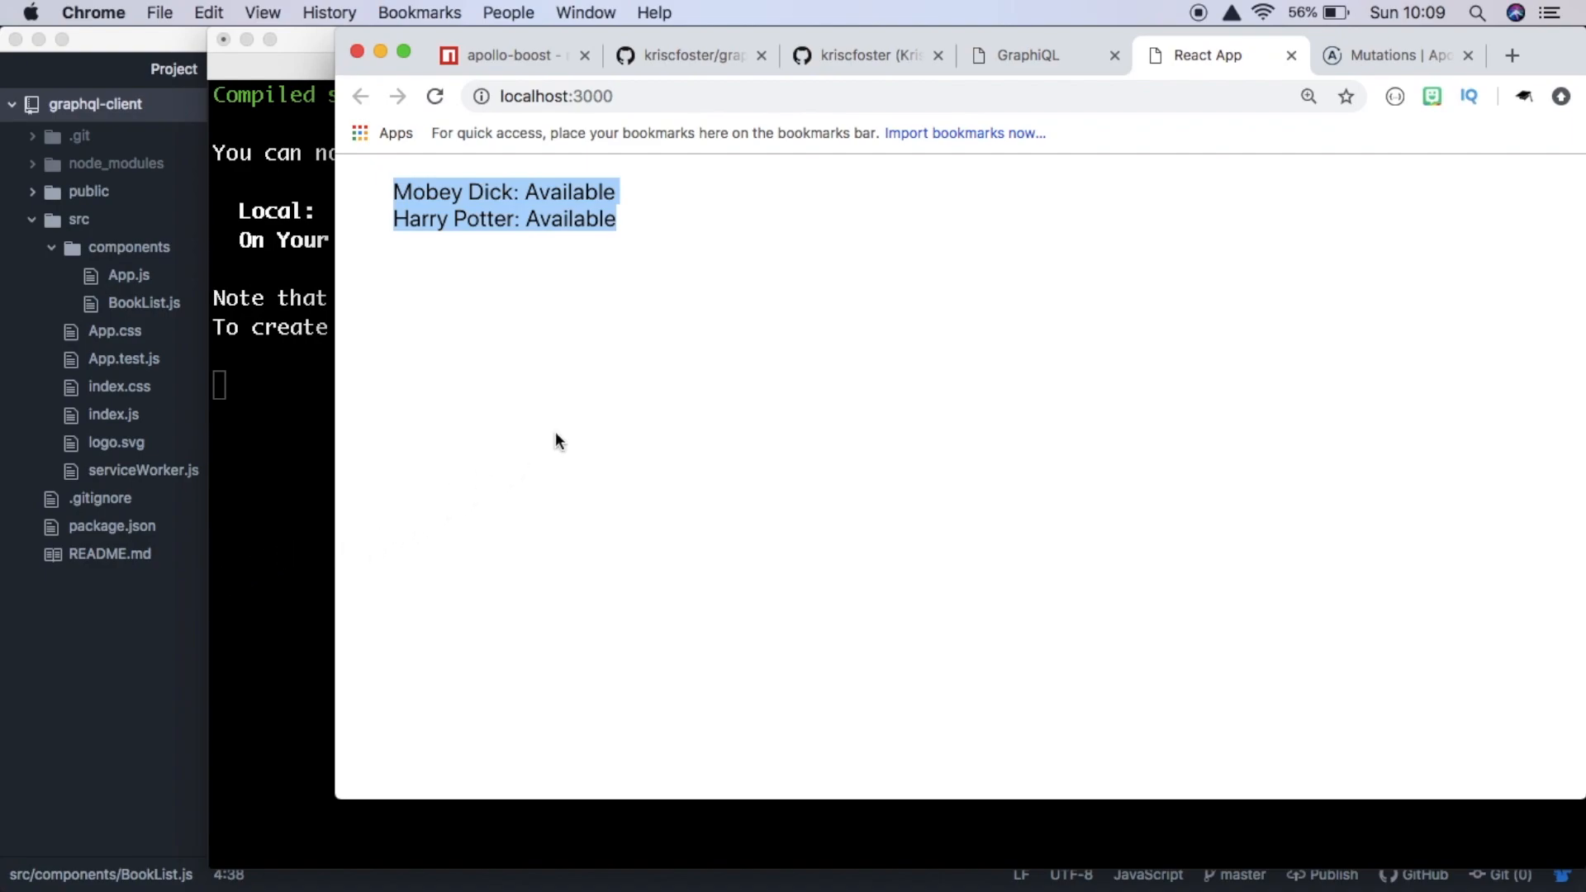
mouse_move(680, 246)
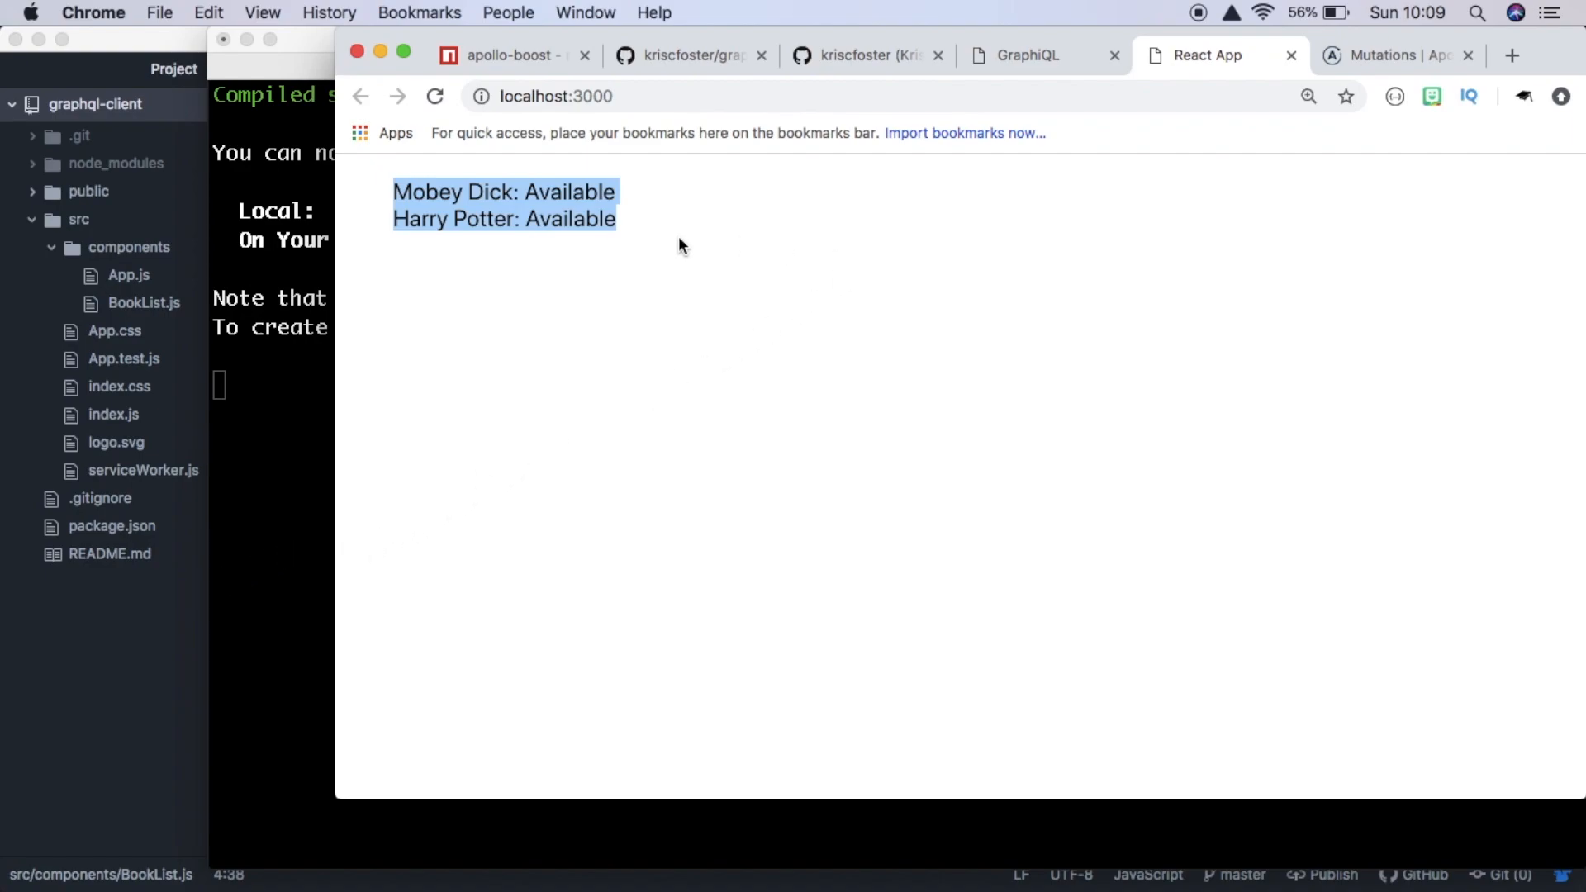
left_click(670, 238)
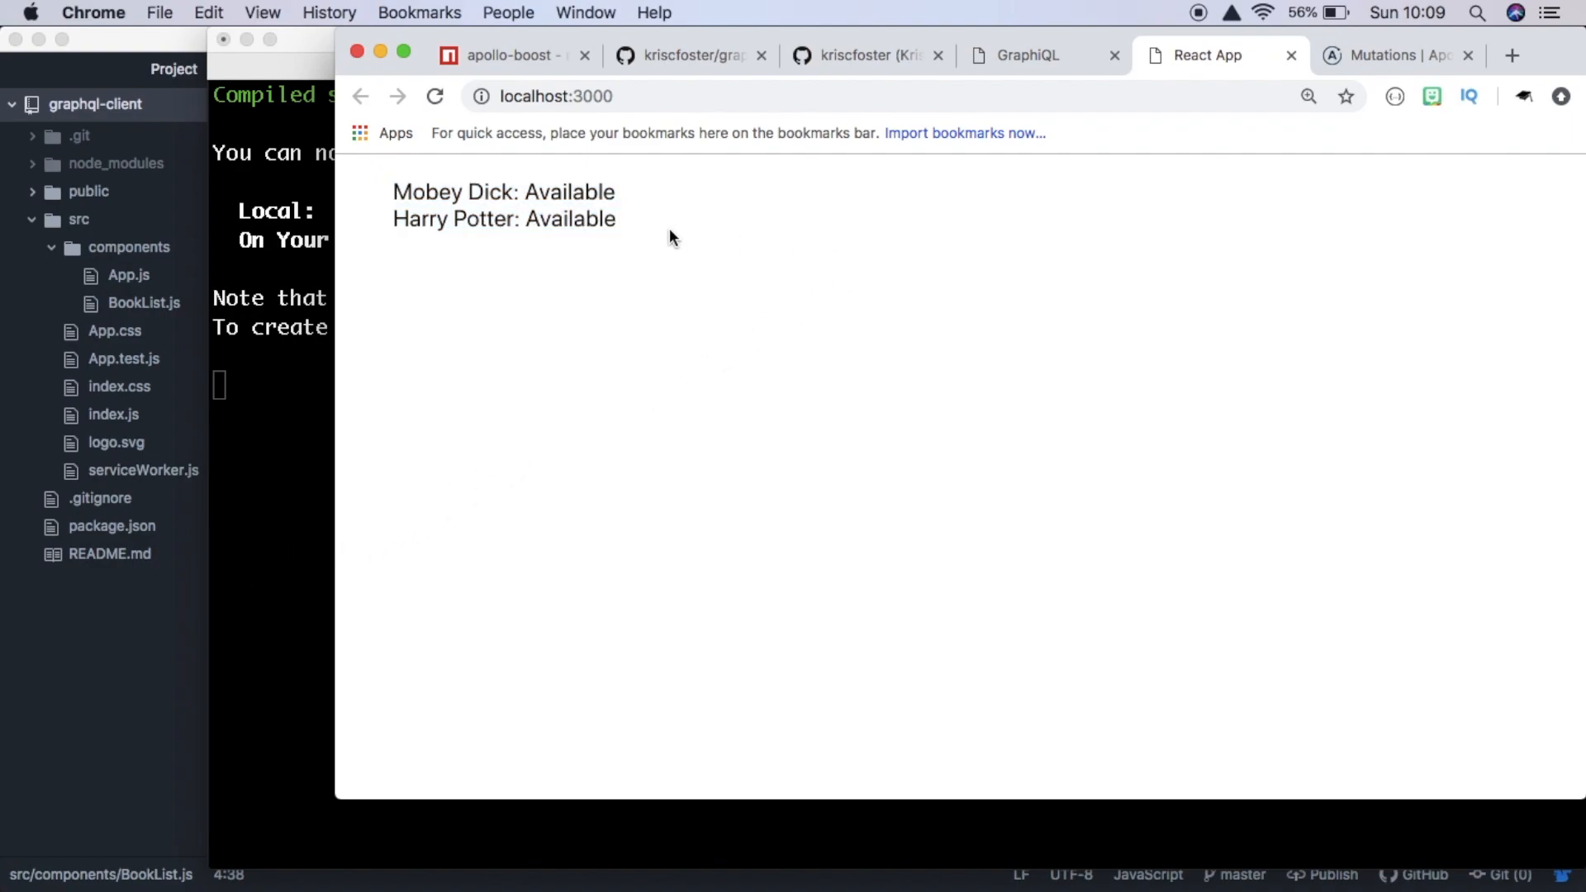
mouse_move(679, 231)
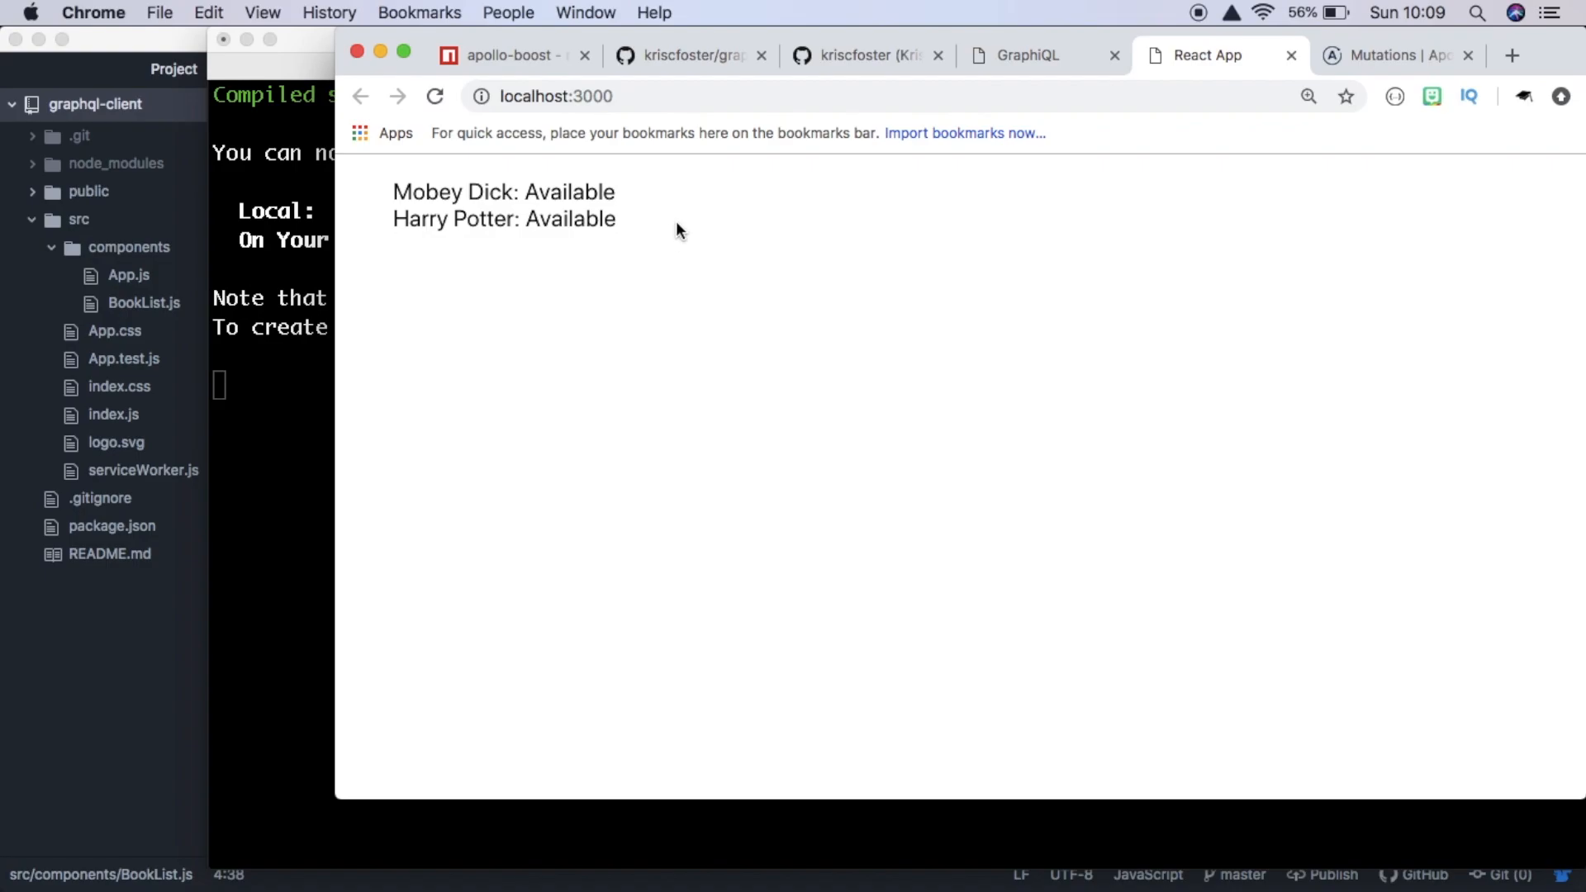
- Recheck GraphiQL versus the app, then move to the Apollo Client Mutations docs
left_click(1032, 56)
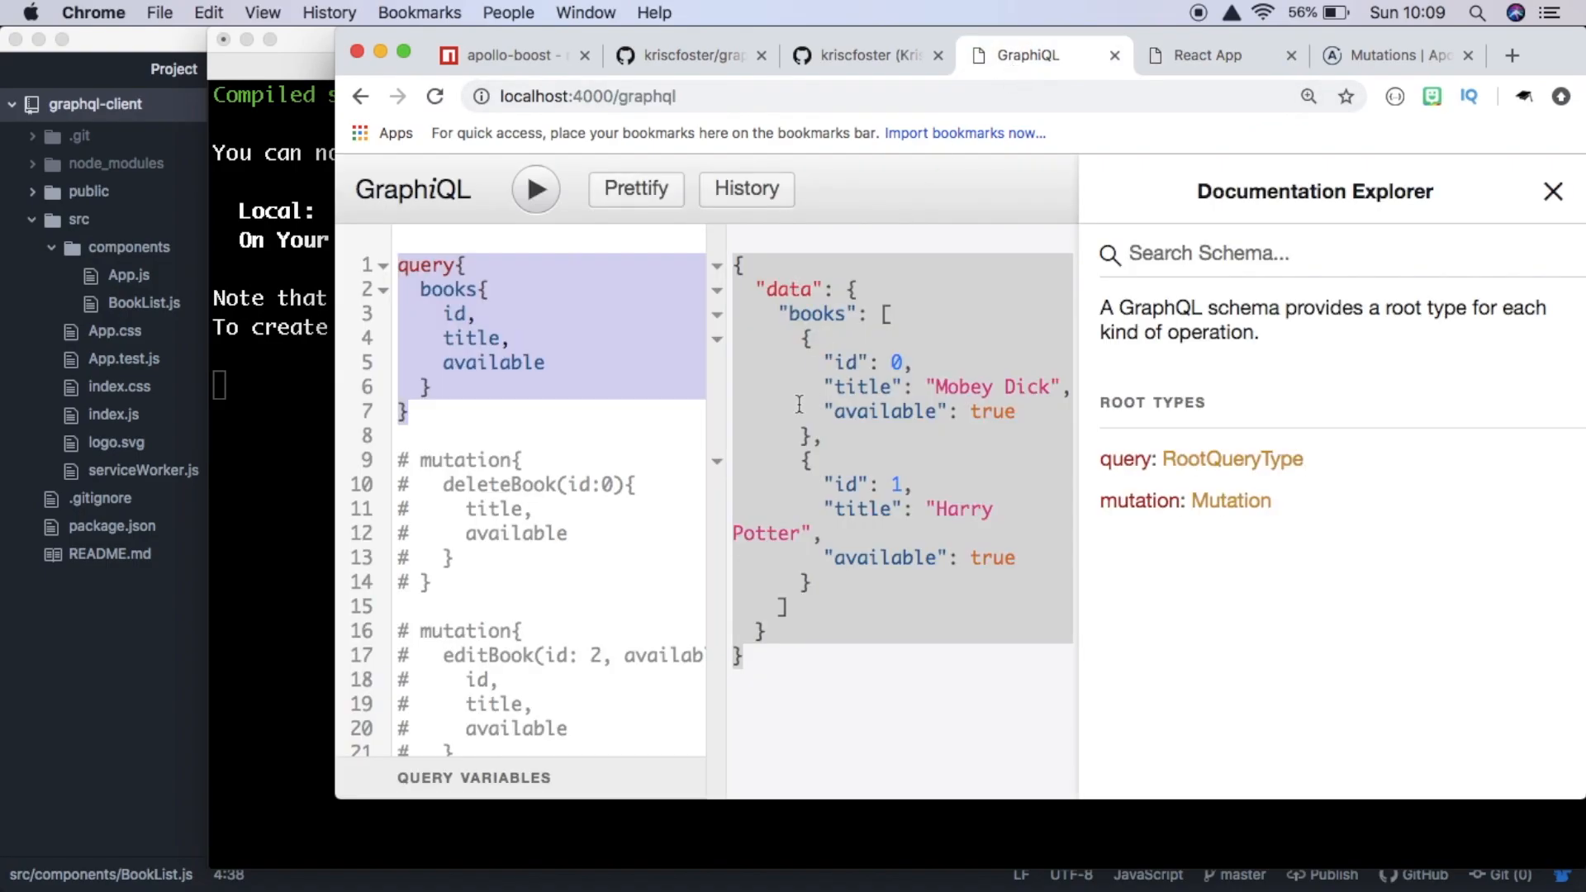
mouse_move(591, 446)
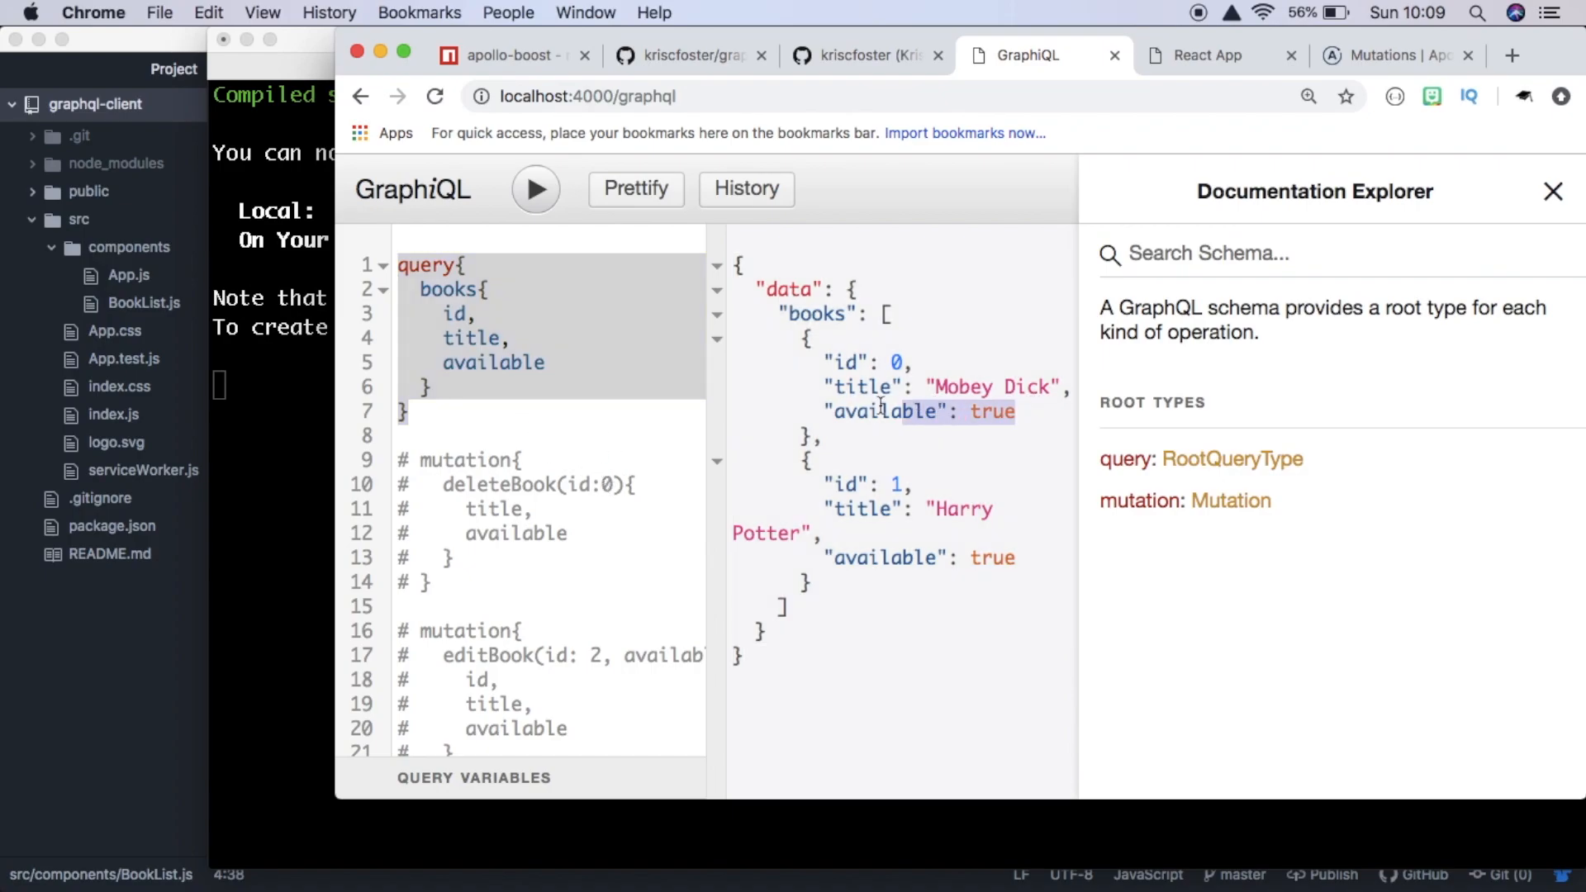
left_click(1208, 56)
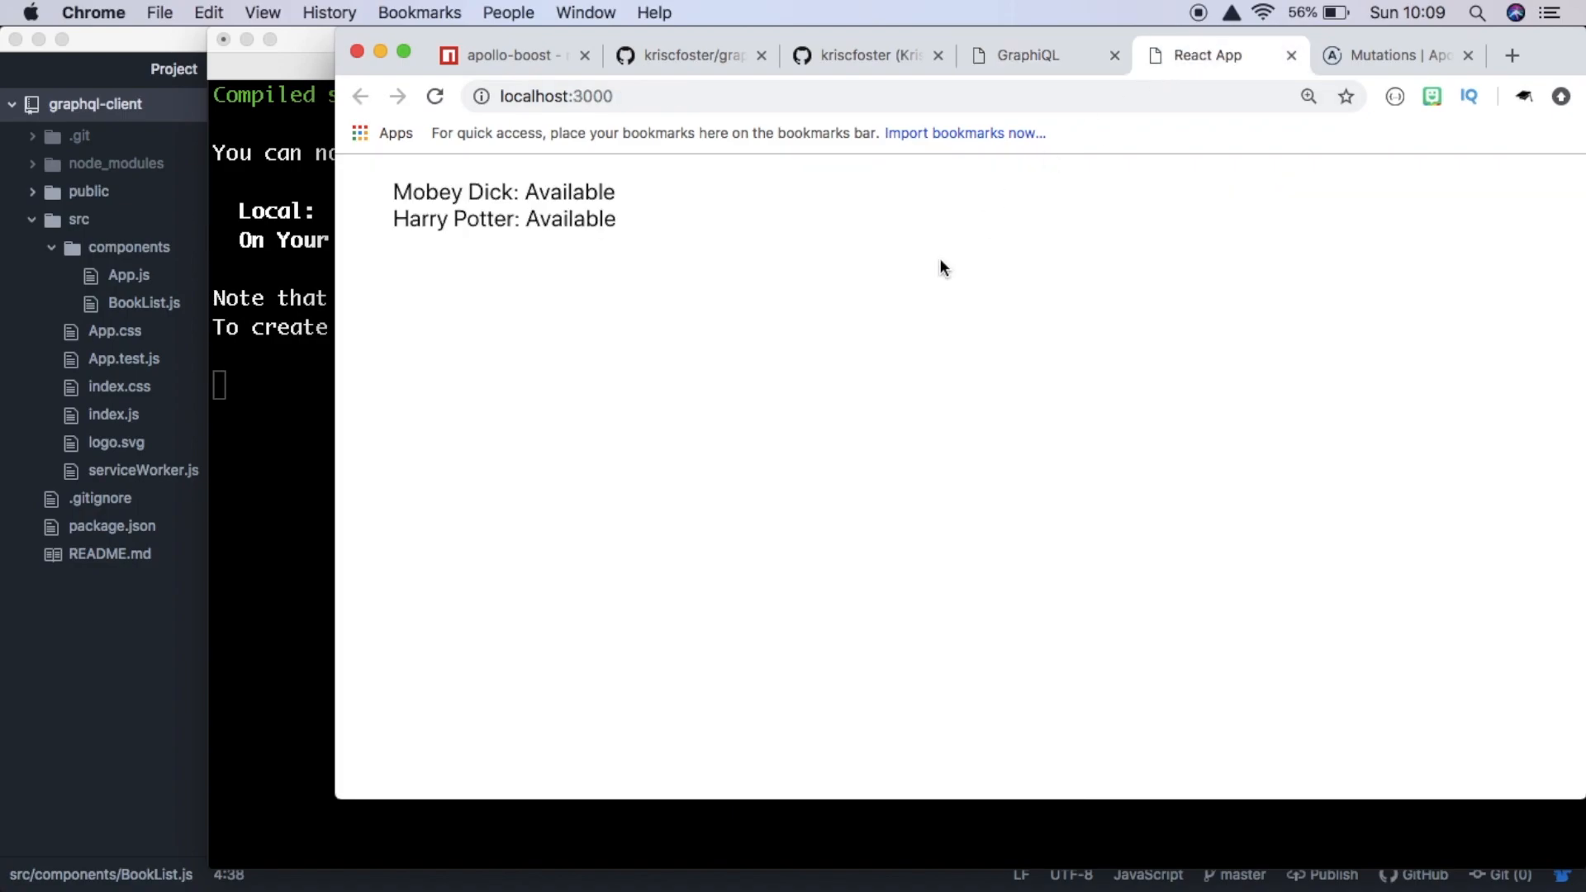
mouse_move(1195, 131)
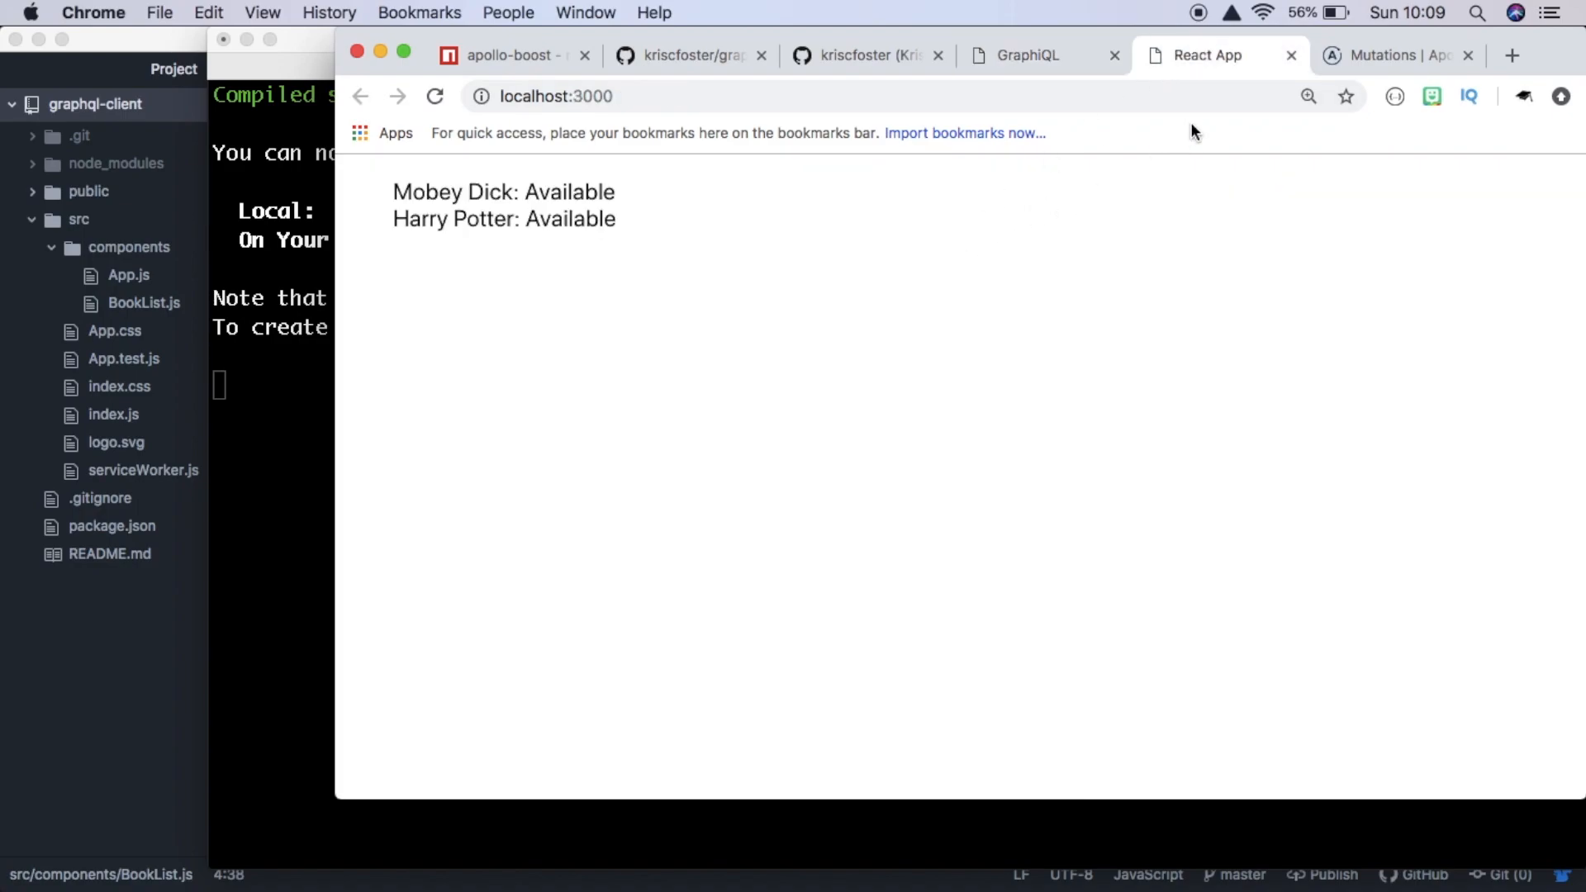
left_click(1391, 56)
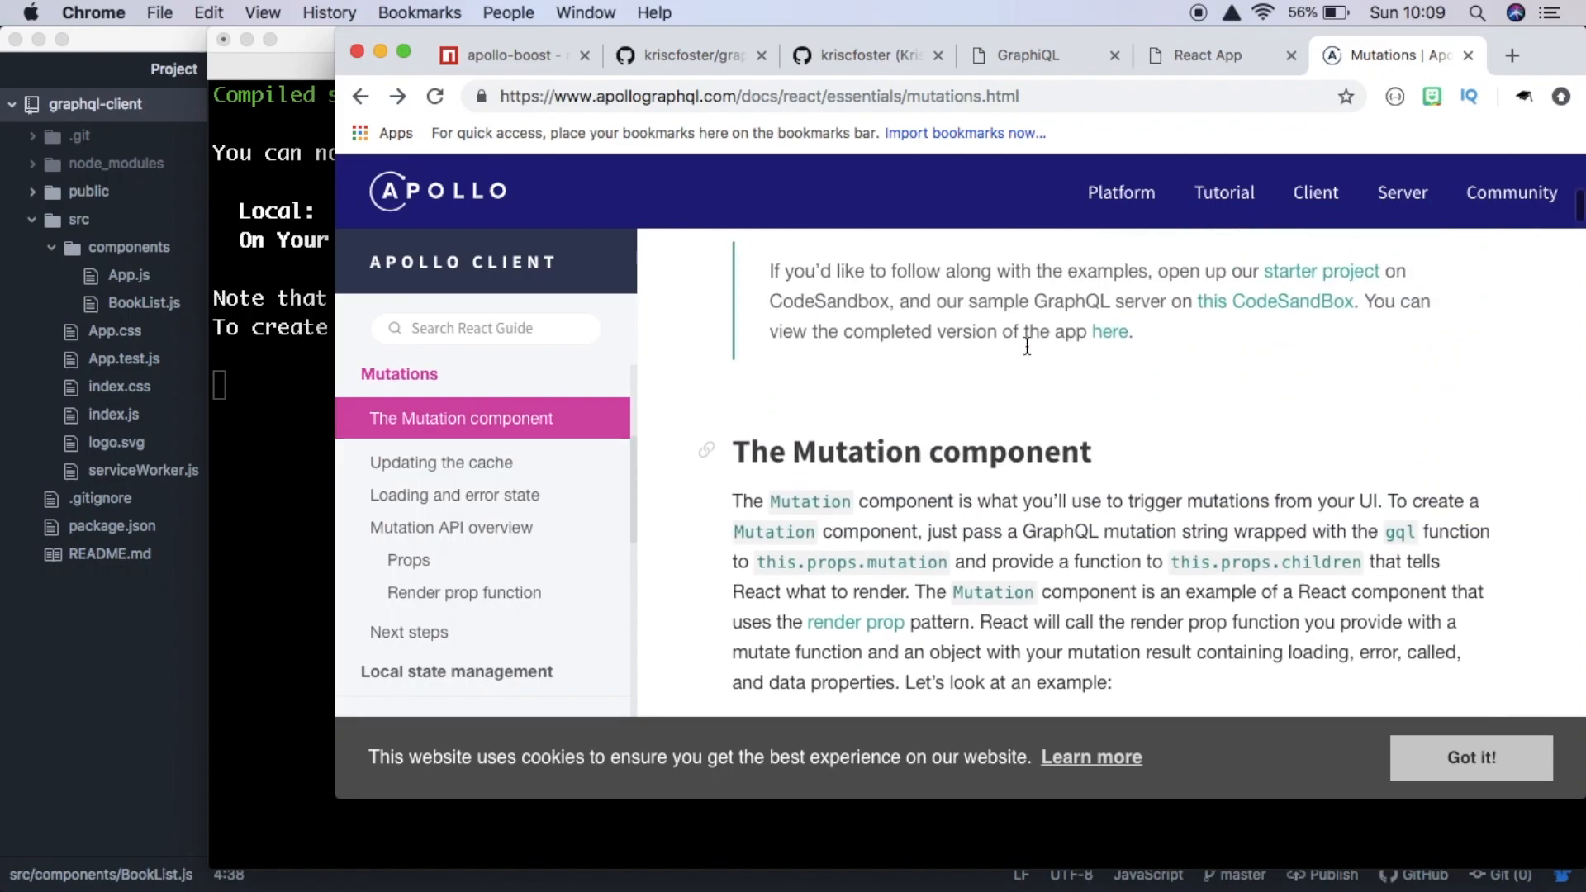
scroll("down", 3)
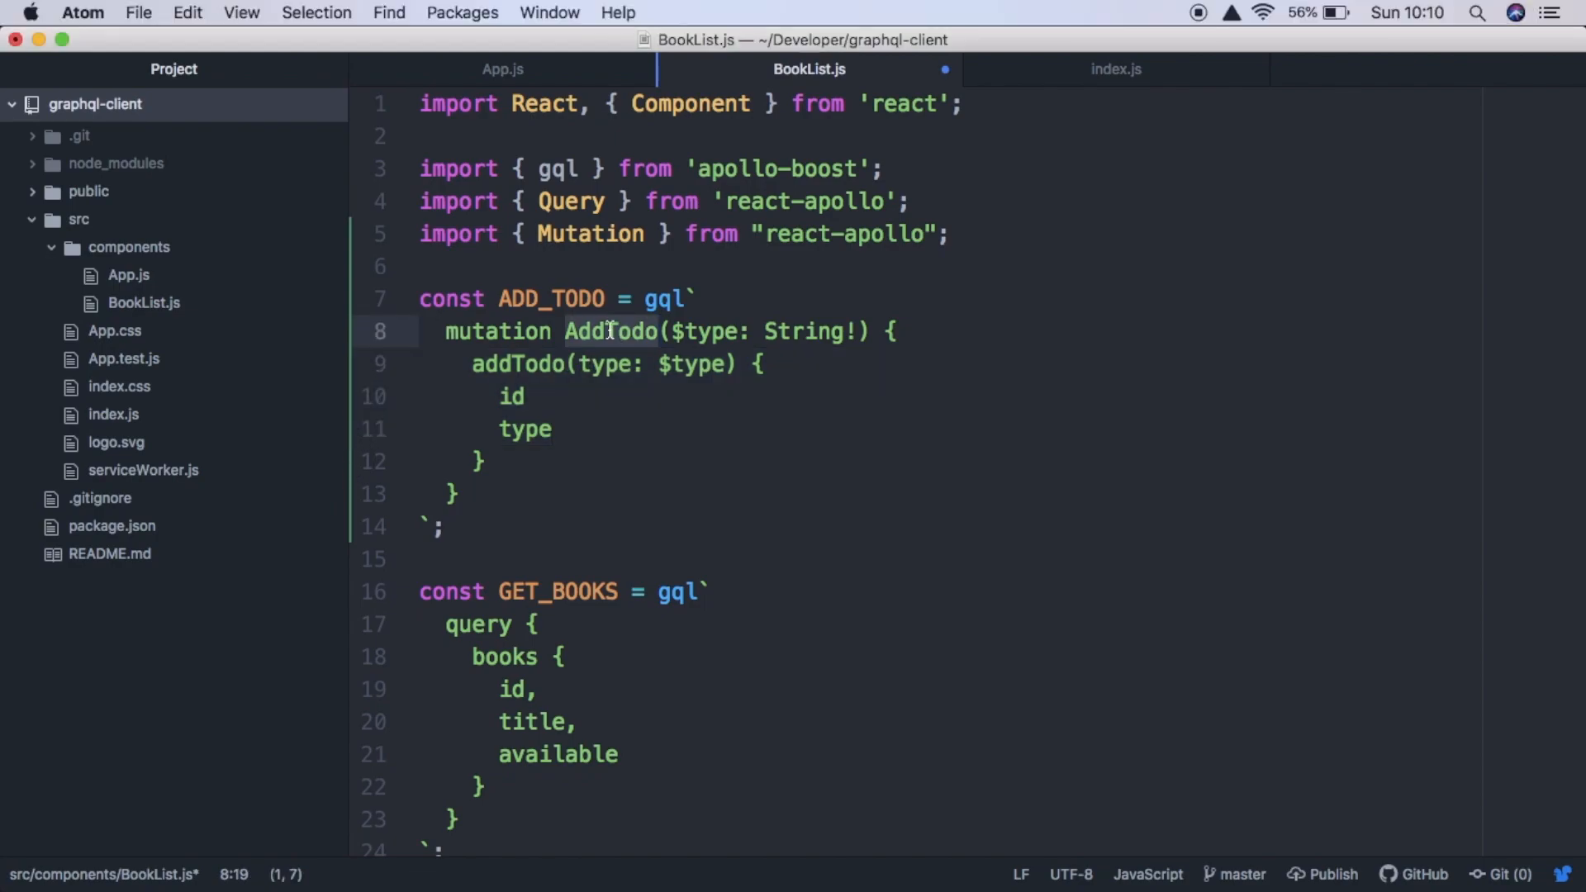
- Rename the mutation to editBook and declare variables ($id: Int!, $available: Boolean!), checking the GraphiQL schema
type("editBook")
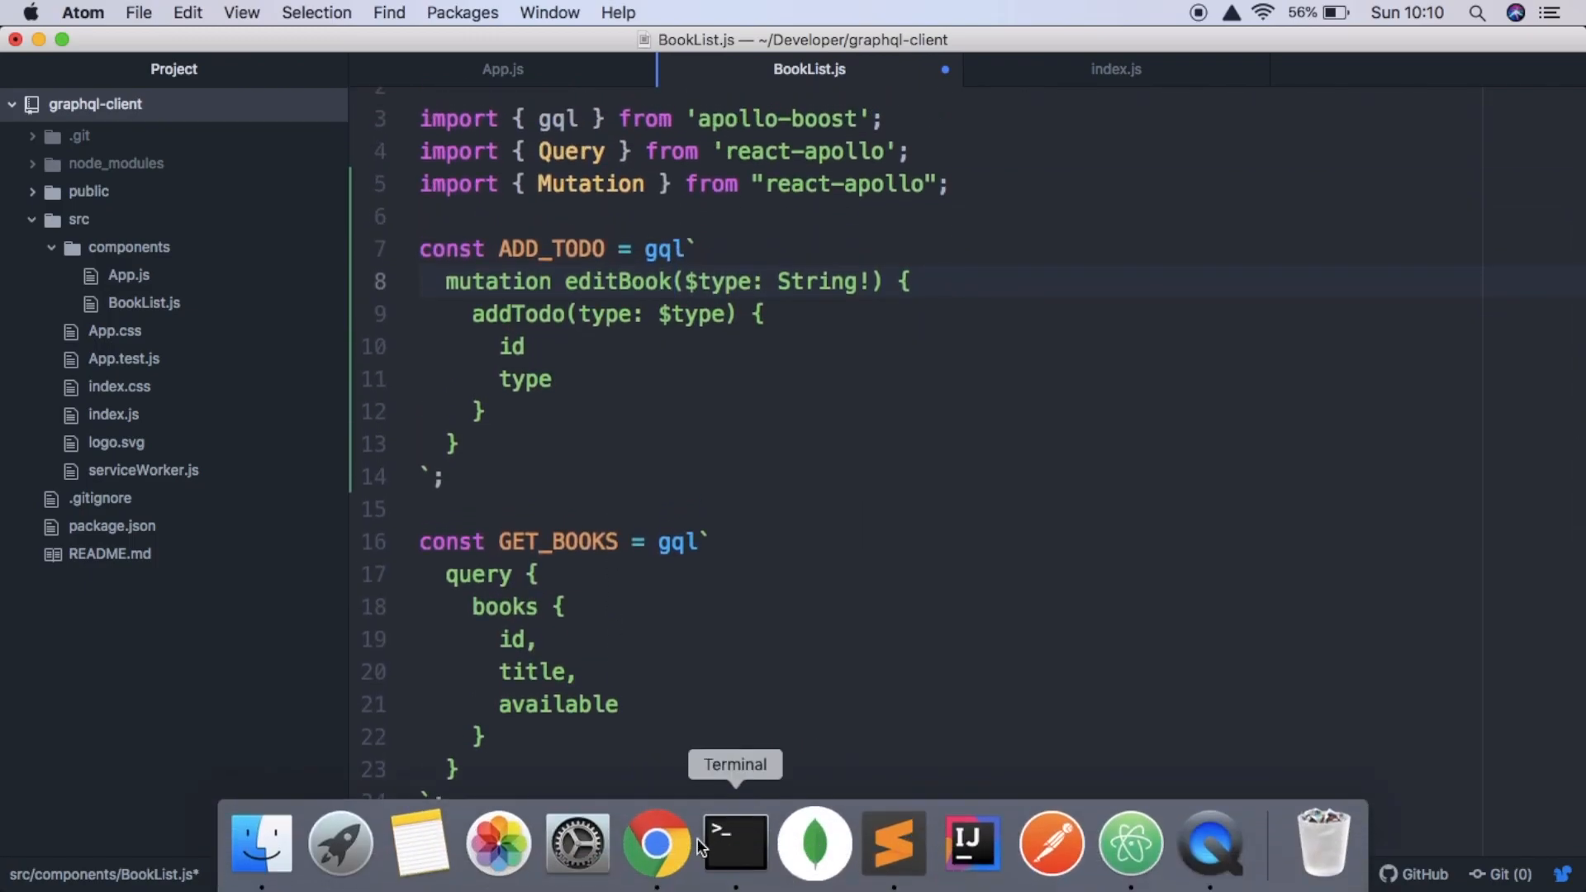
left_click(658, 844)
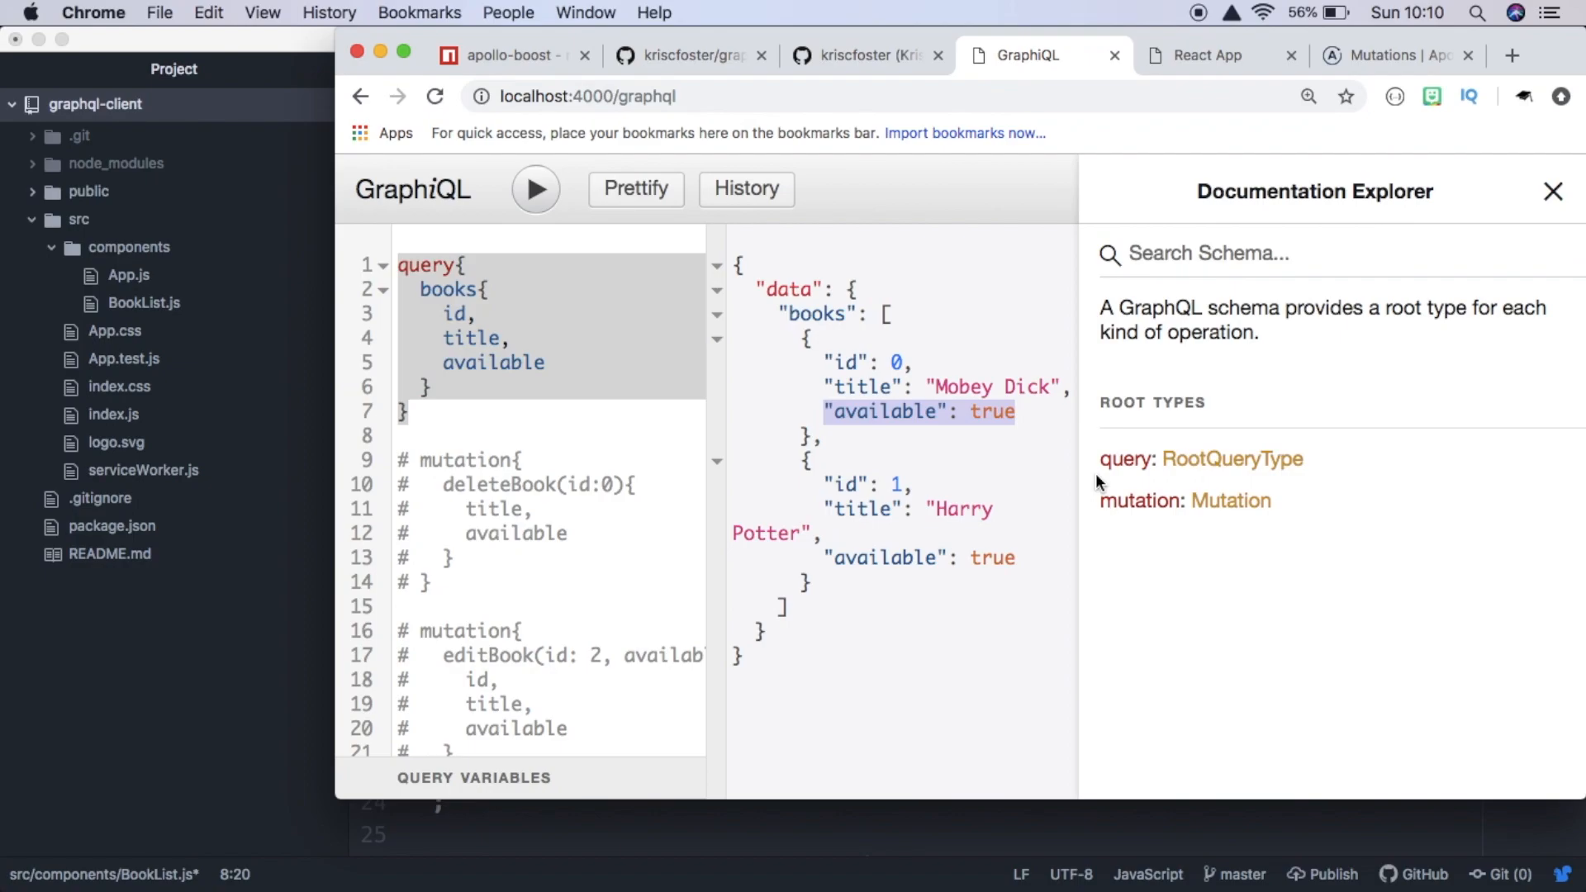
left_click(1231, 501)
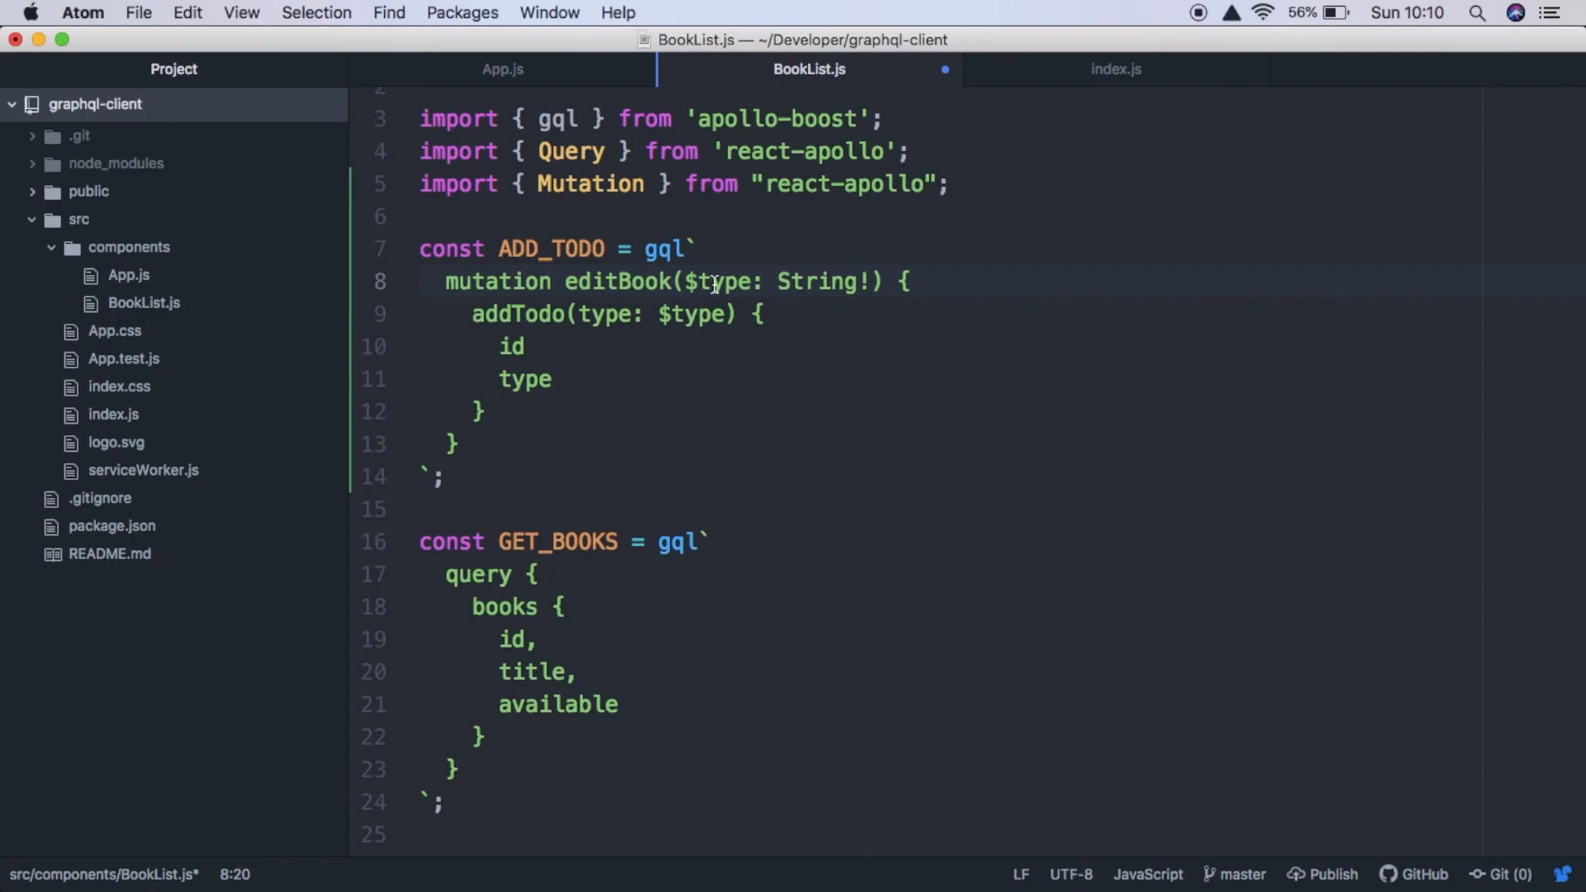
left_click(755, 281)
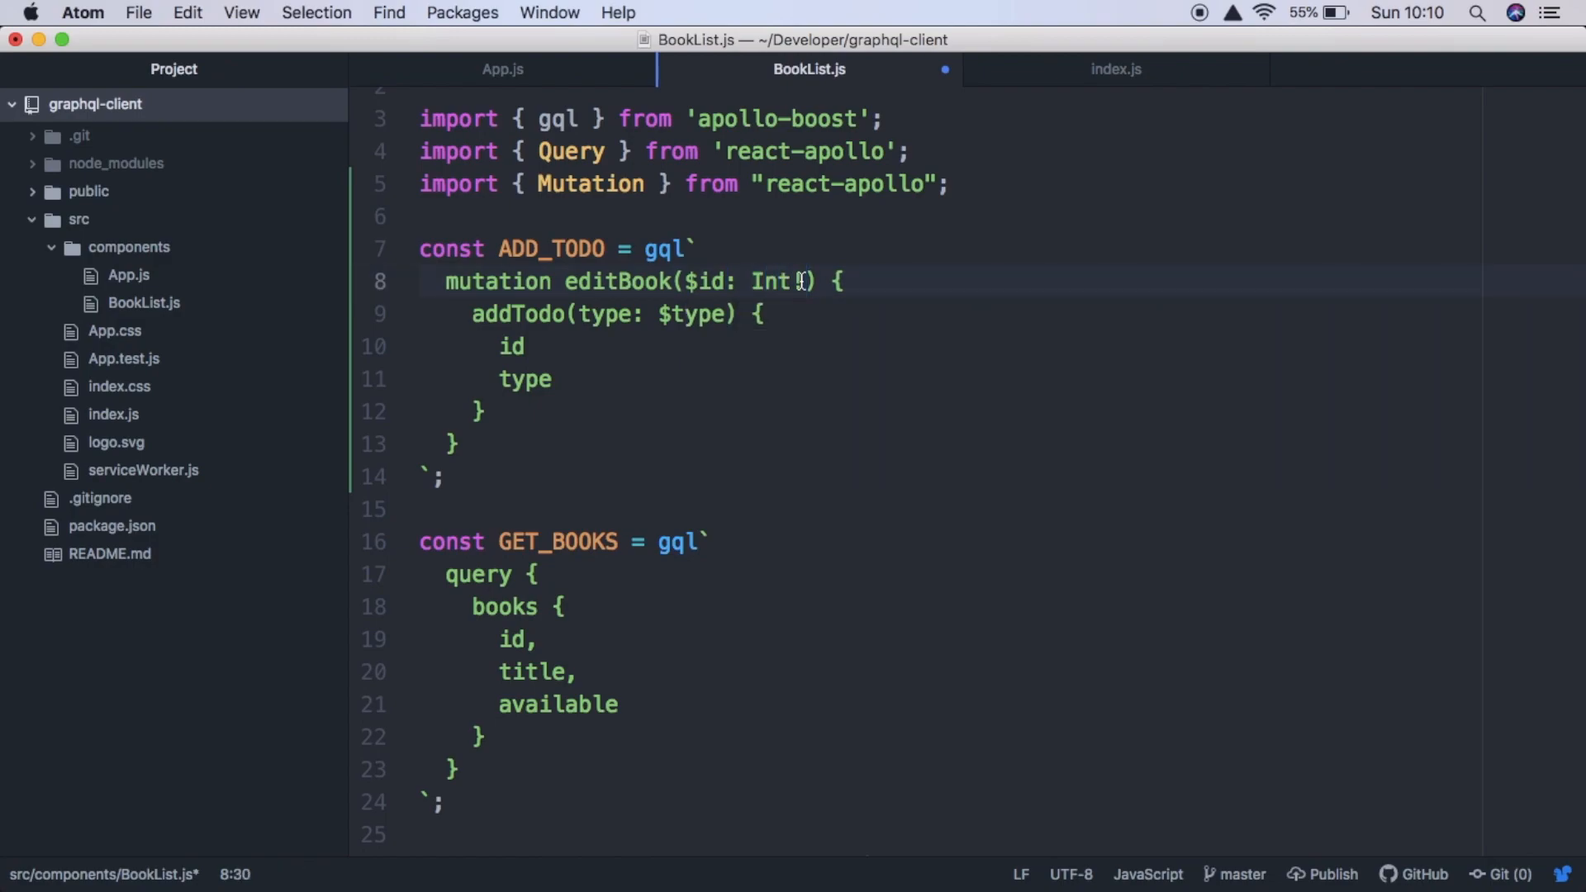
type("!,")
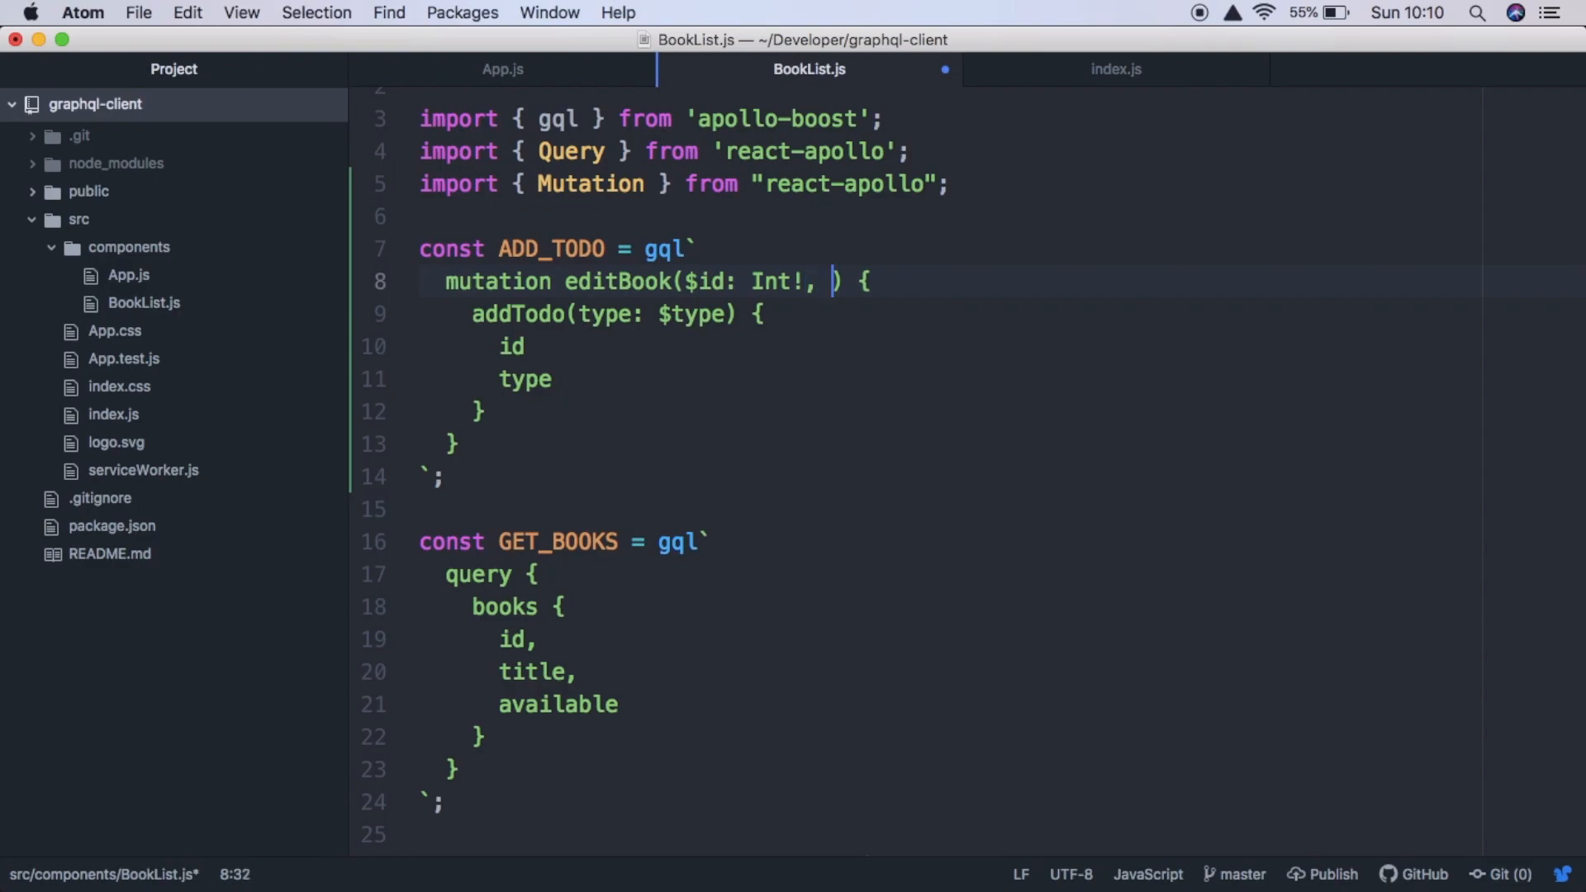
type("$availa")
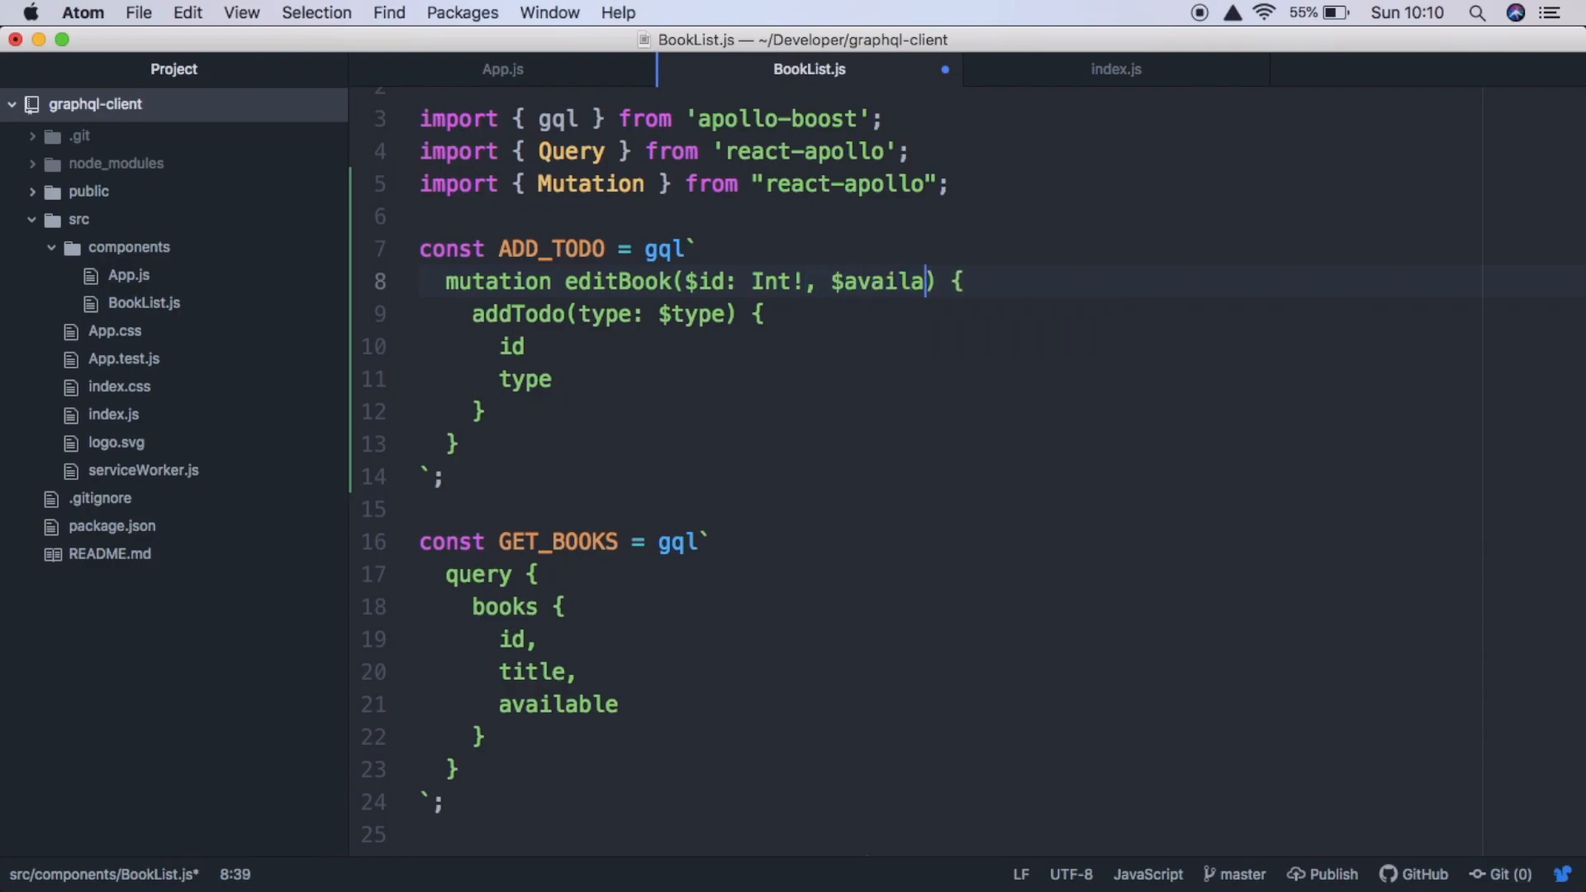
type("ble: Boole")
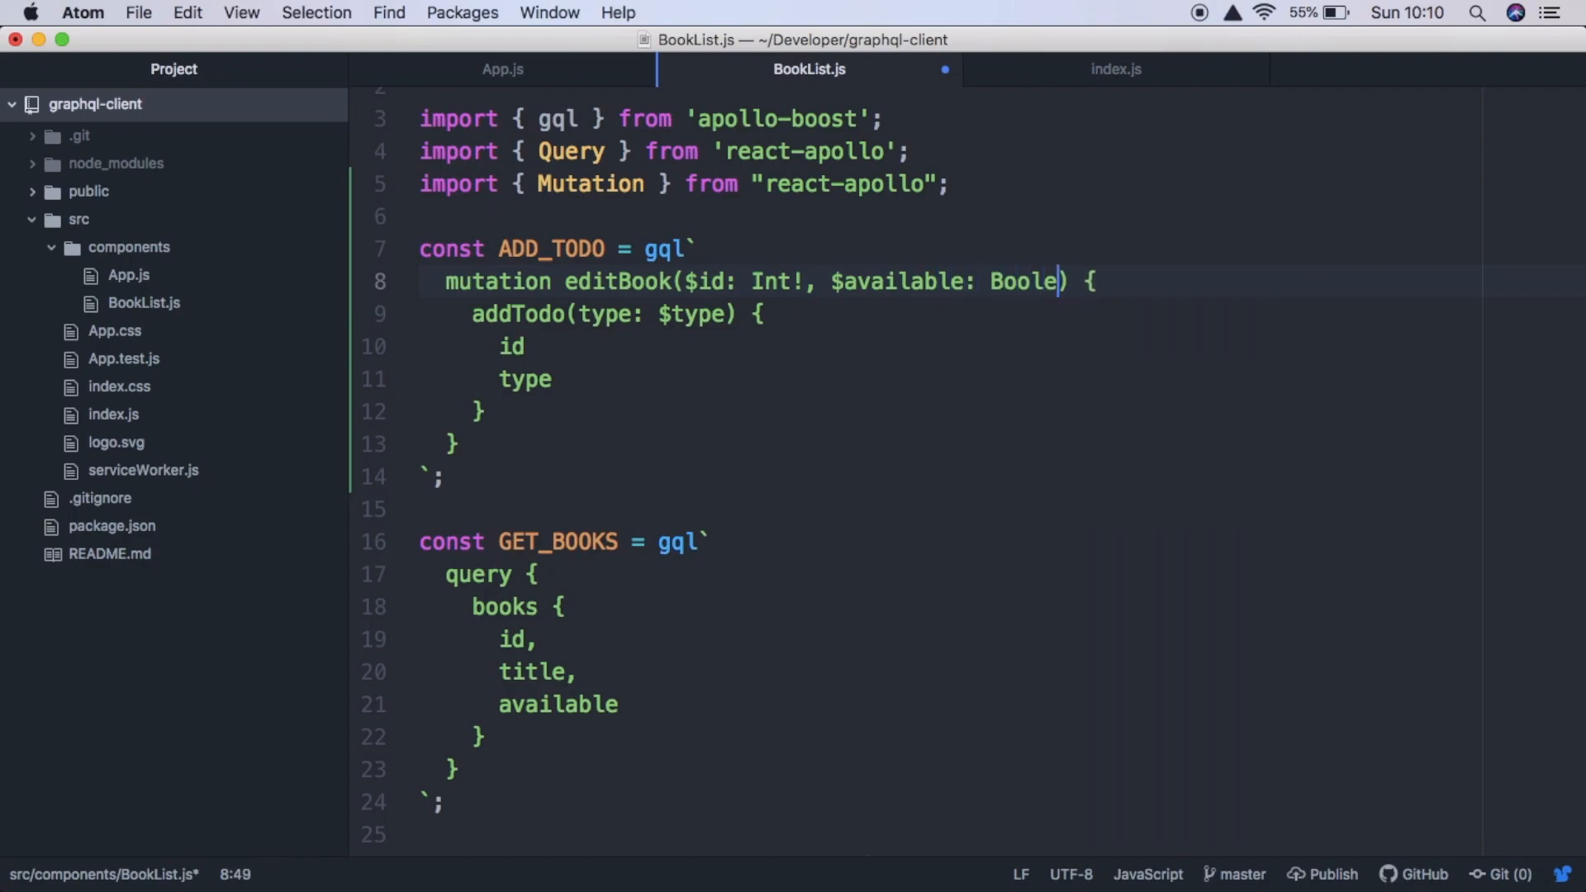
type("an!")
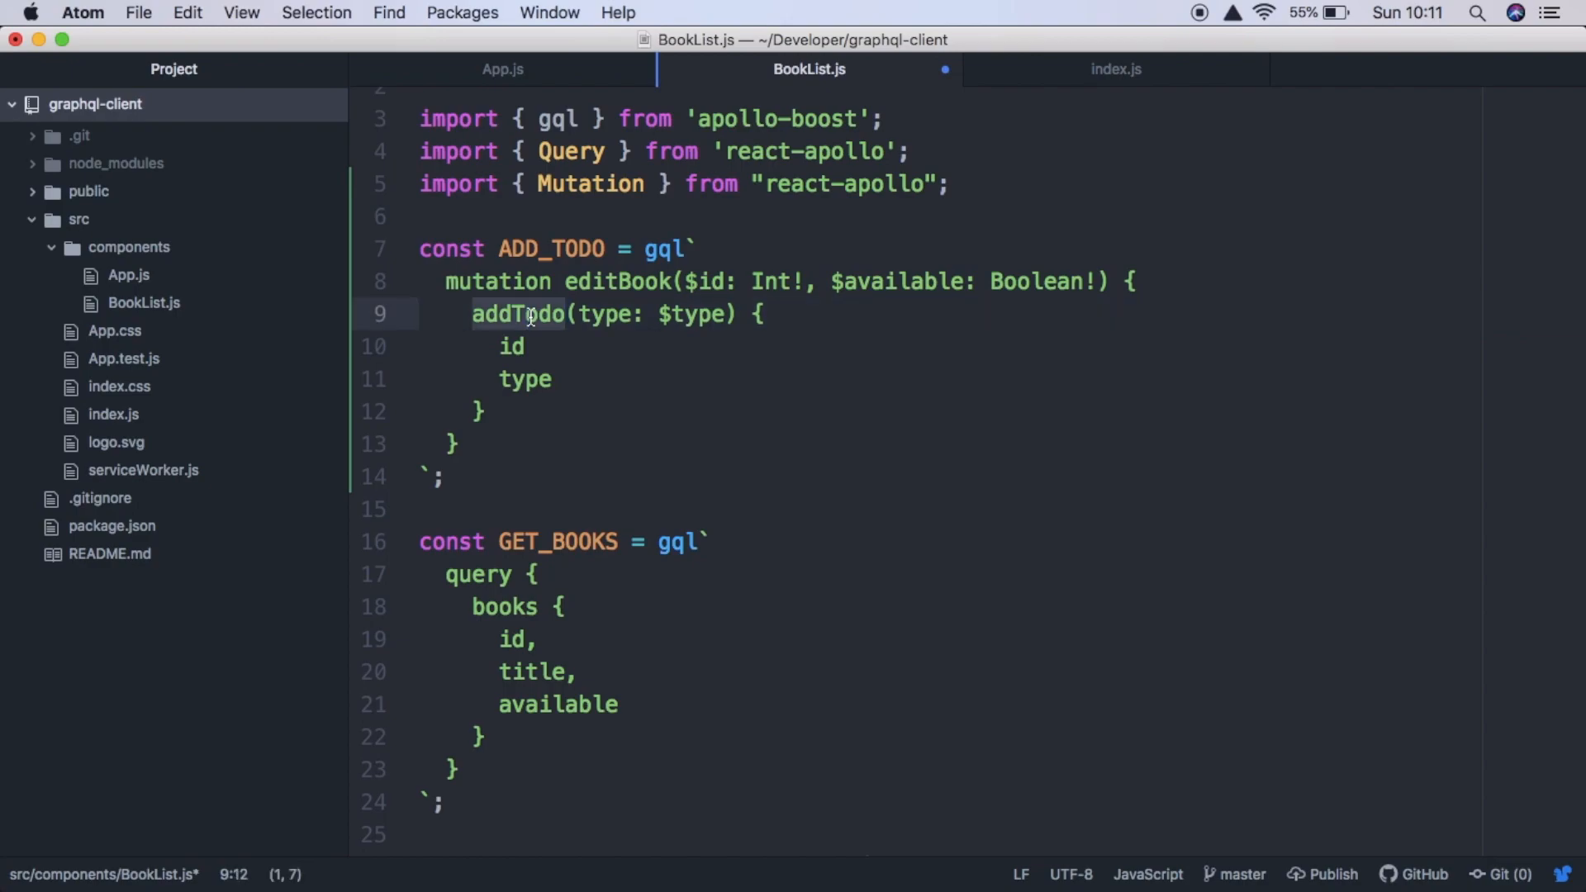
- Call editBook(id: $id, available: $available) returning id and available, then select ADD_TODO
type("editBook(id: $it, ) {")
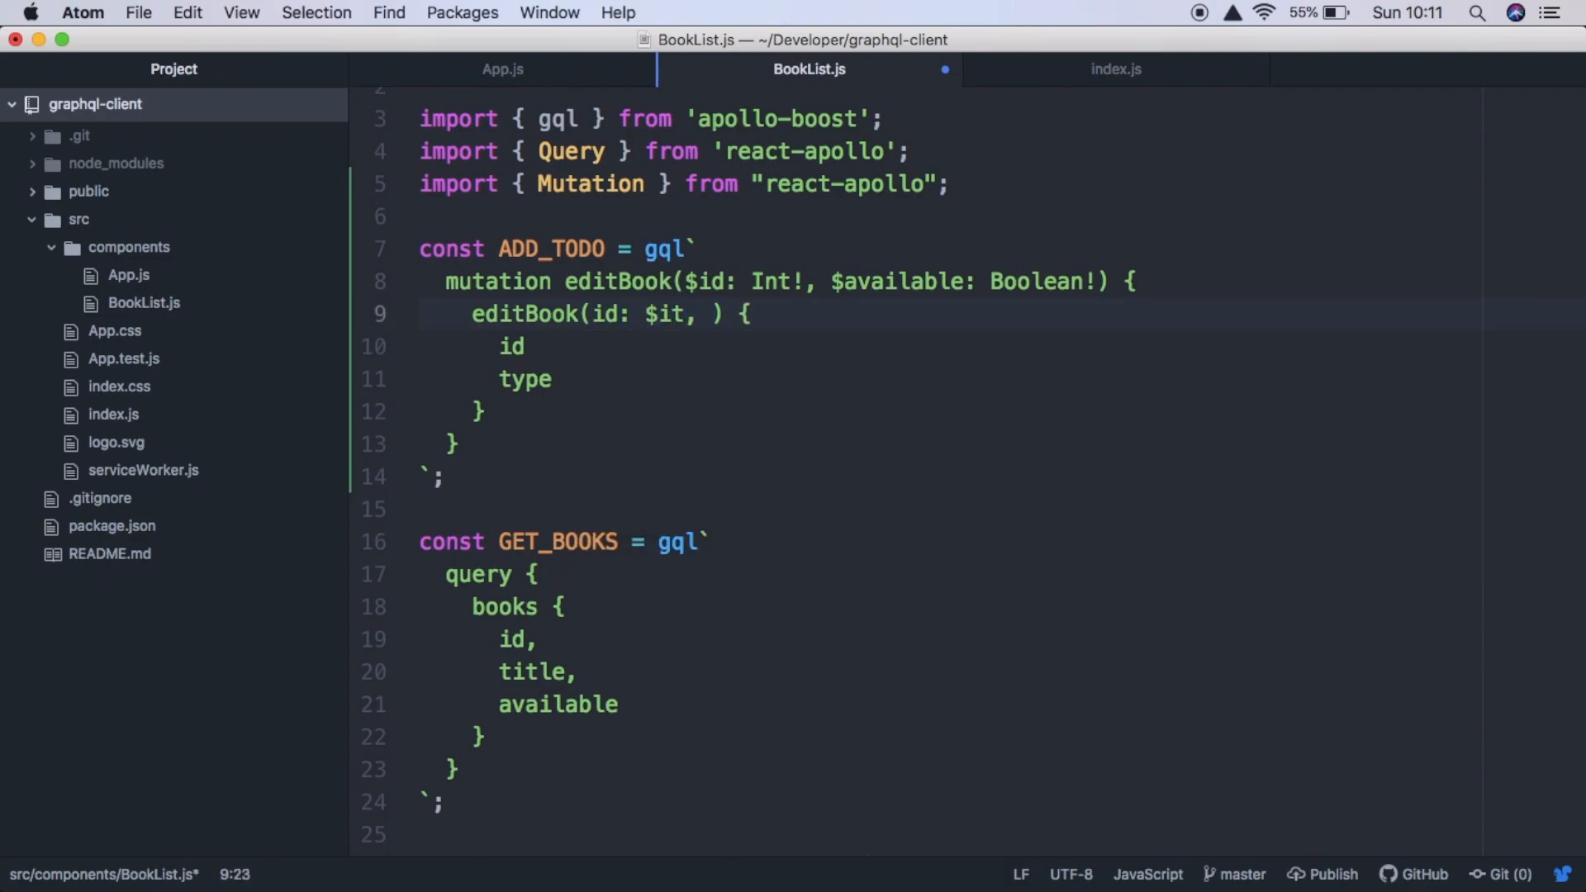
type("available:")
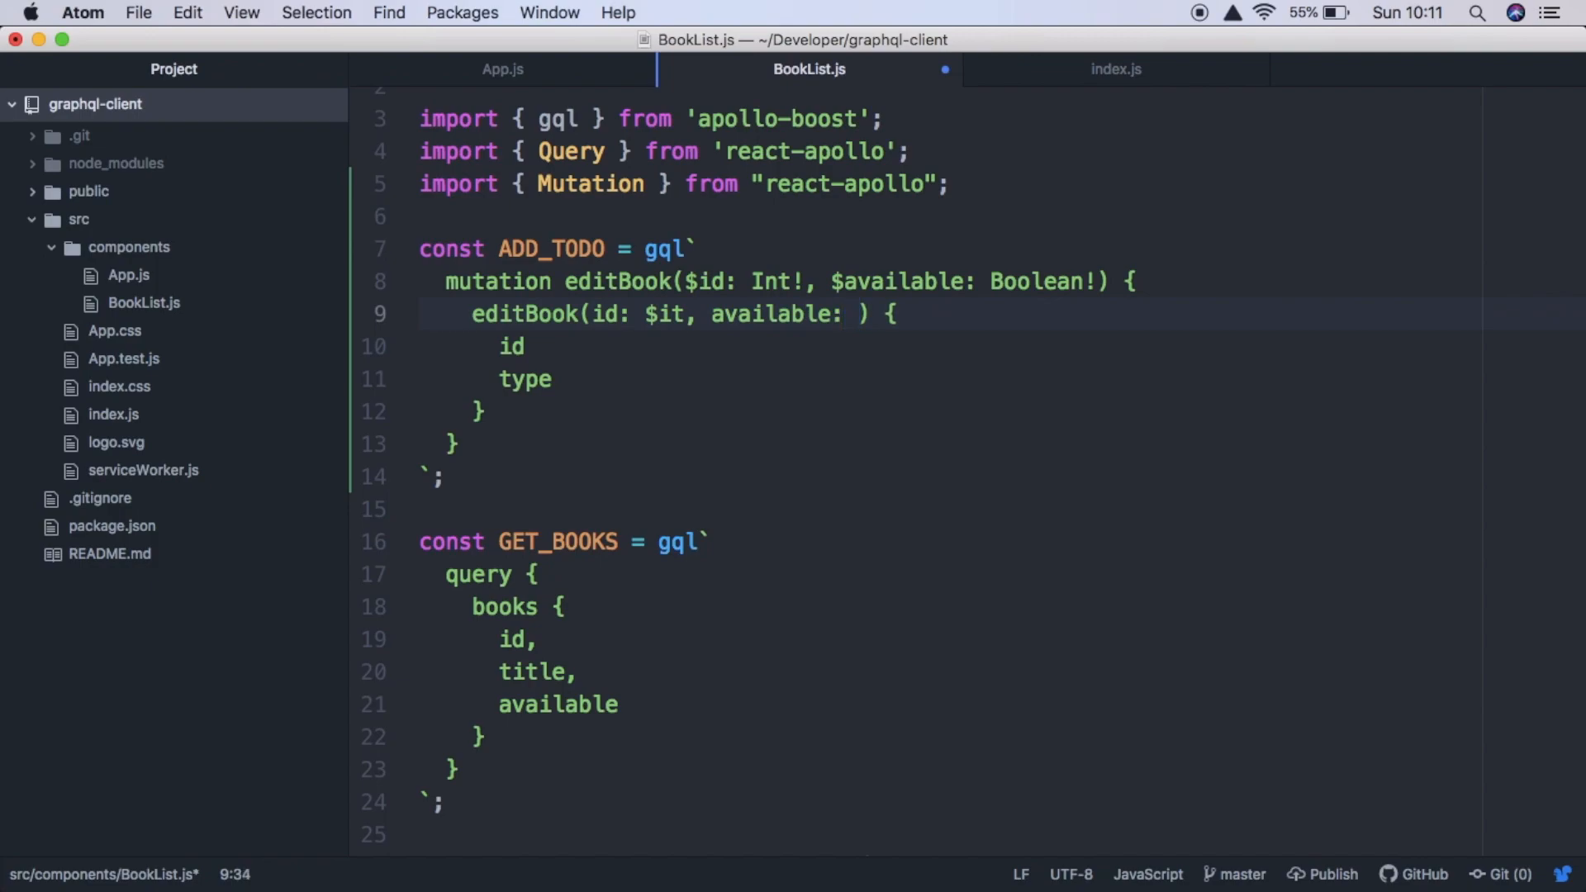
type("$")
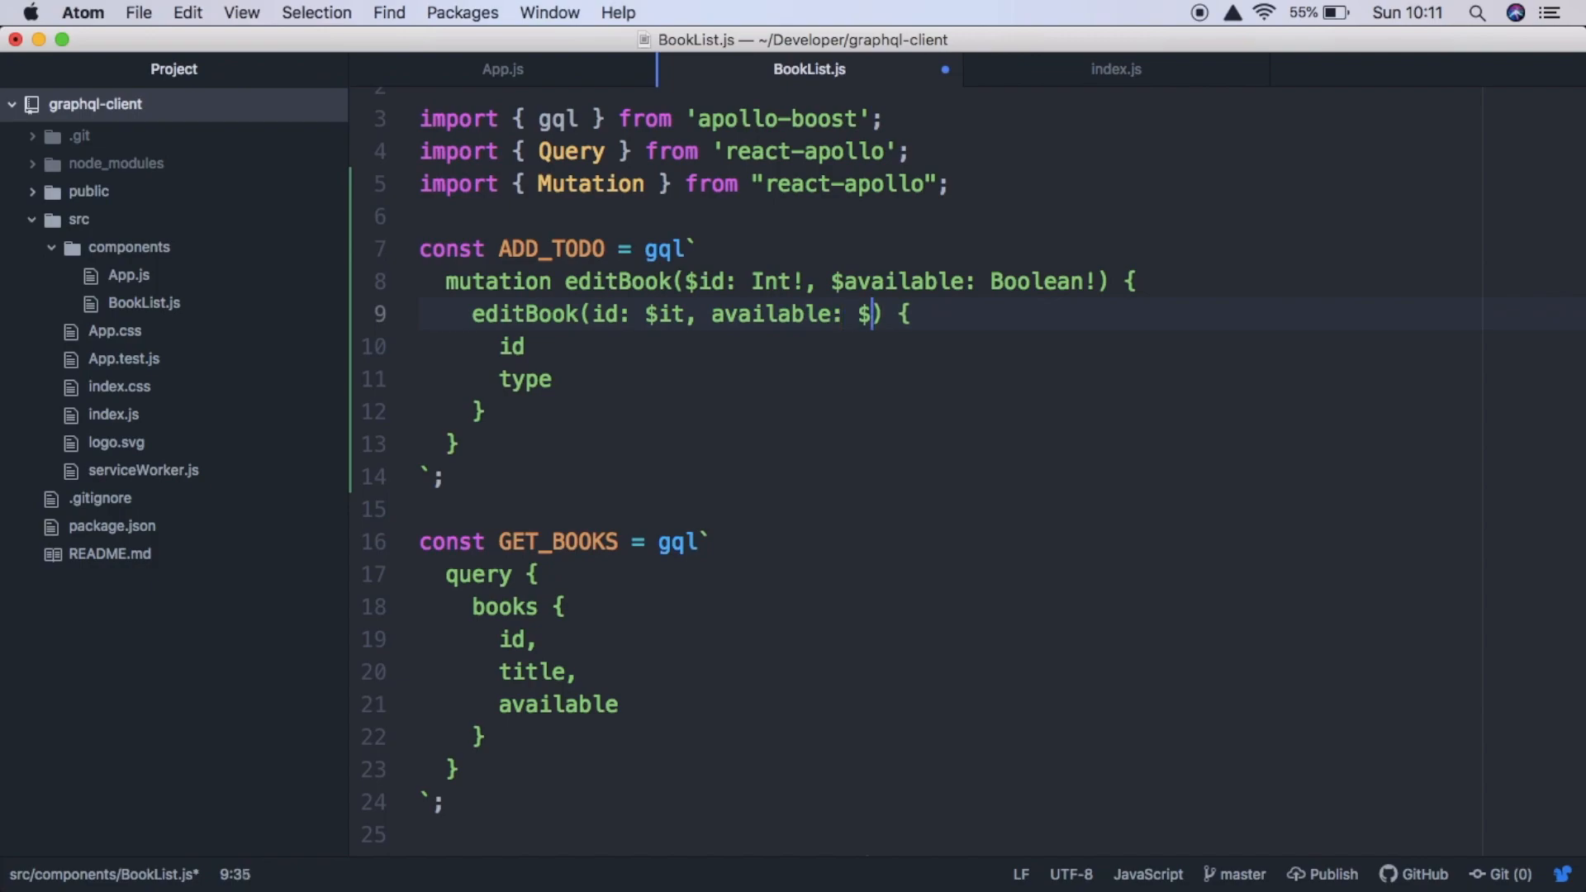
type("able")
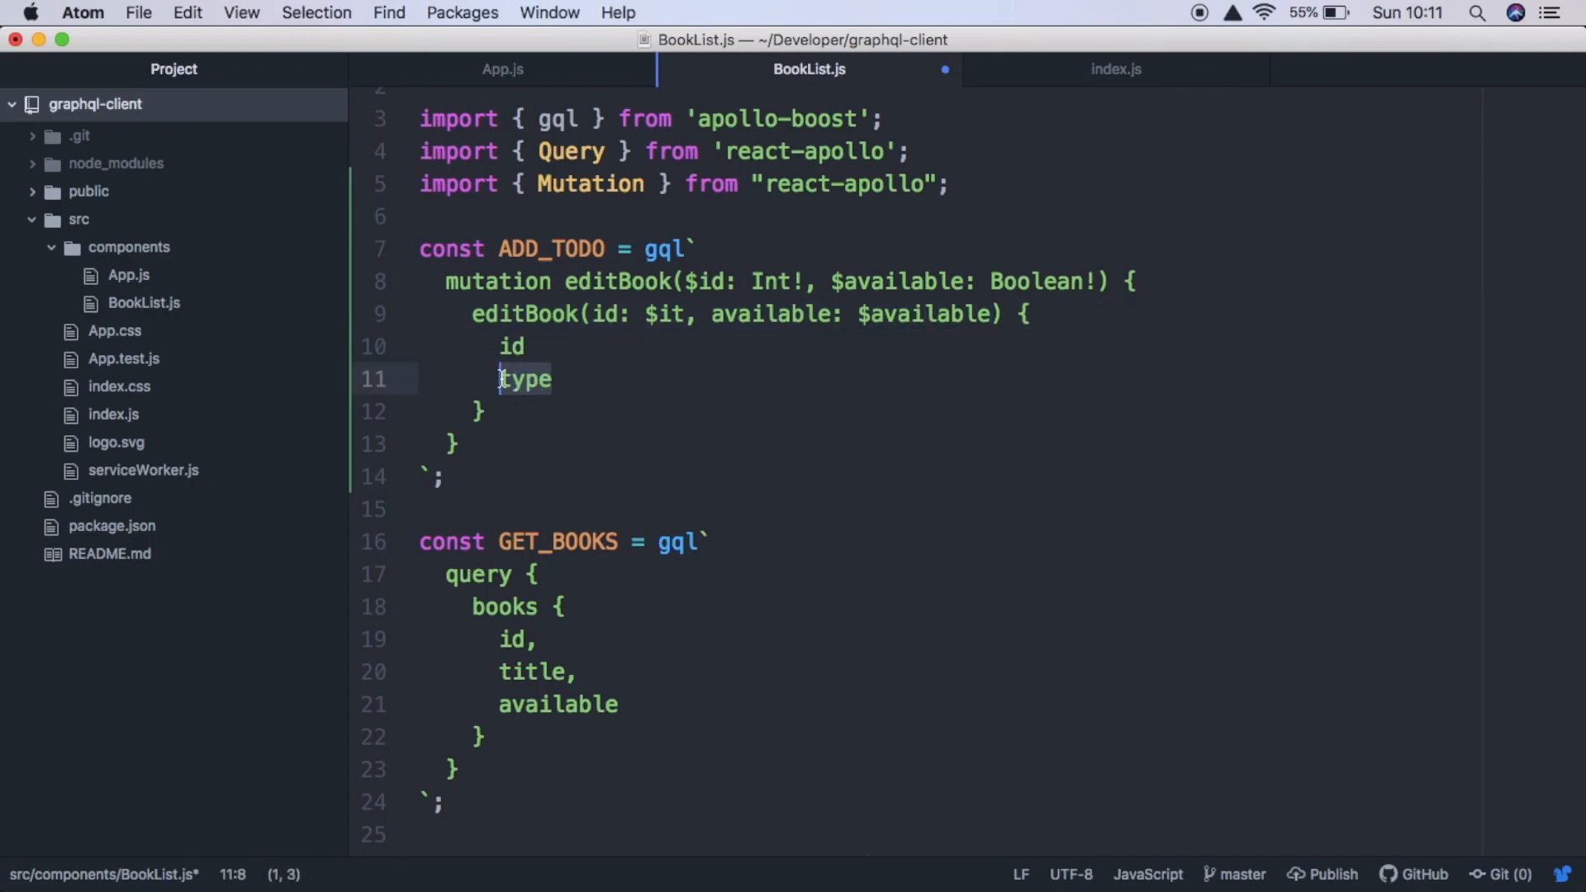
type("available")
left_click(1004, 347)
type(",")
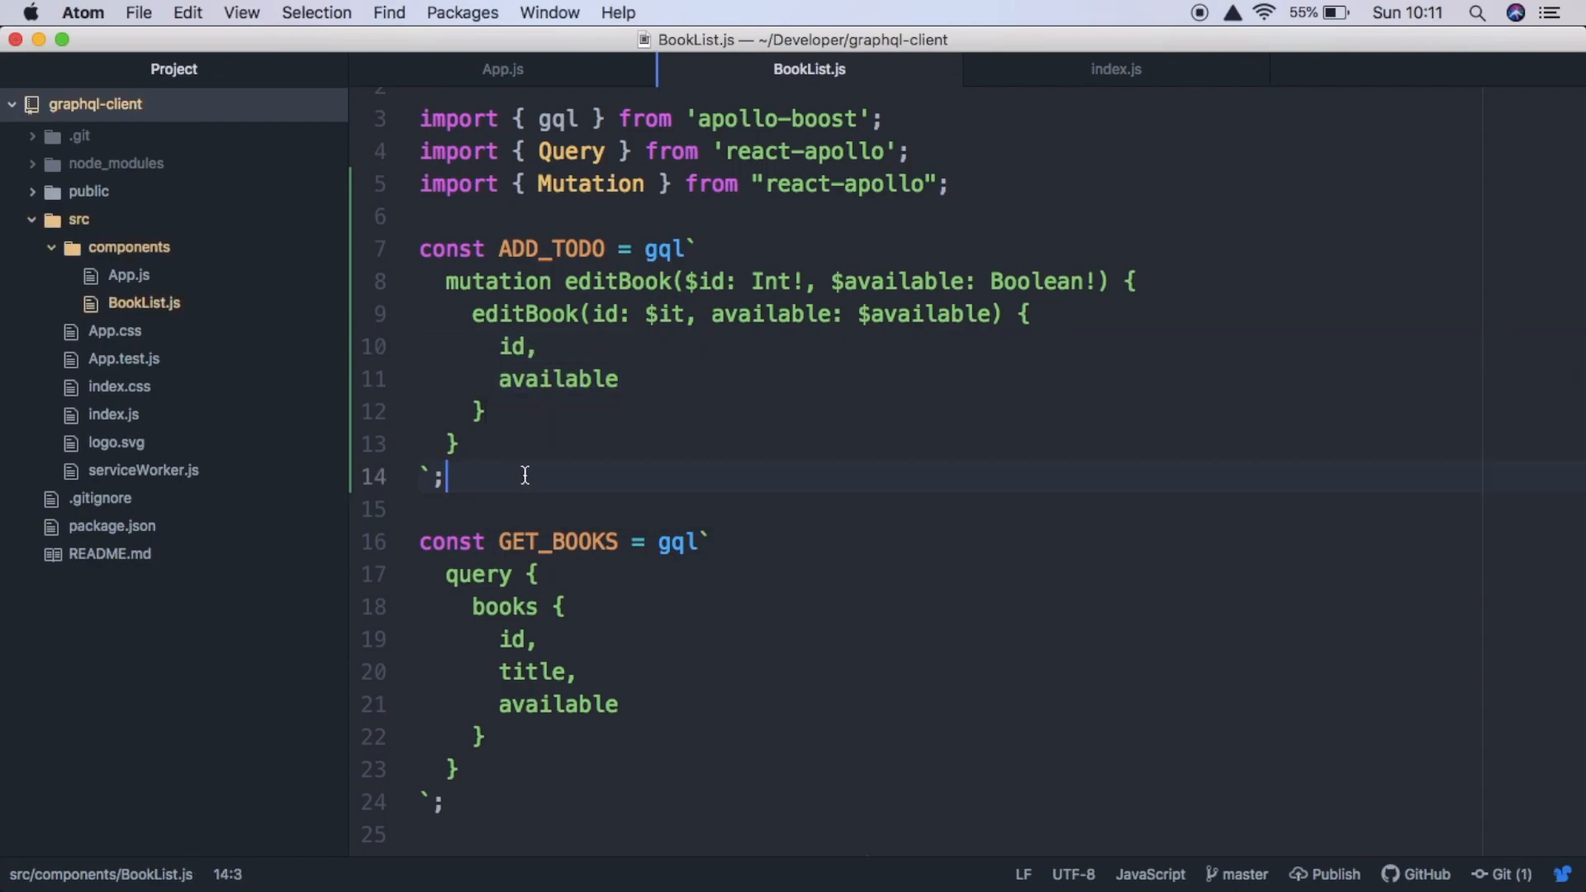
double_click(548, 248)
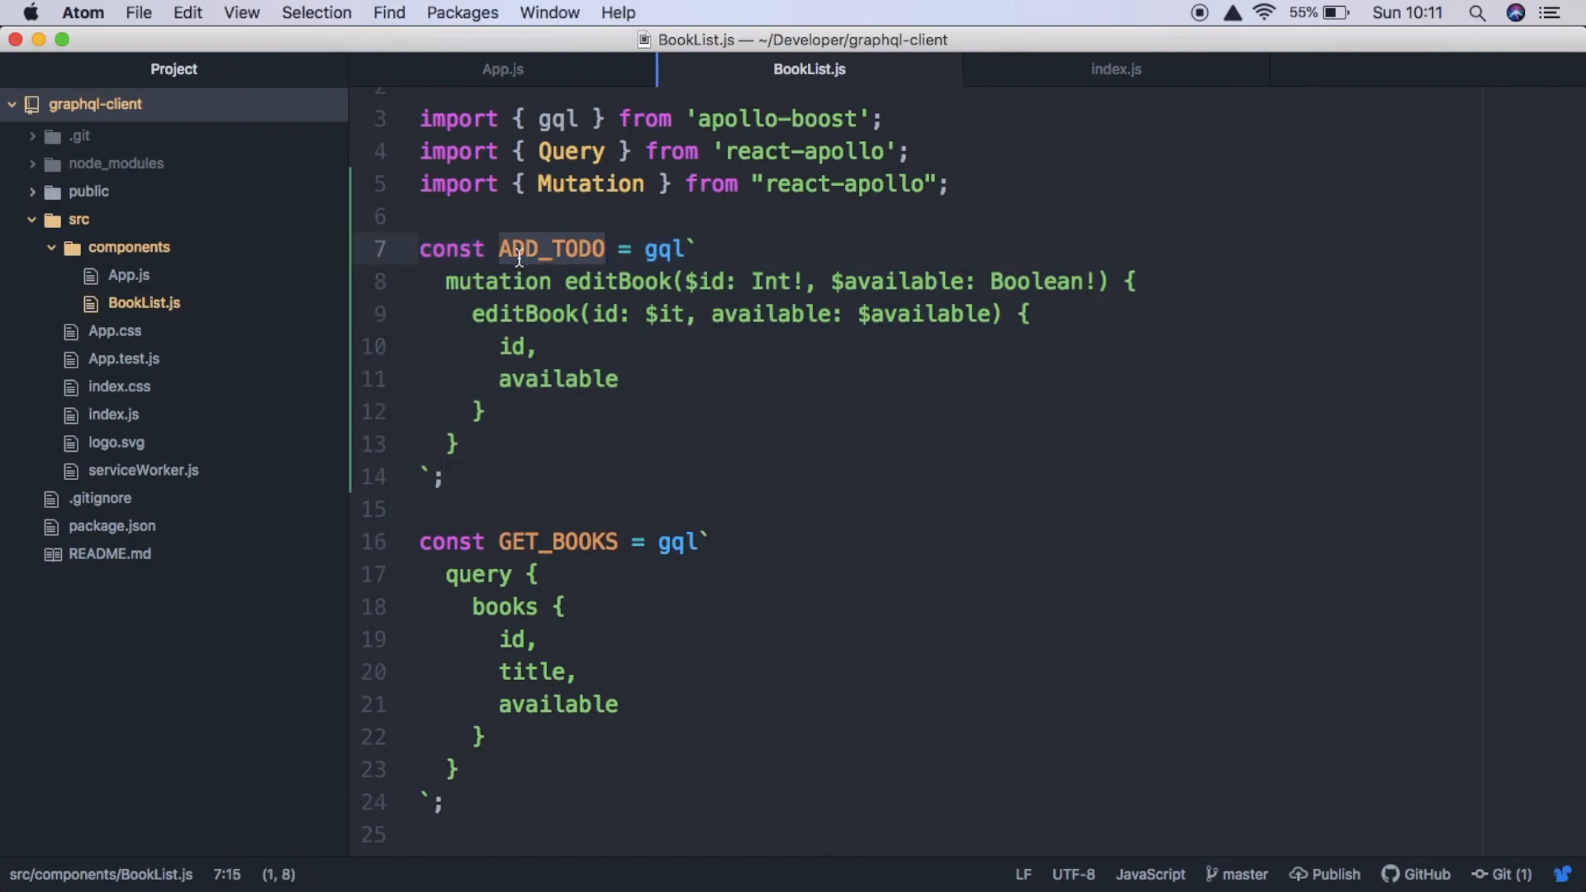
- Rename the mutation constant to CHANGE_AVAILABILITY and save BookList.js
type("CHA")
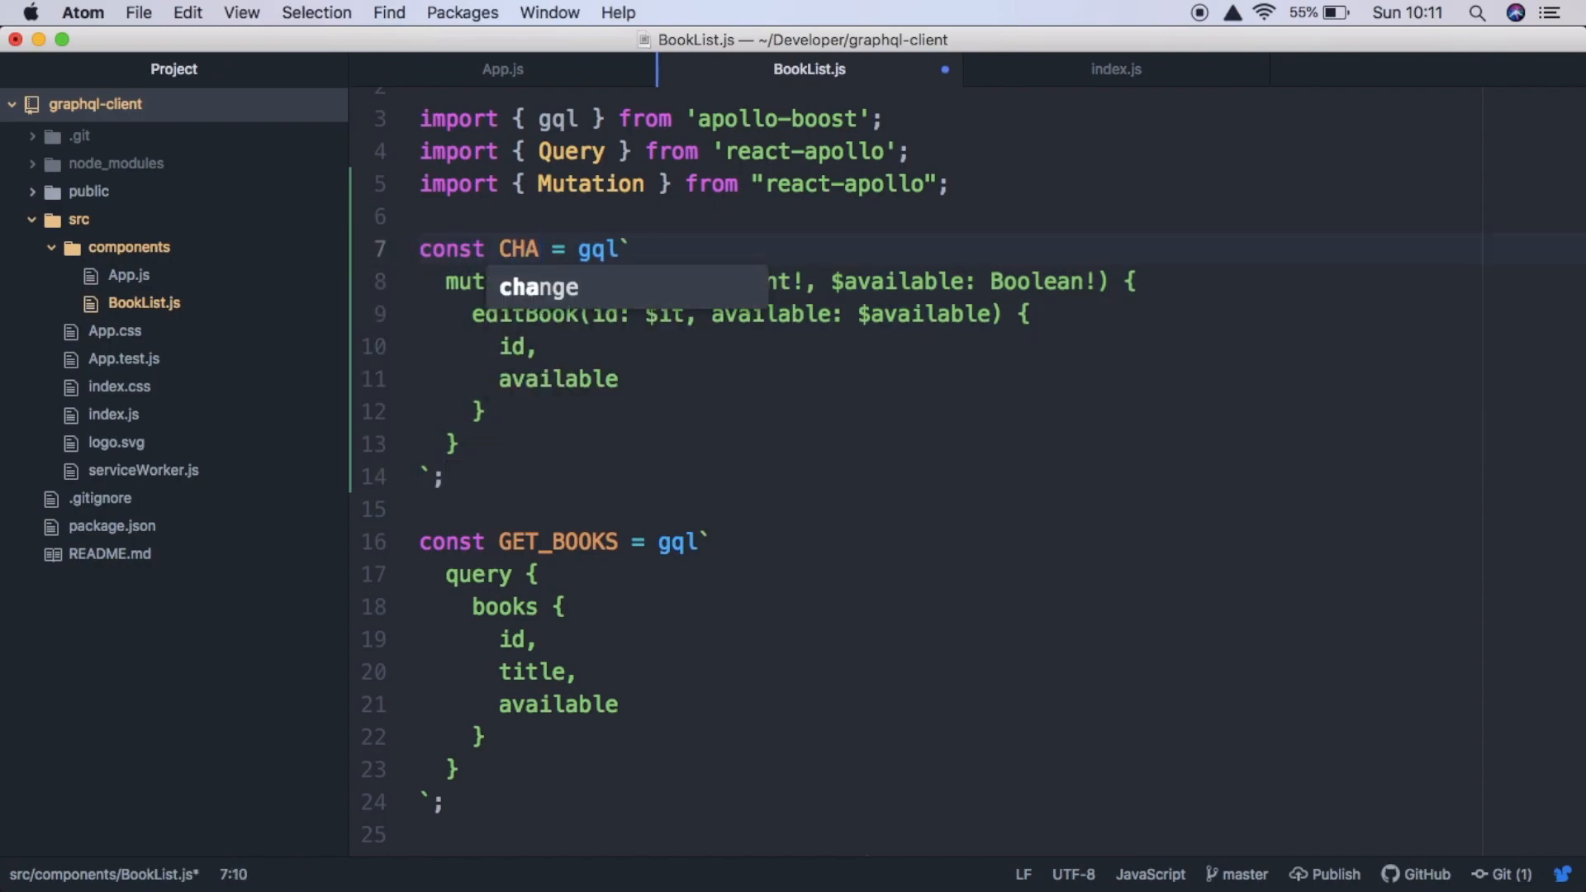
type("NGE_AVA")
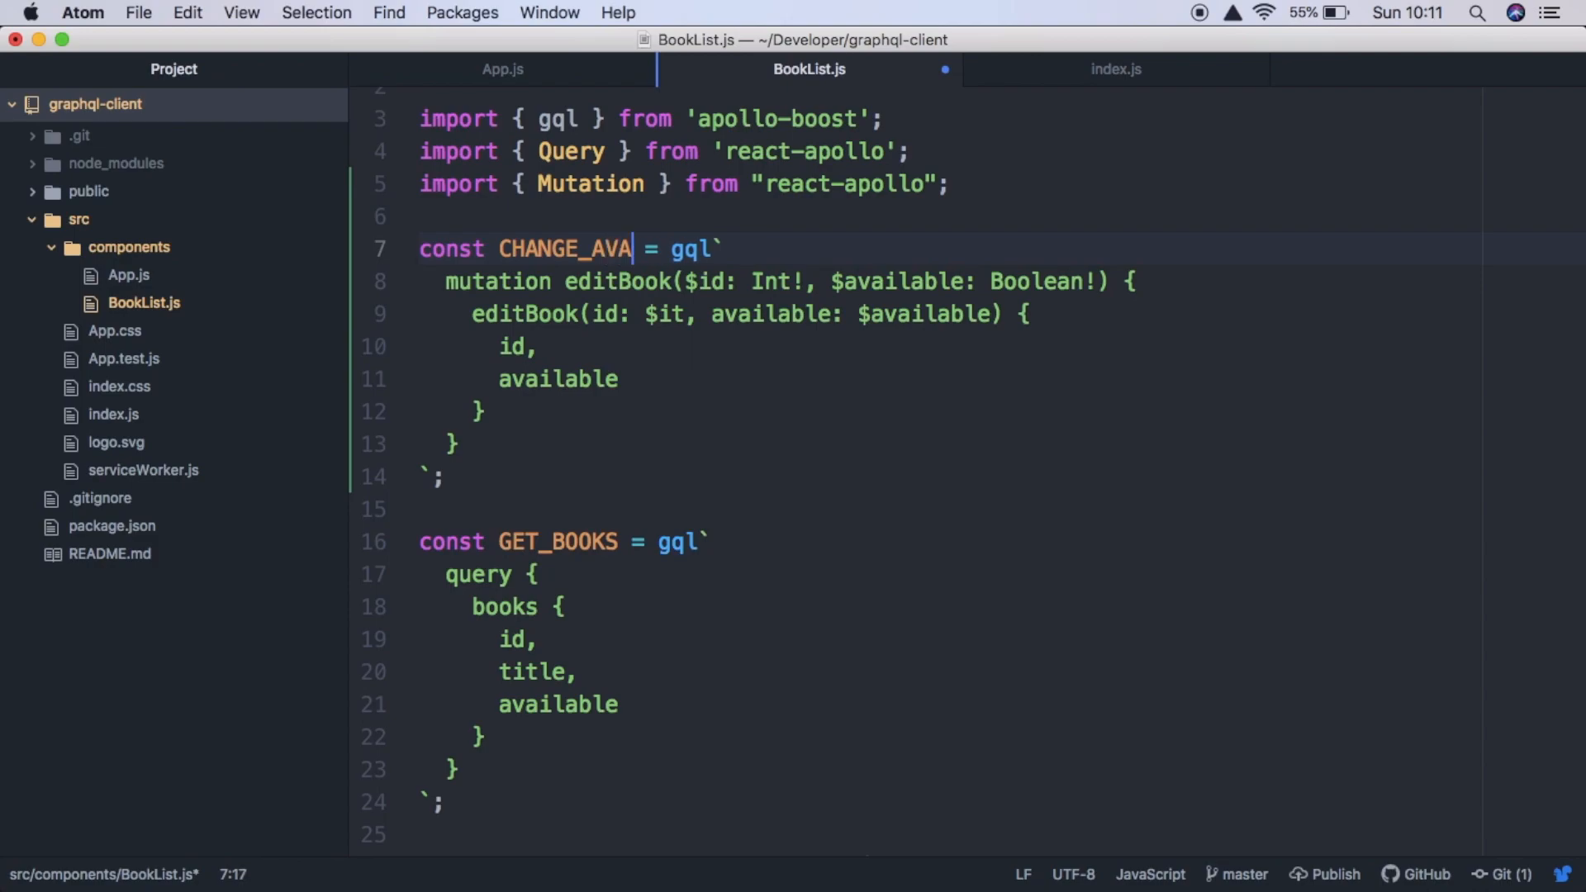
type("ILABILITY")
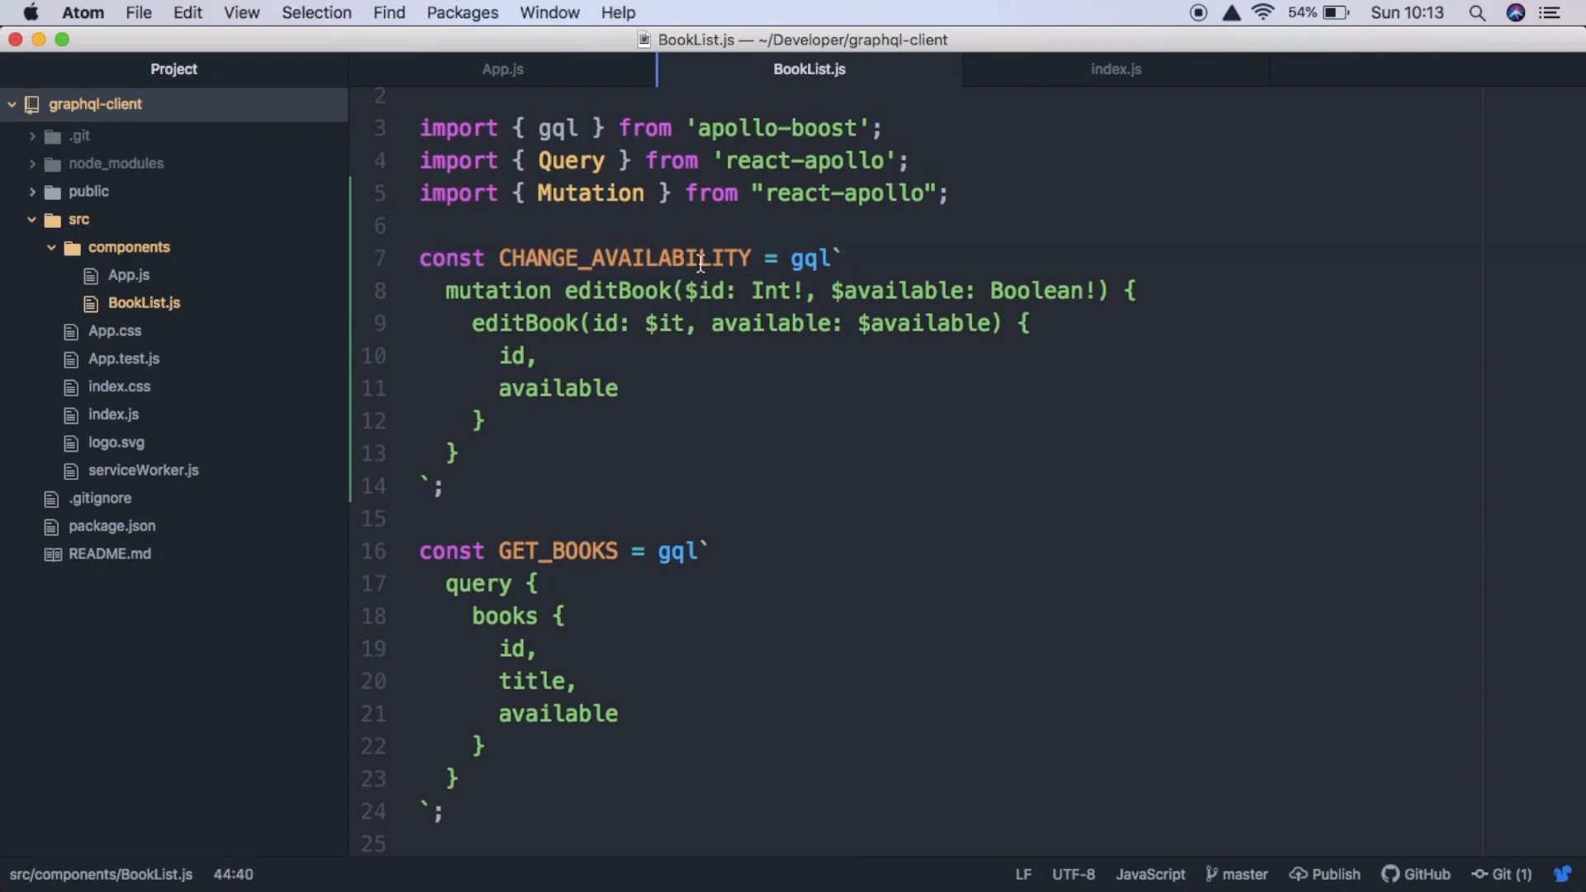
- Scroll down BookList.js and bring up the Apollo mutations guide to copy its Mutation snippet
scroll("down", 3)
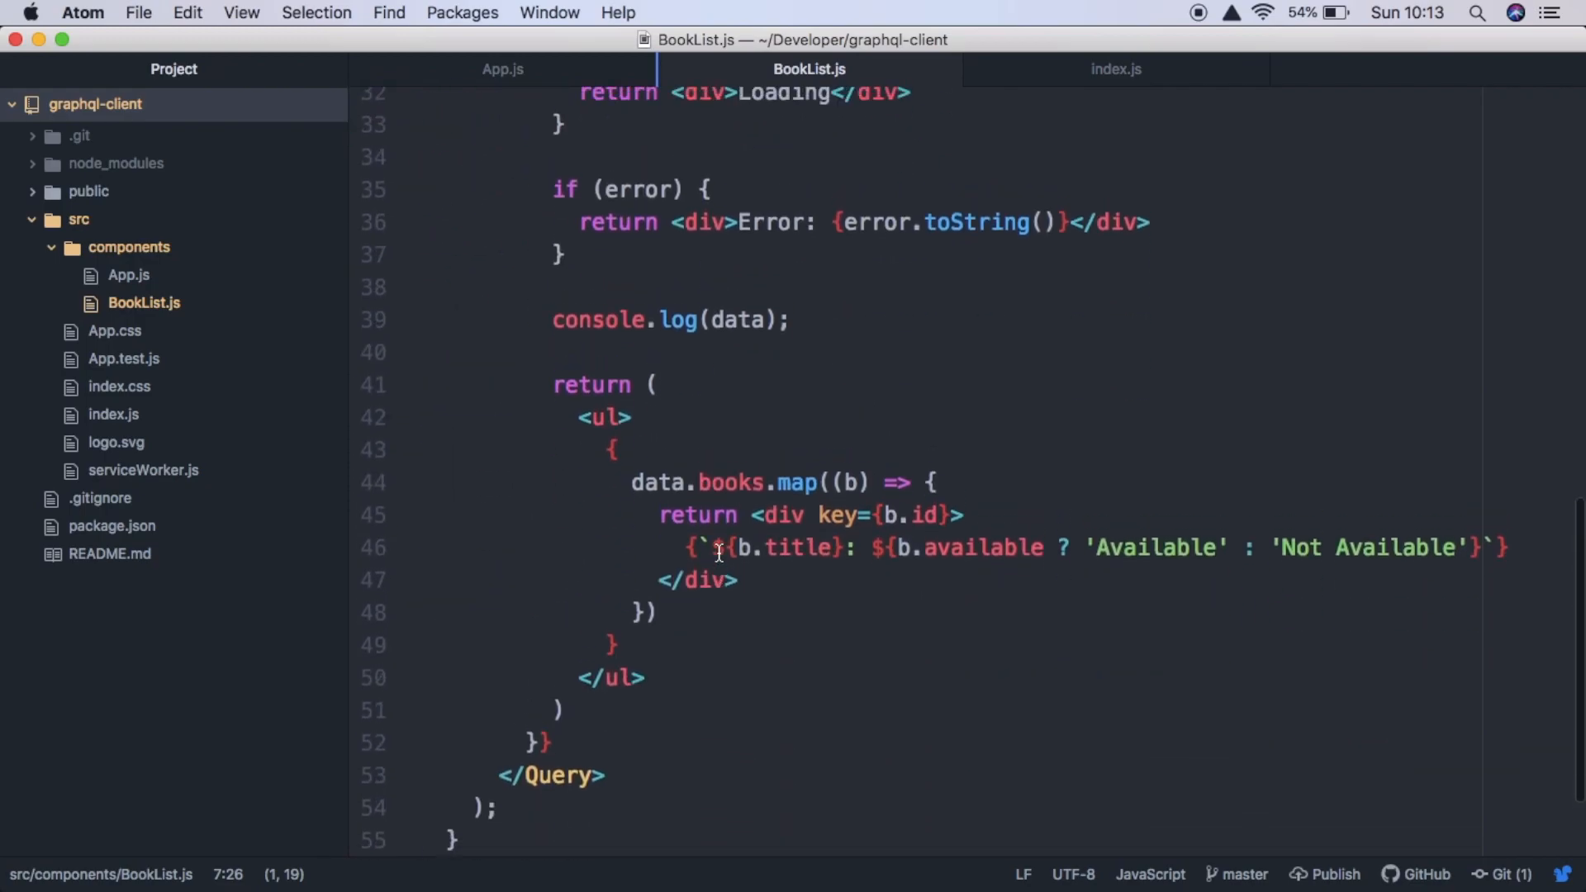
mouse_move(654, 853)
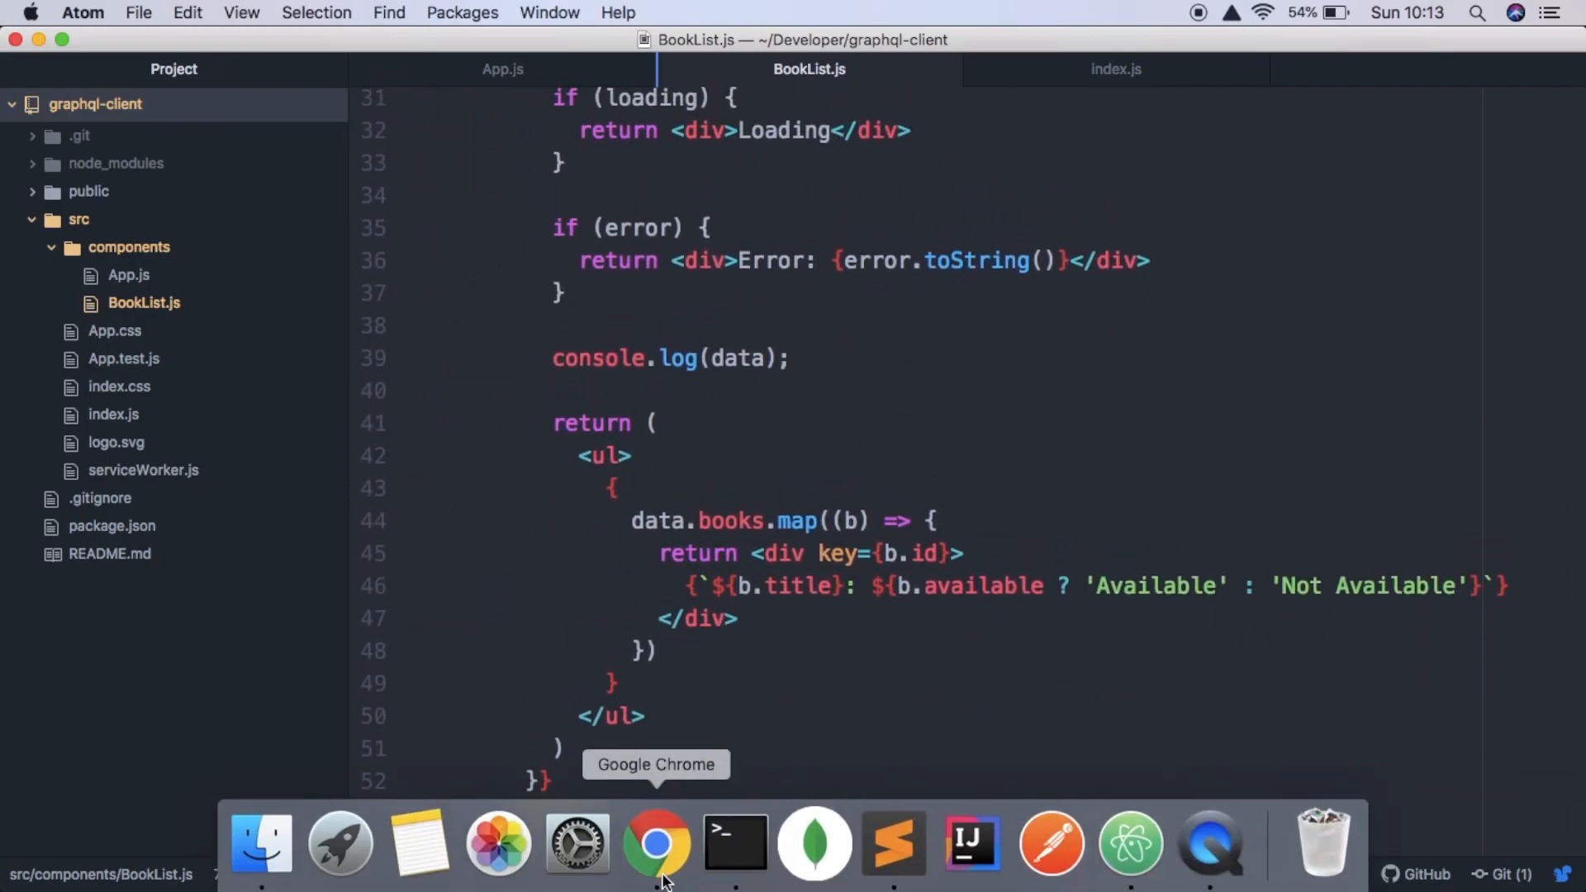
left_click(658, 847)
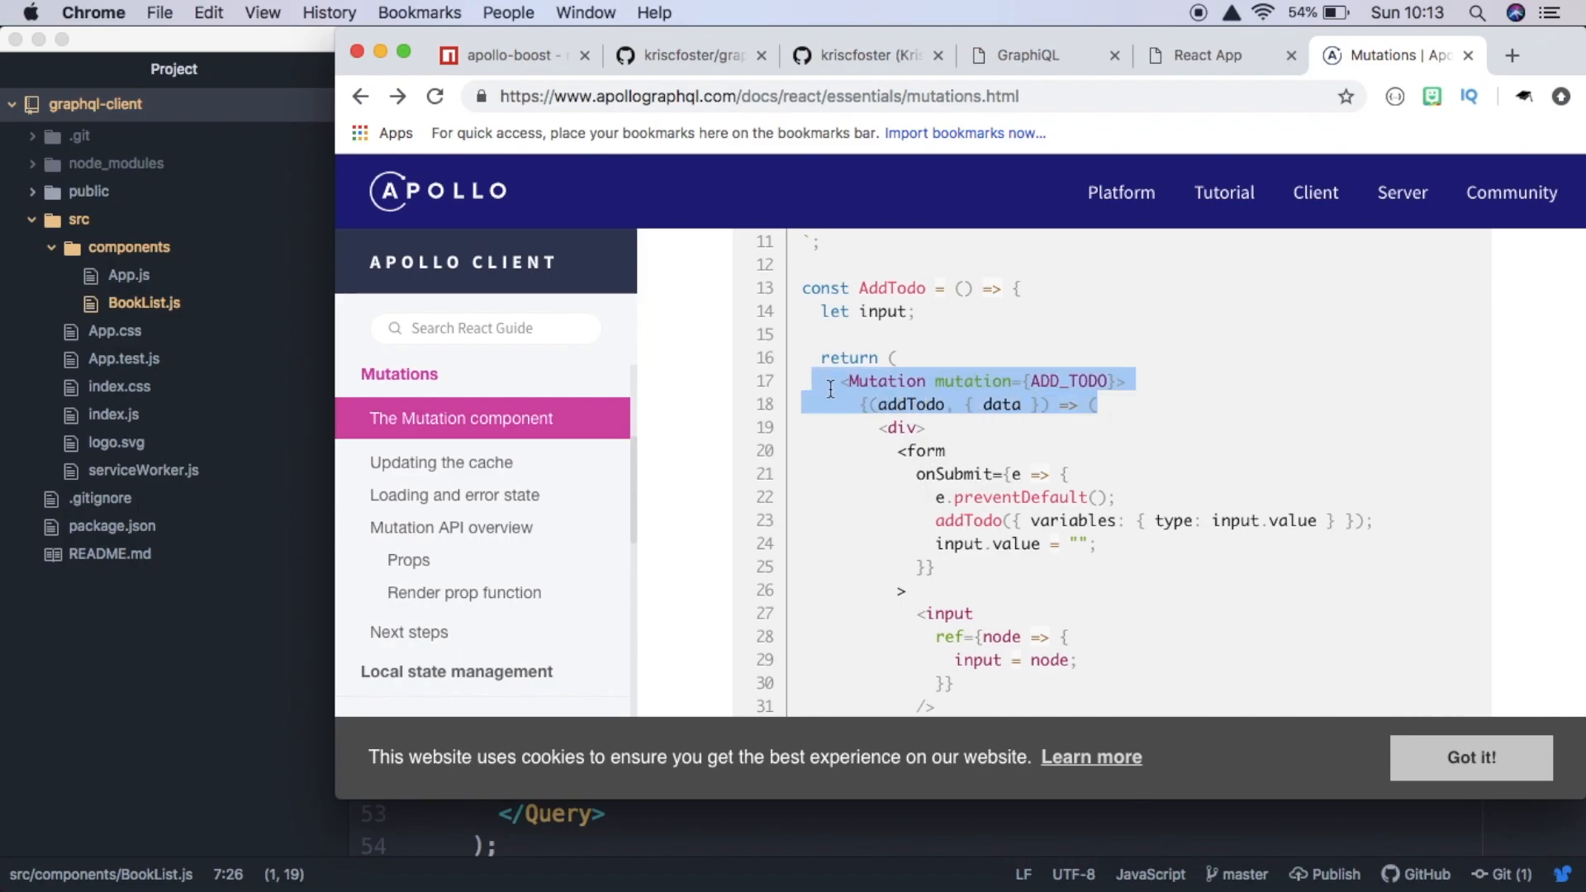
mouse_move(436, 562)
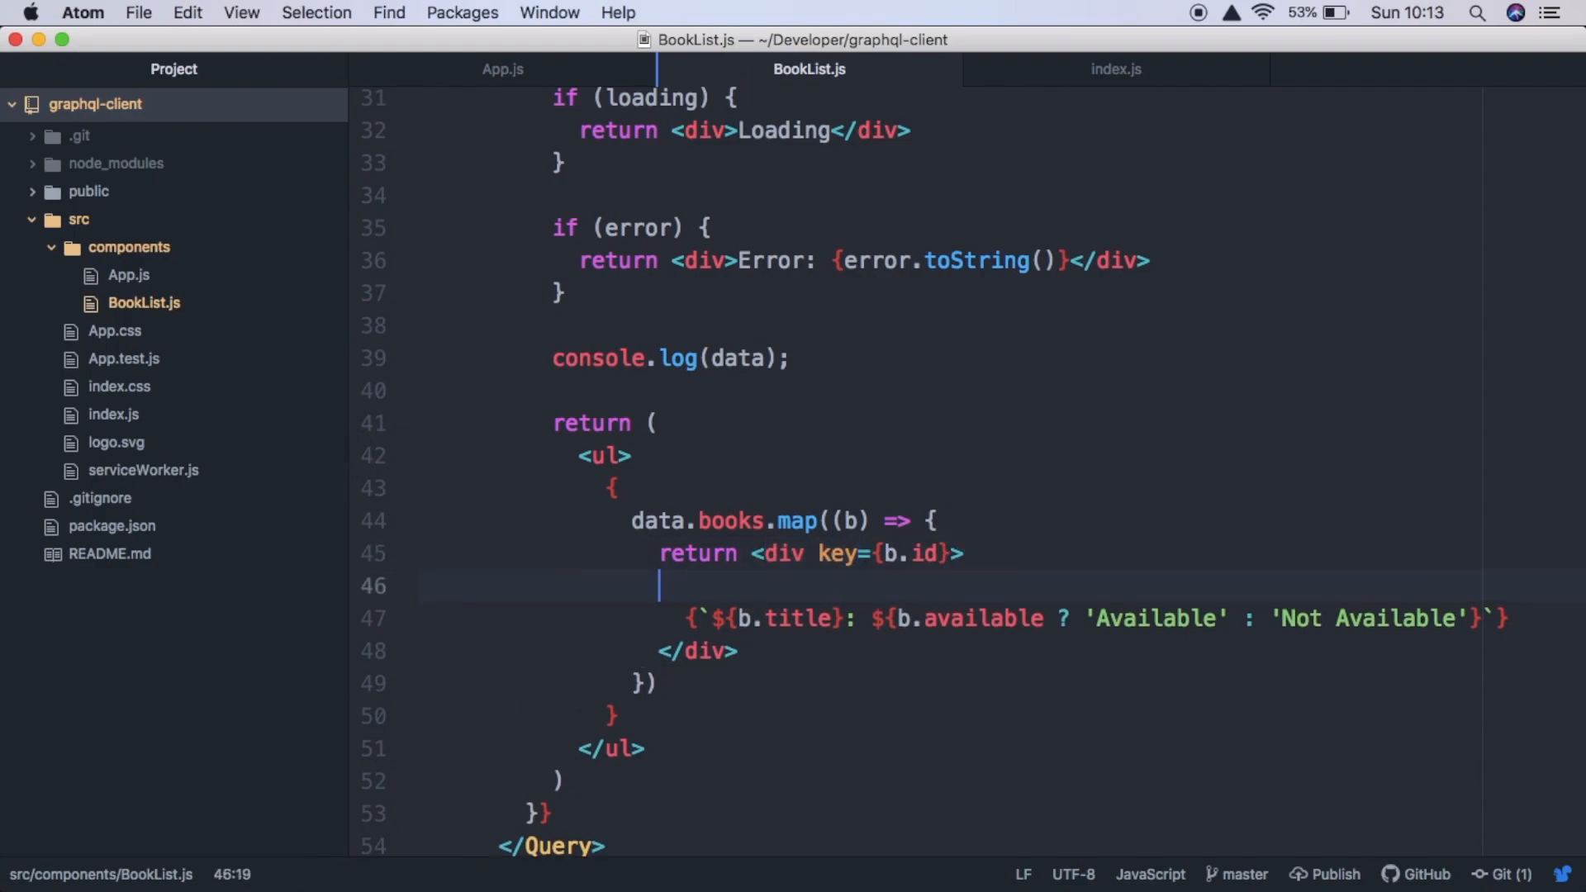
- Paste the Mutation snippet using CHANGE_AVAILABILITY with a changeAvailability render function around each book
type("<Mutation mutation={ADD_TODO}>")
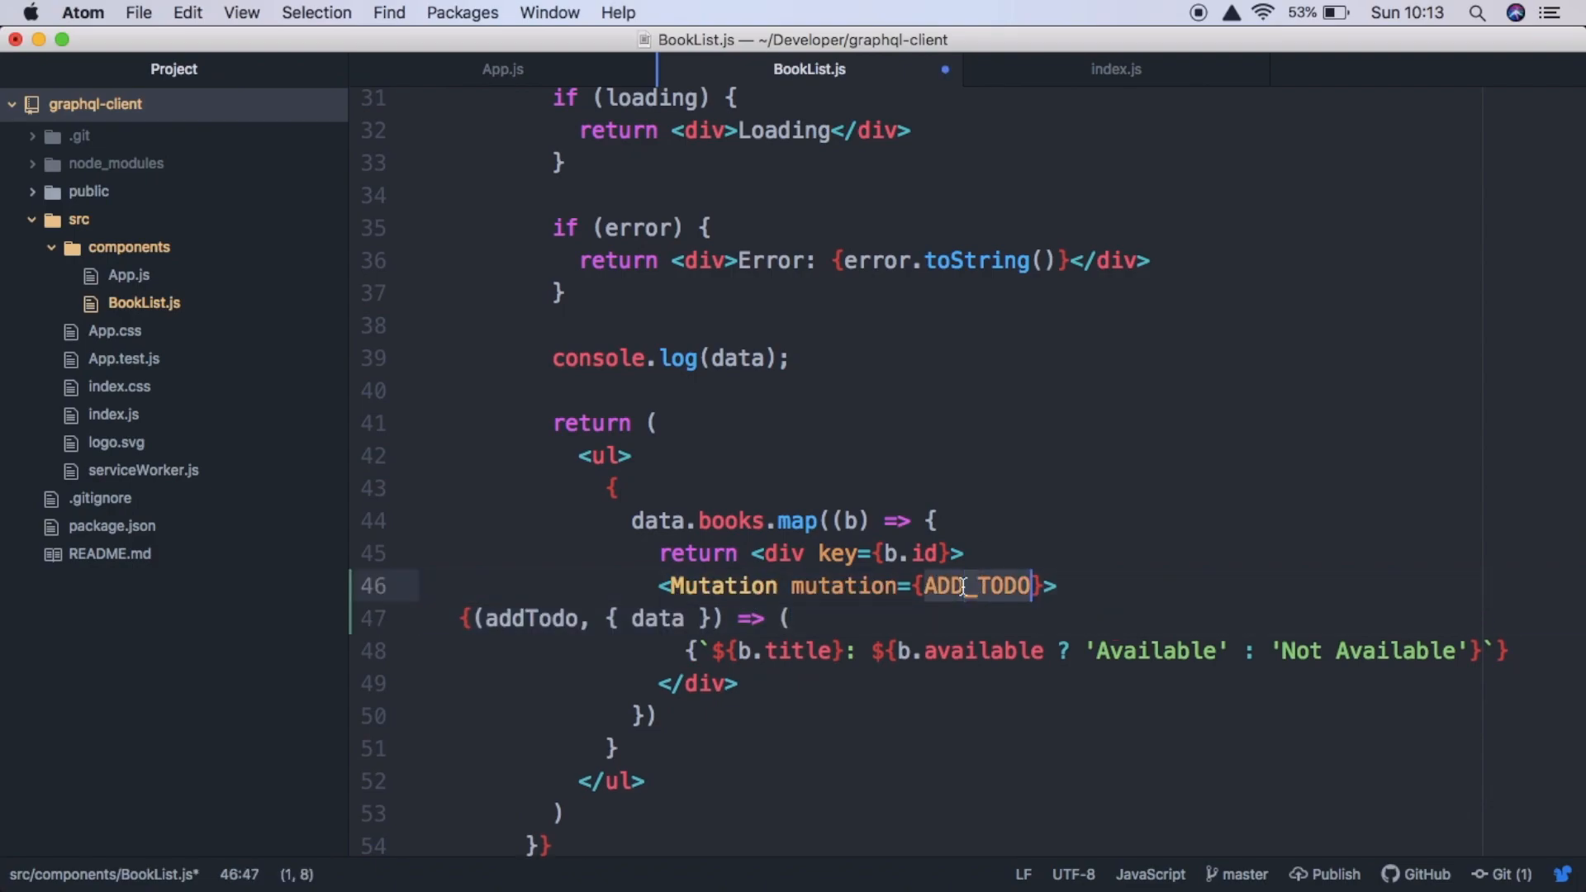
type("CHANGE")
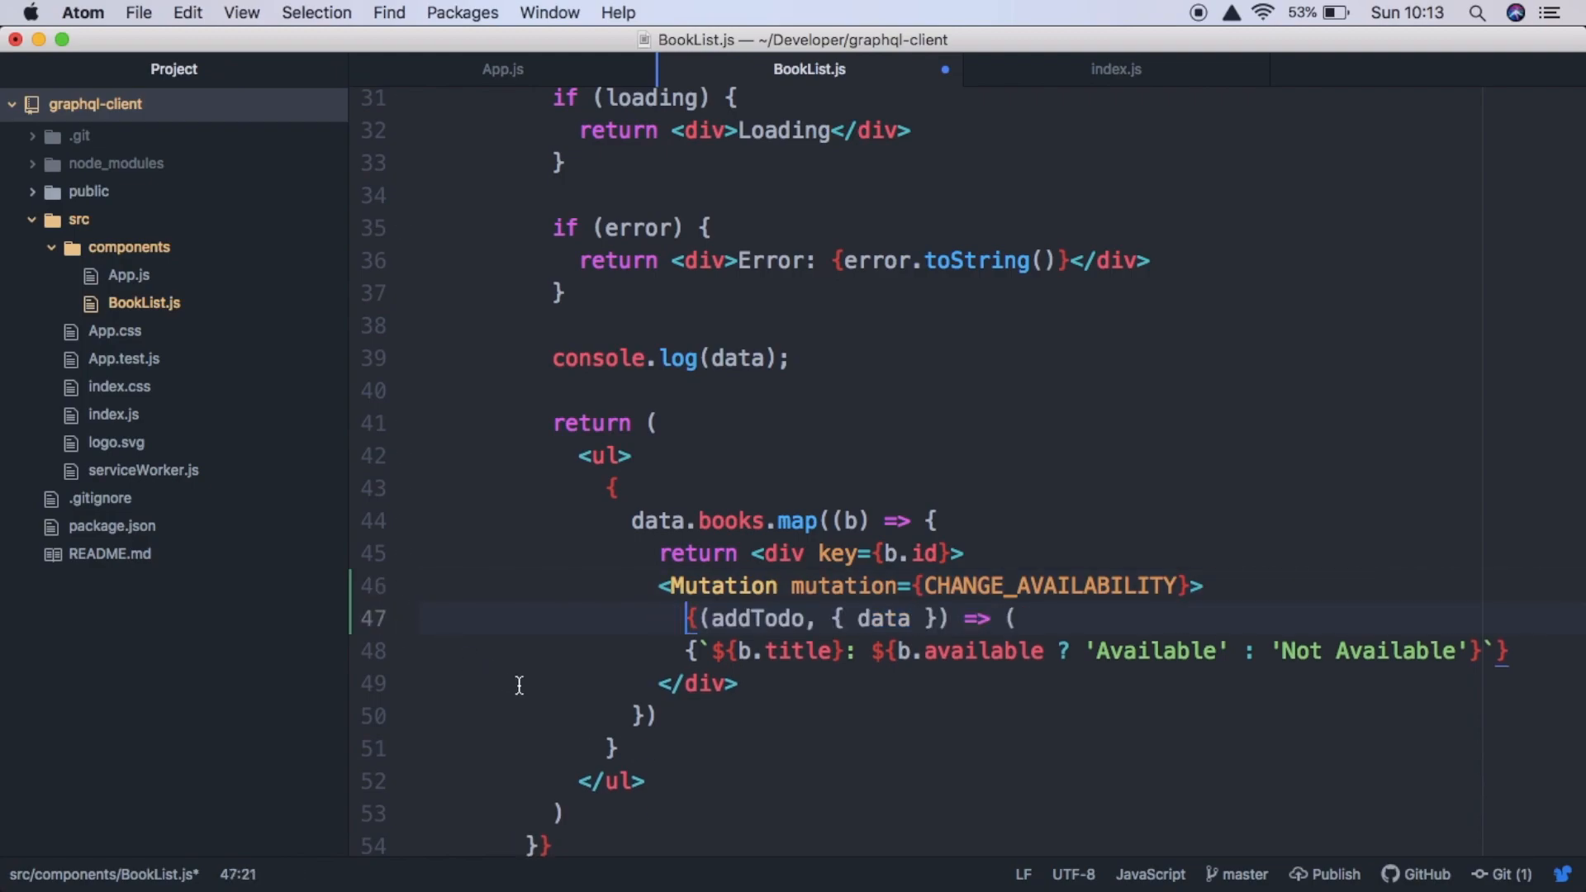
double_click(753, 618)
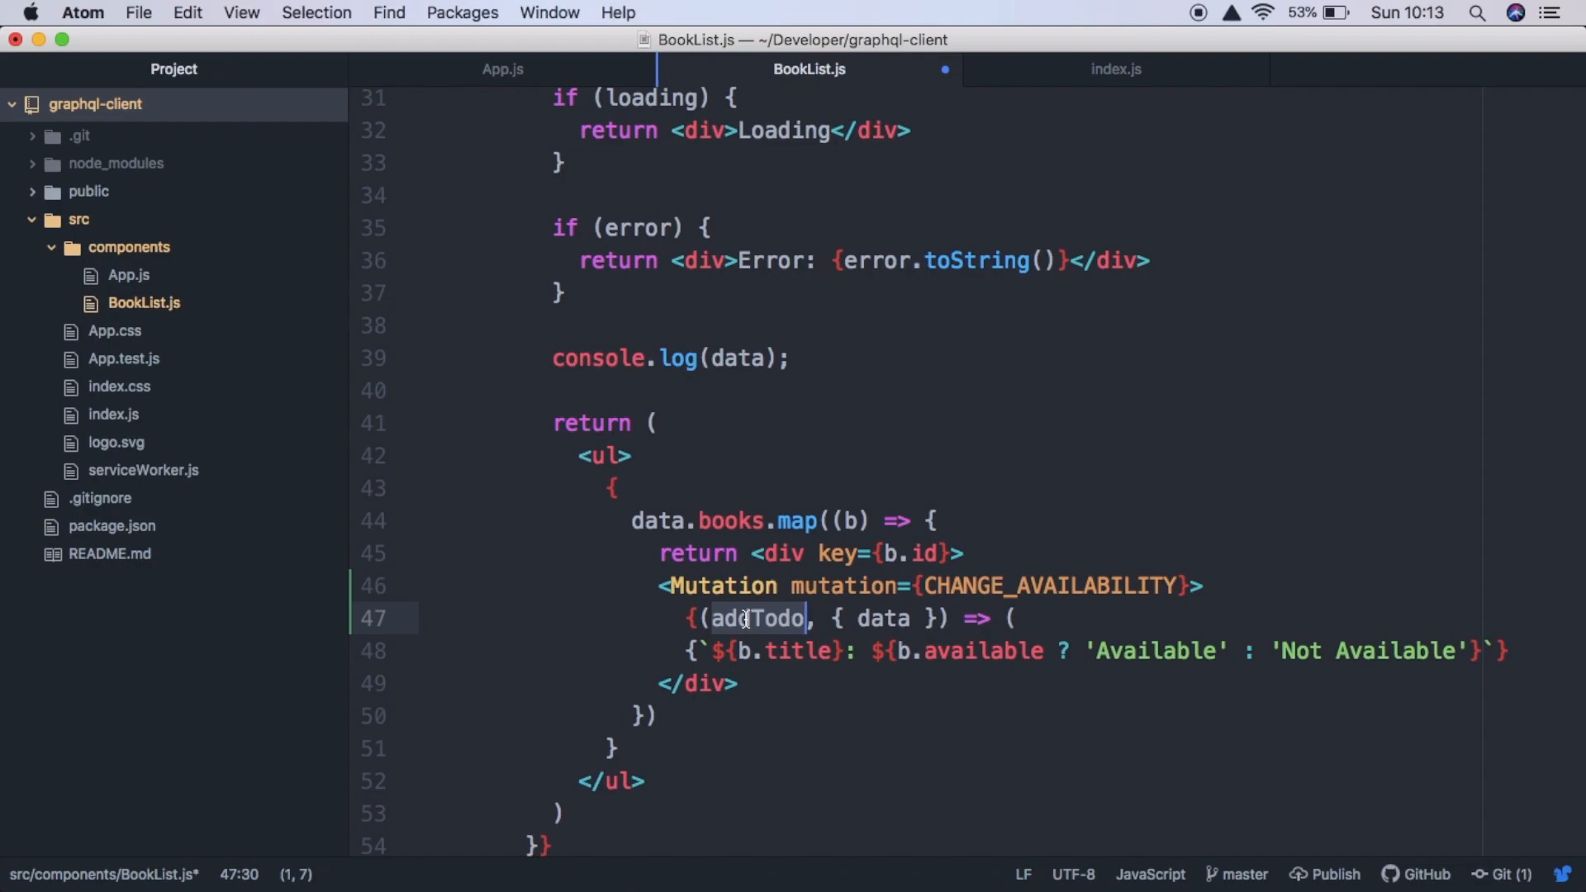
type("change")
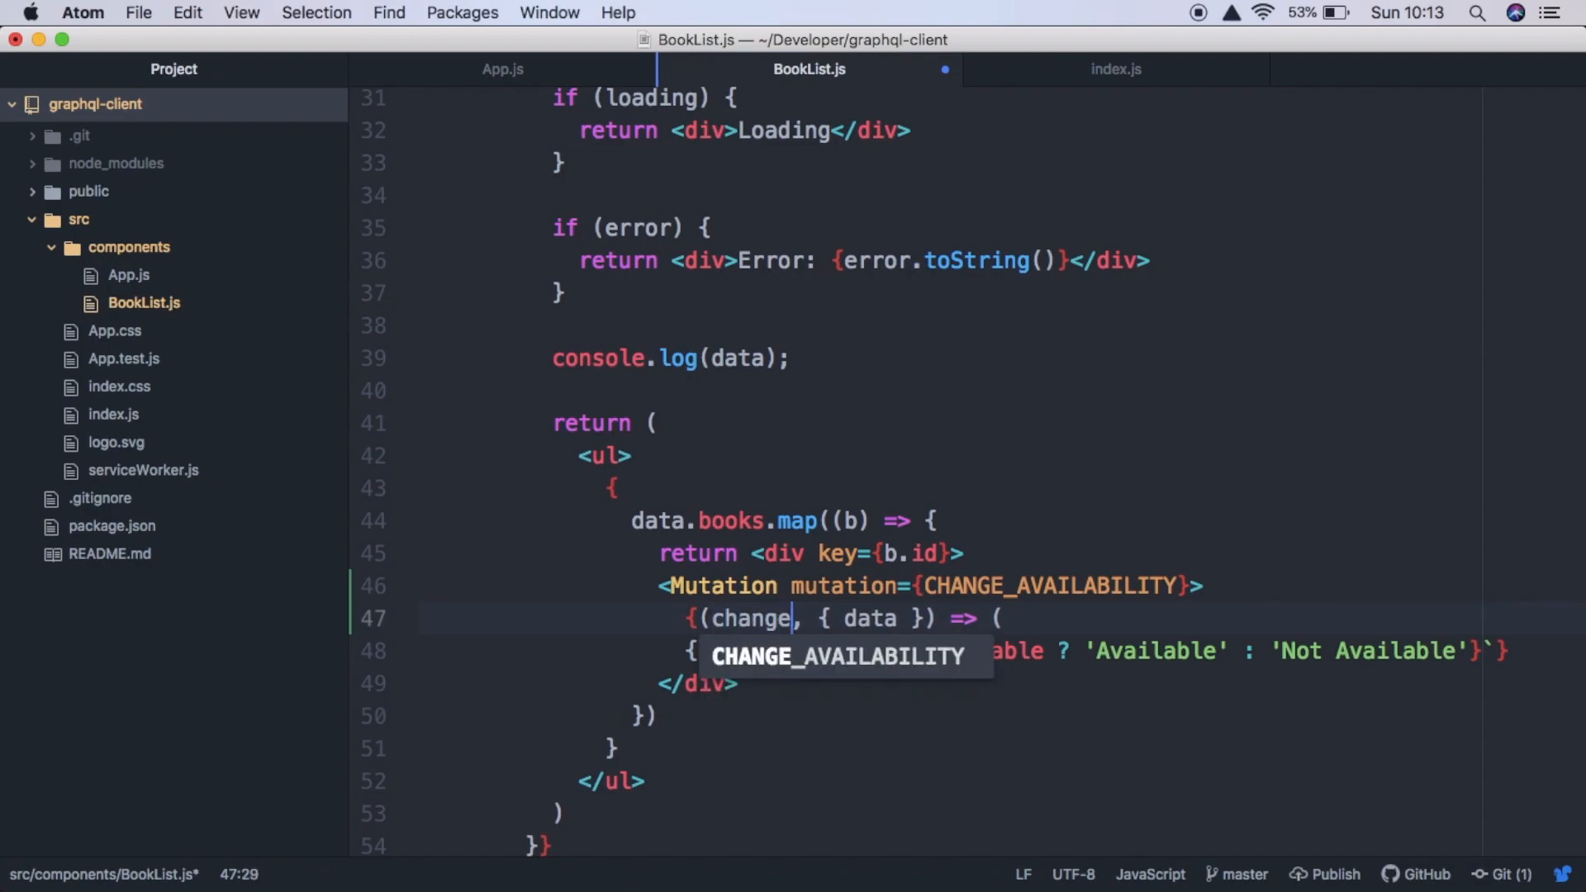
type("Availability")
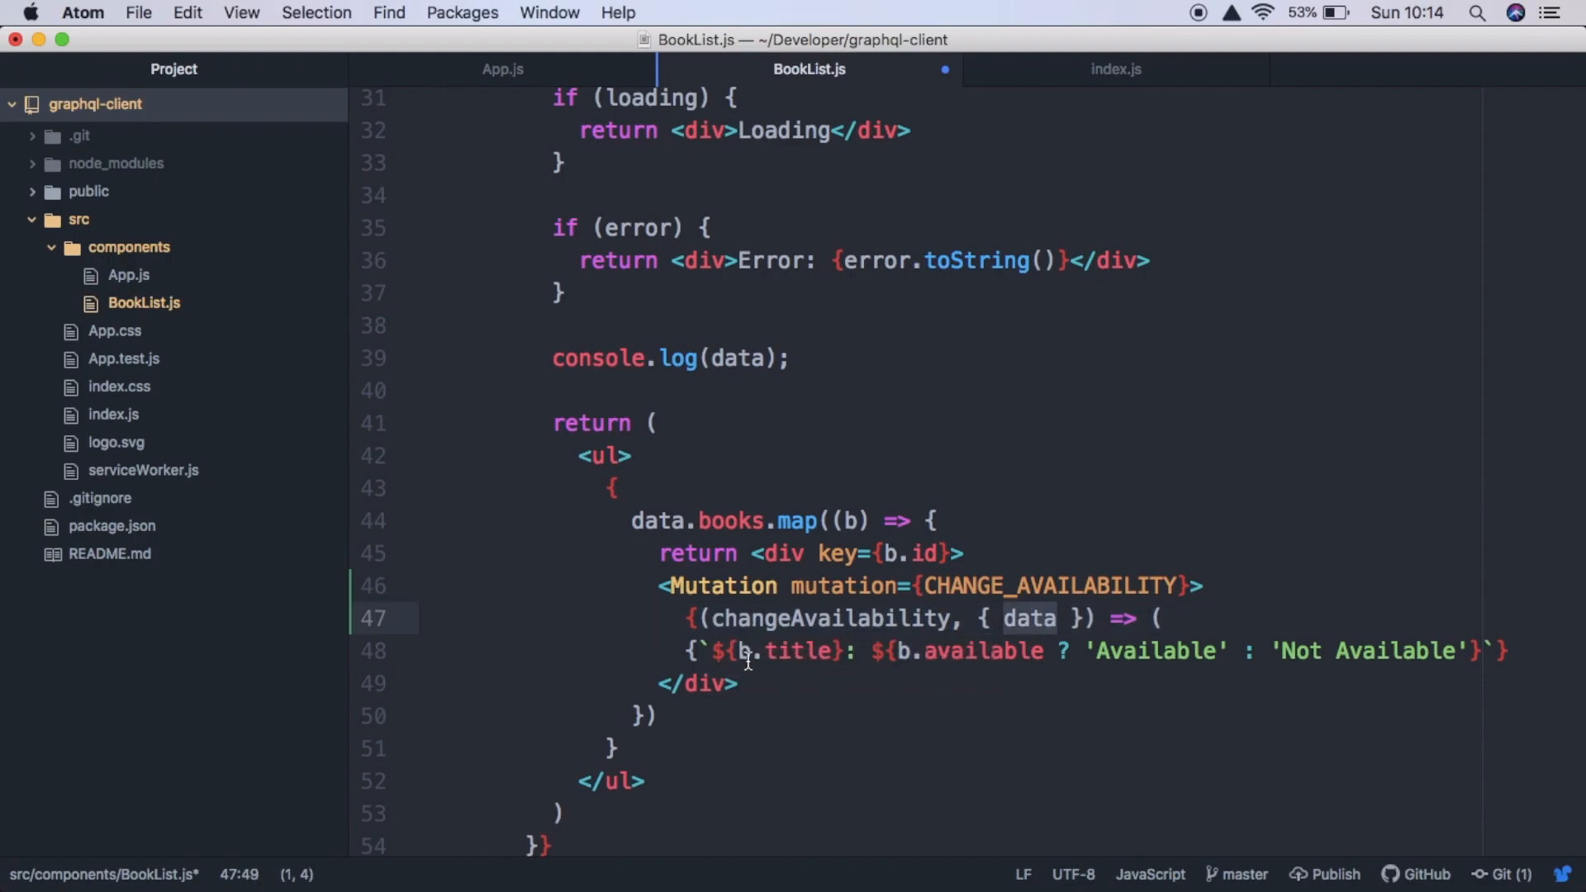
left_click(684, 651)
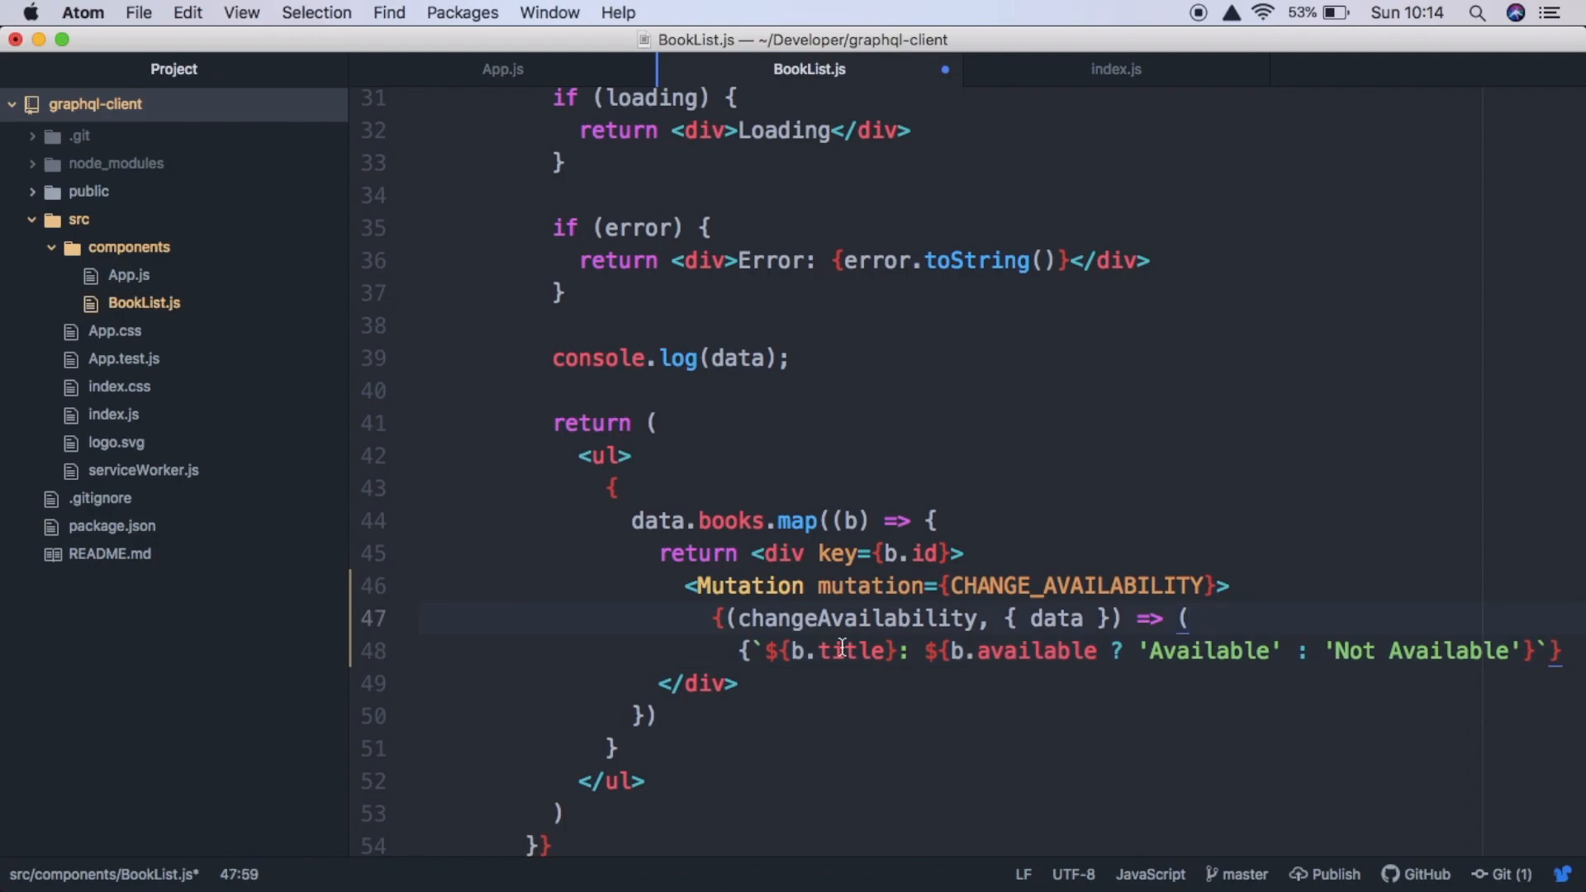
- Add a div holding the book title line plus a button labelled Change Availability
key("Enter")
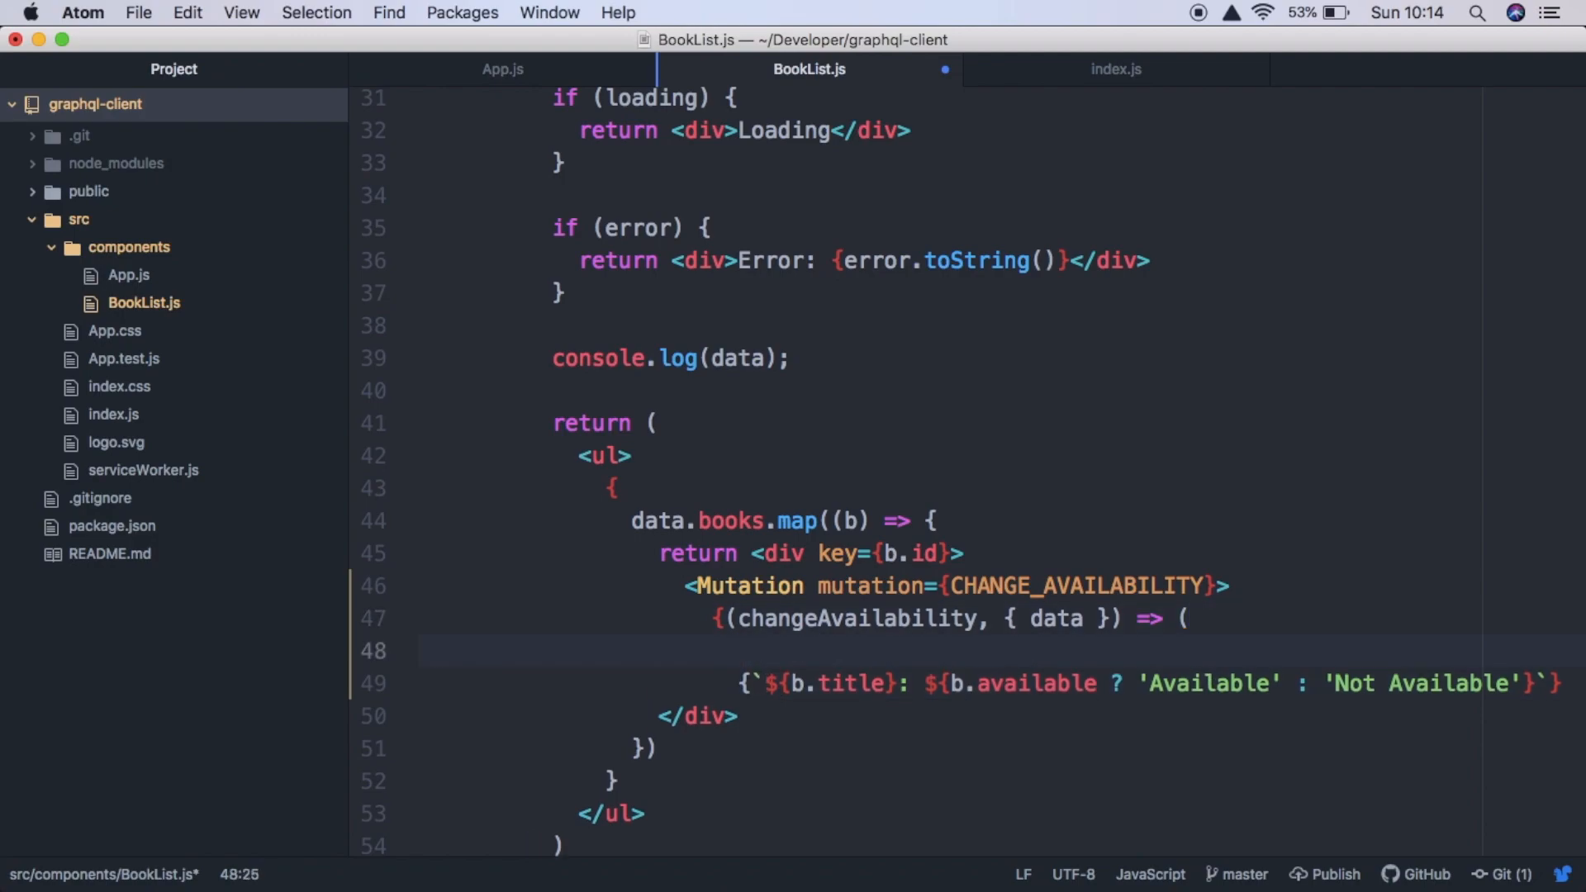
type("<div>")
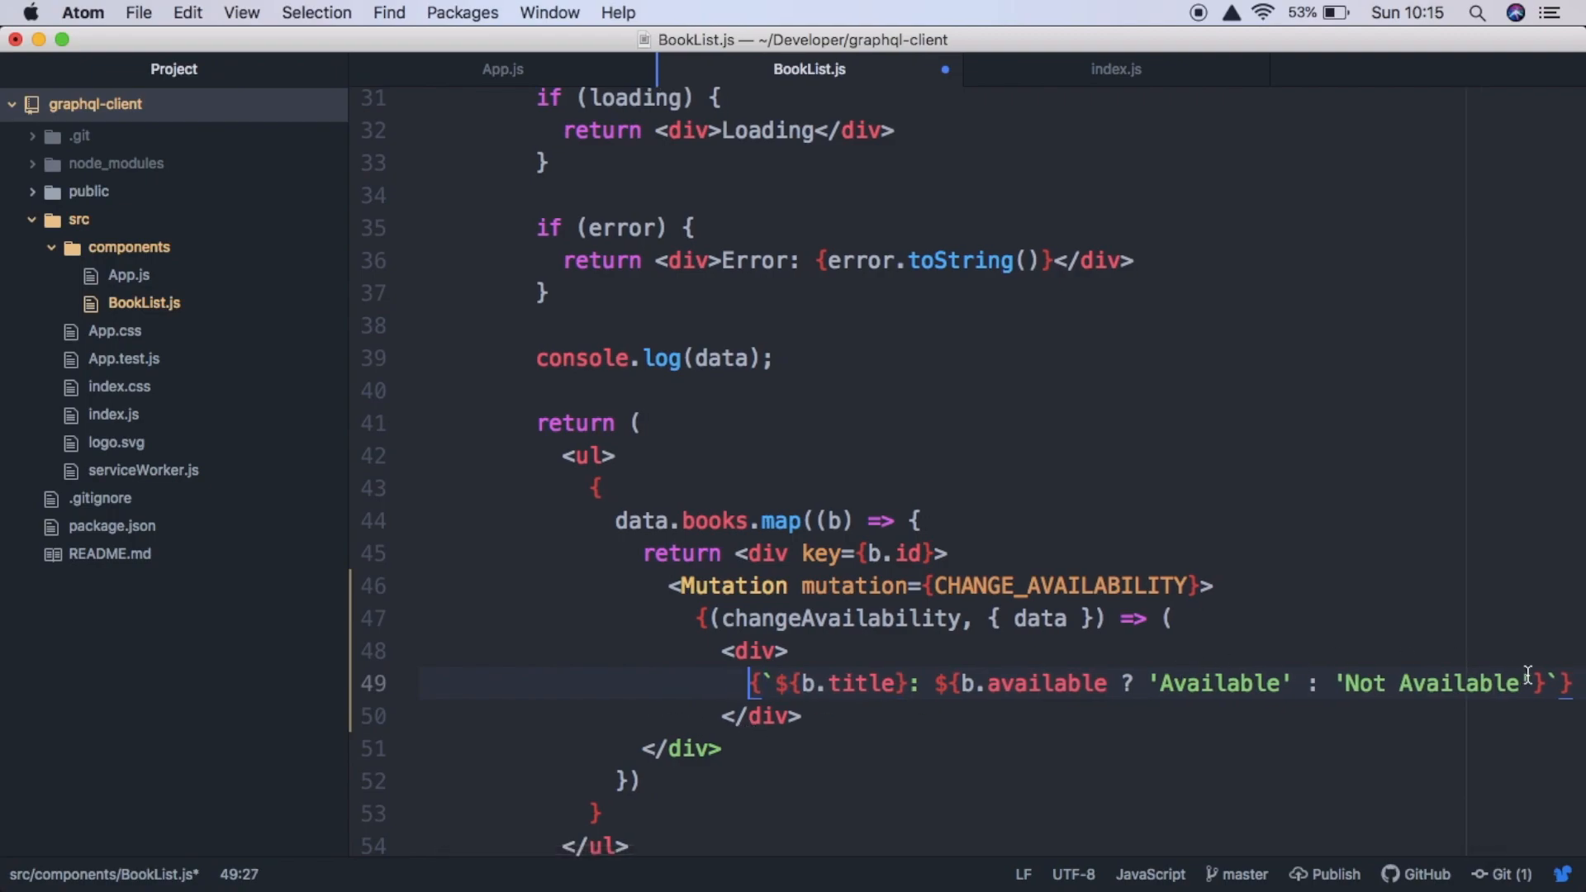
key("Enter")
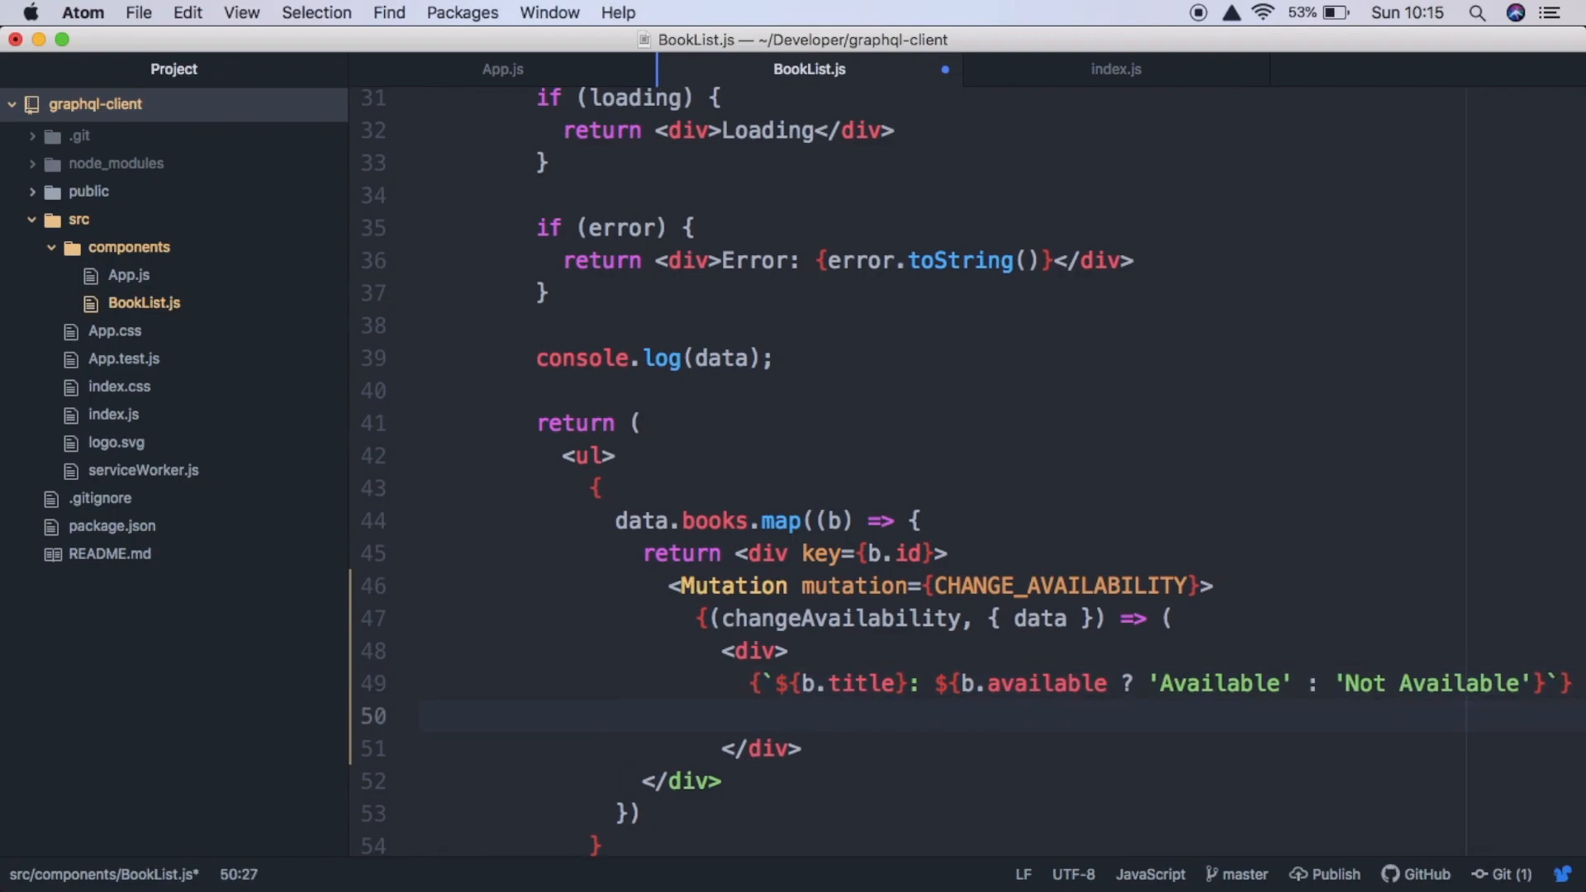
type("<button>")
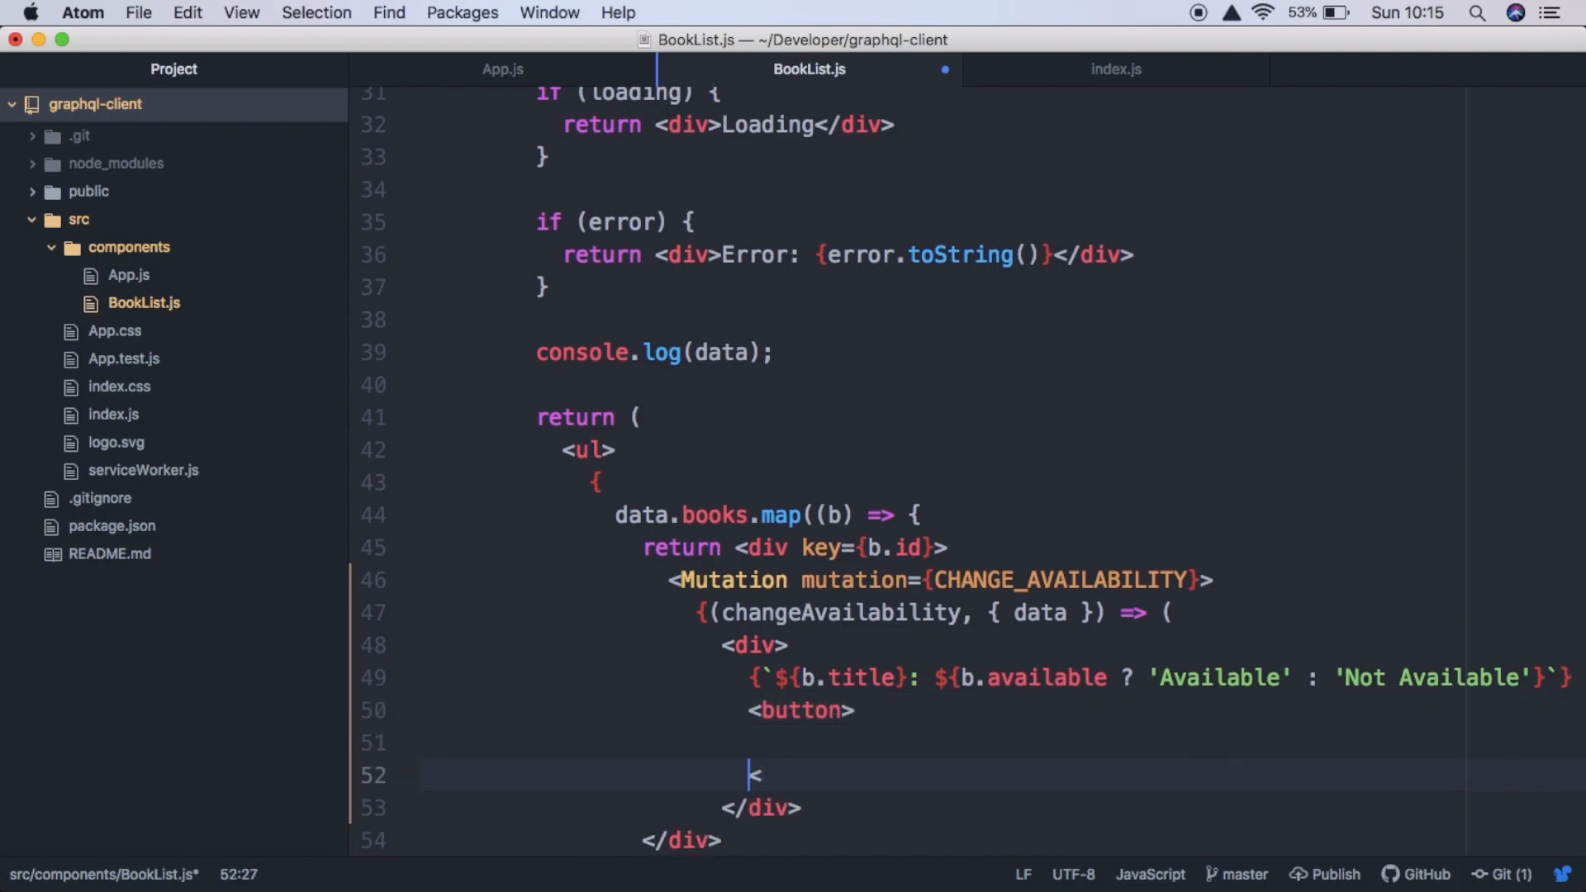
type(">")
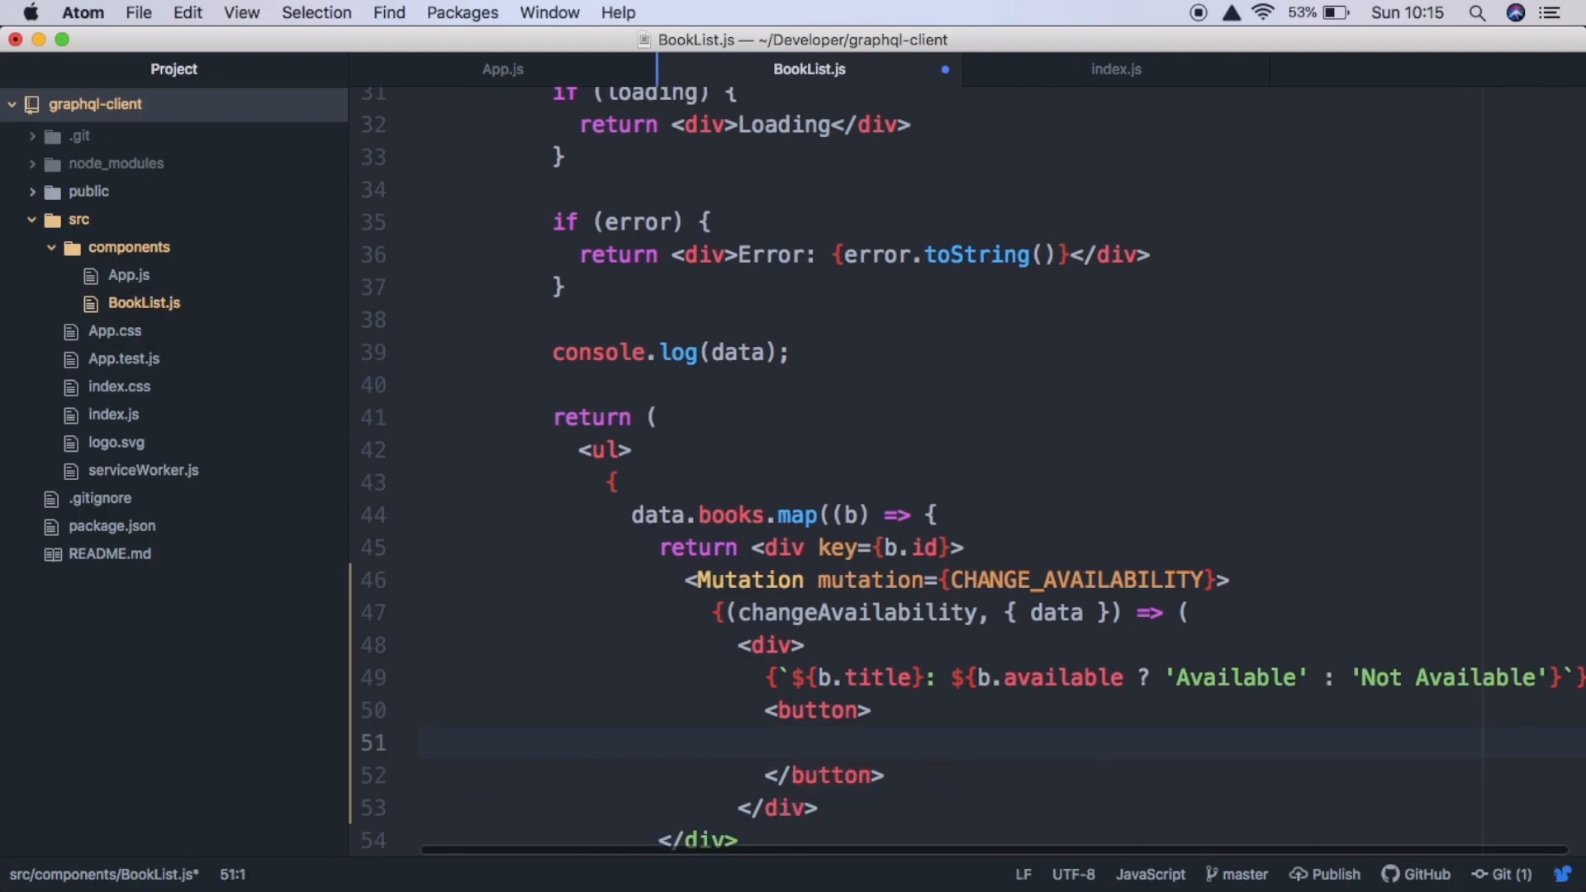
type("Chan")
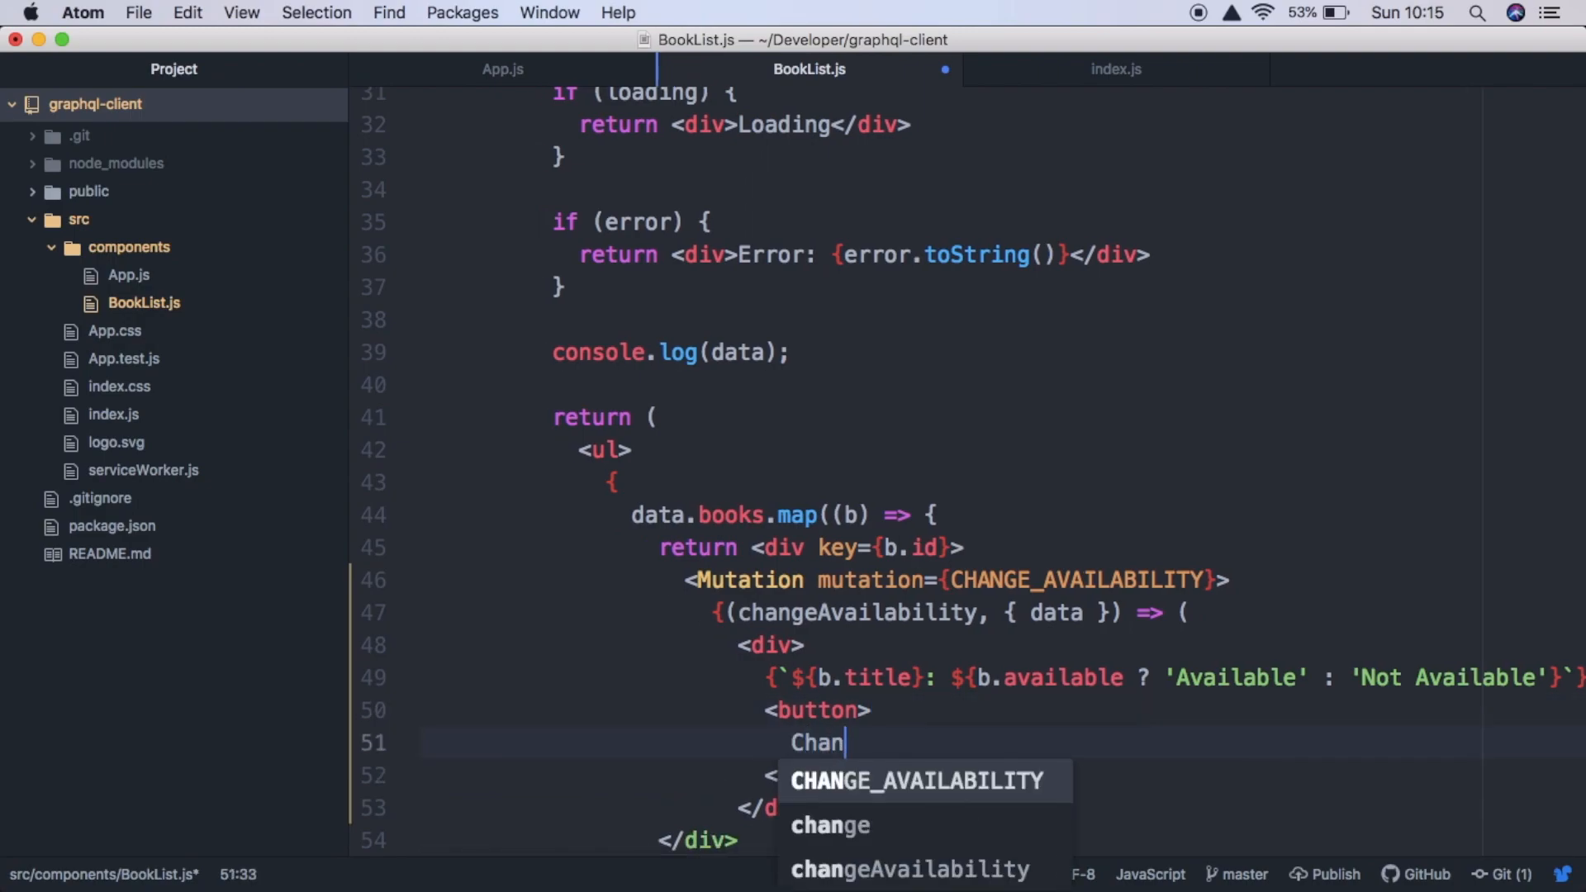
type("ge")
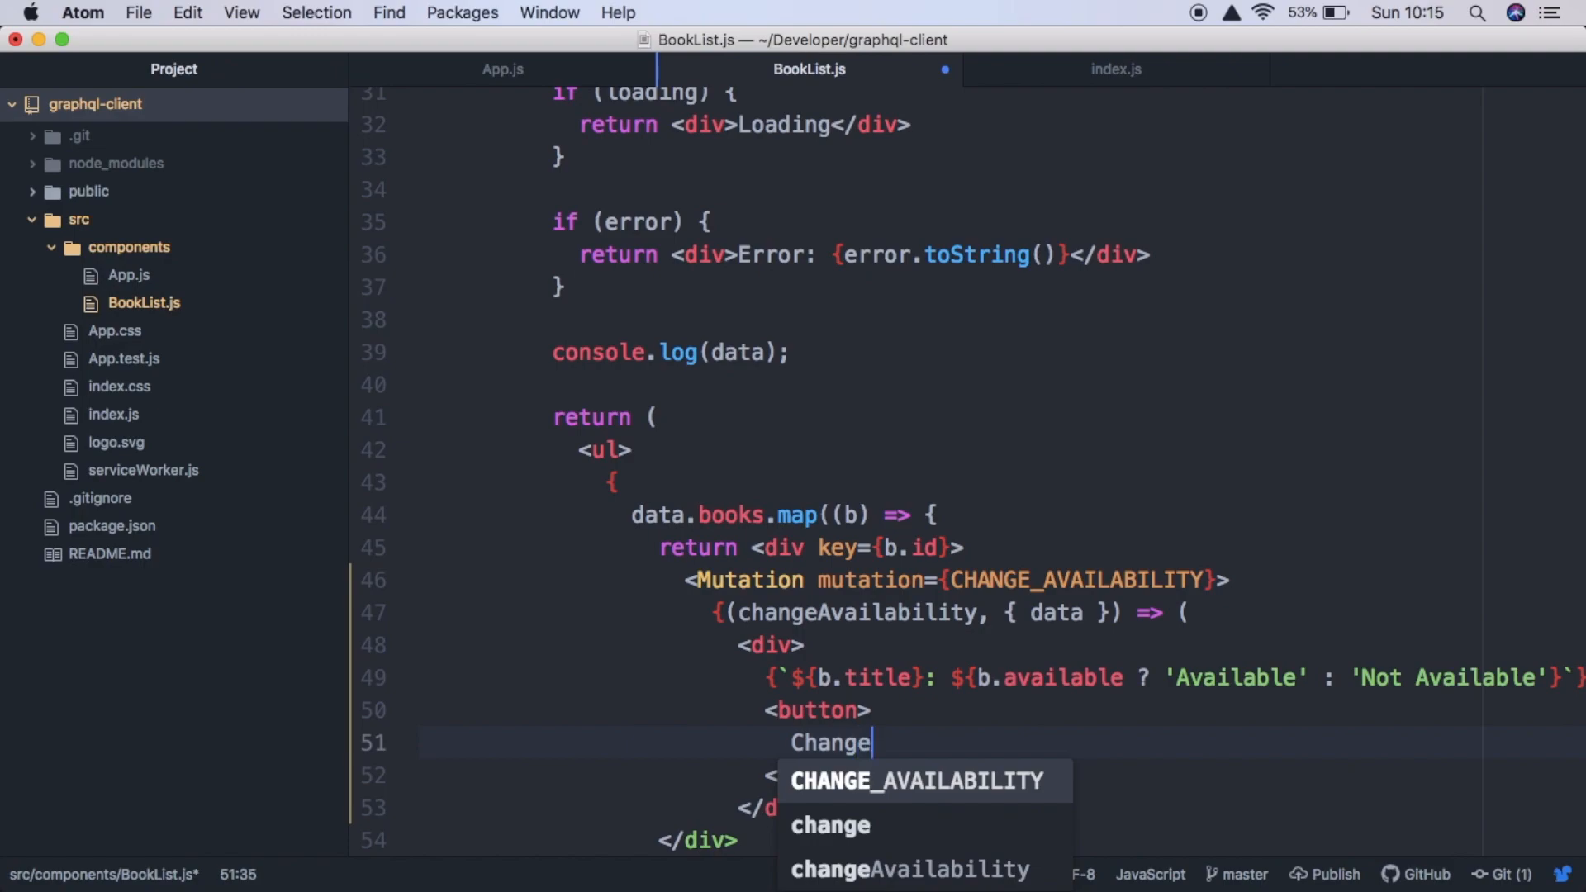
type("Availability")
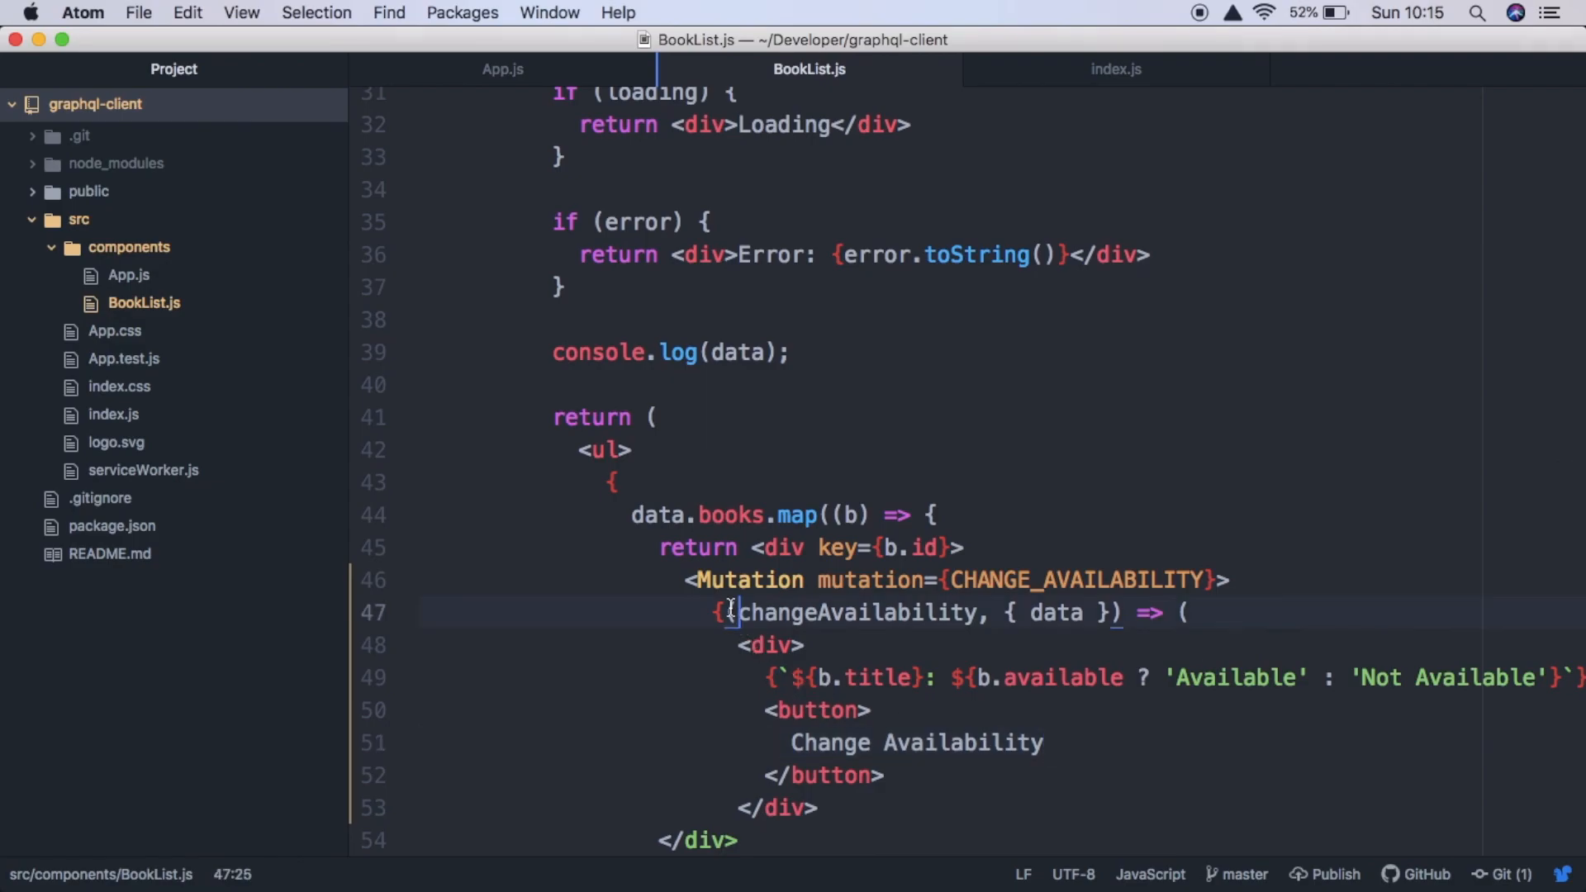
- Close the render function and the Mutation tag after the div, save, and check the app
left_click(848, 807)
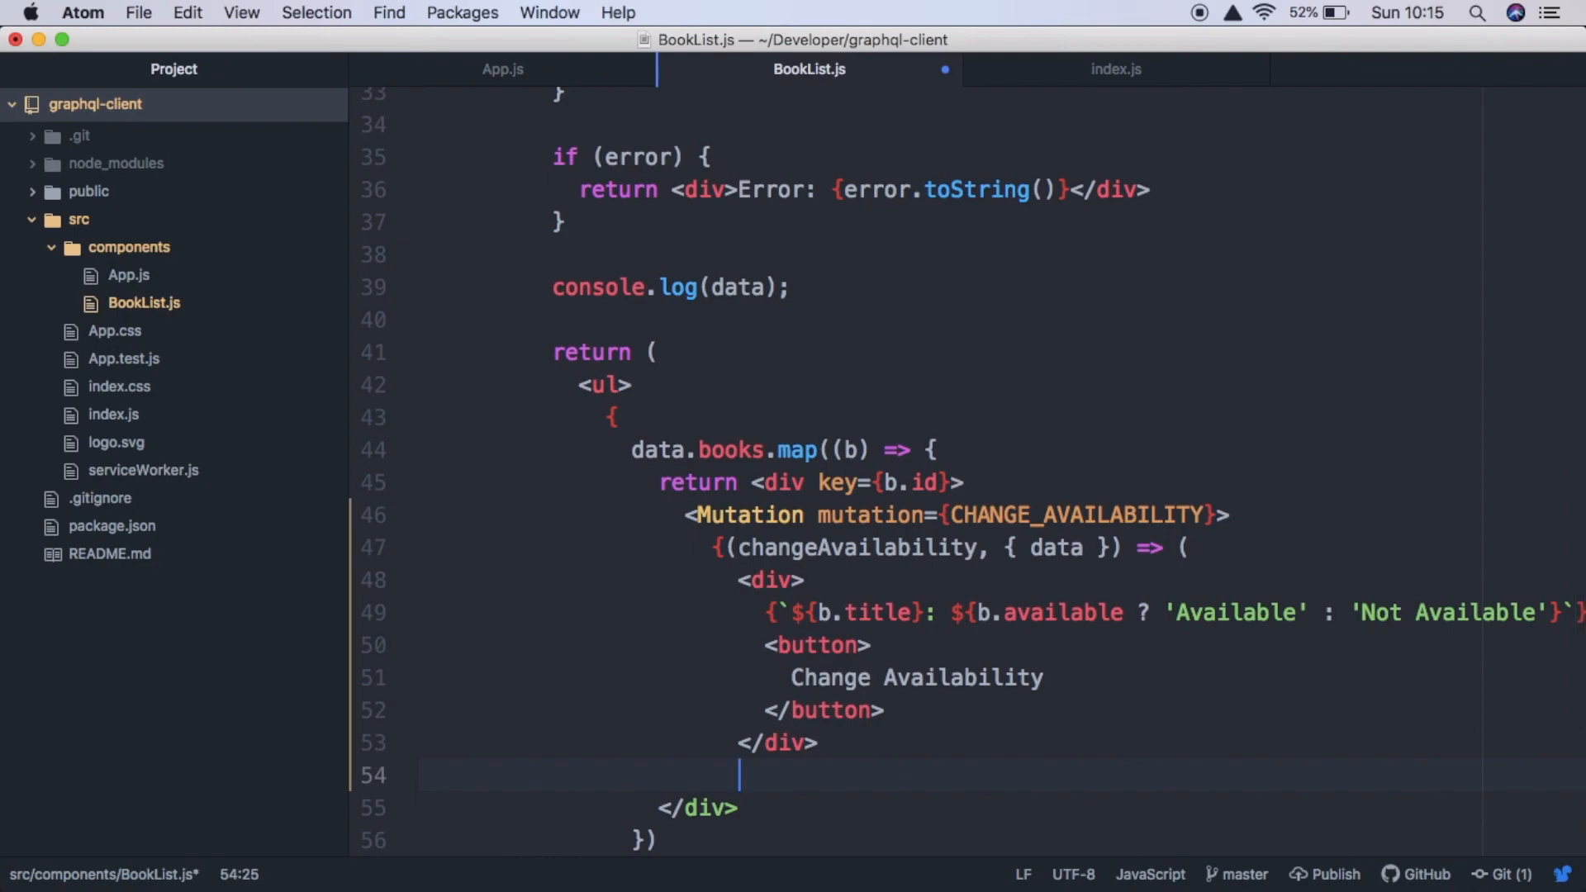
type(")}")
type("<>")
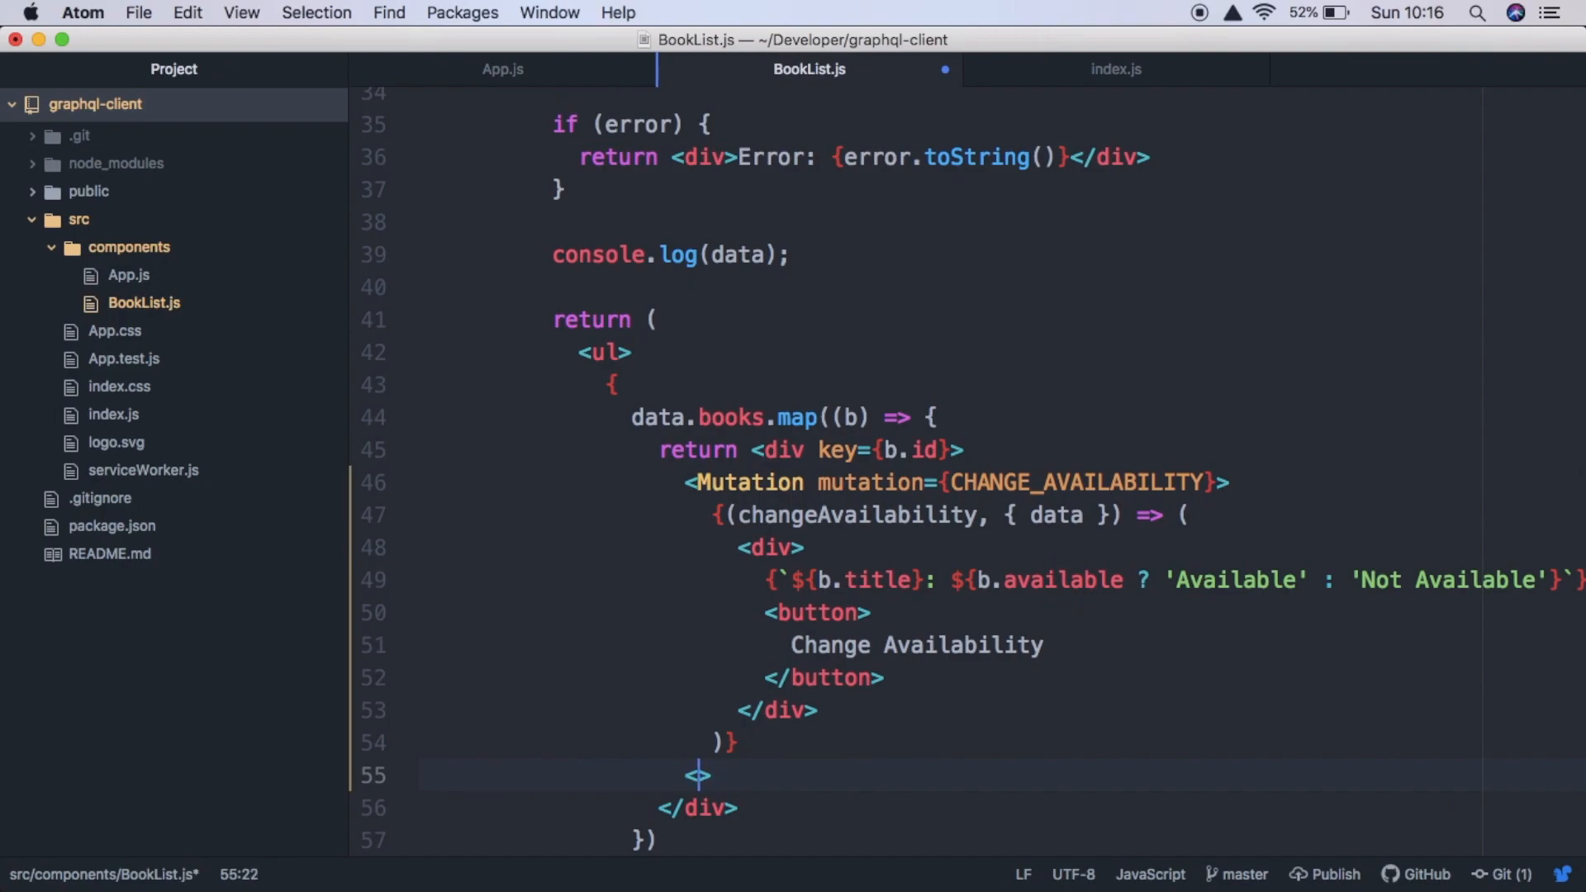
type("/Mutation")
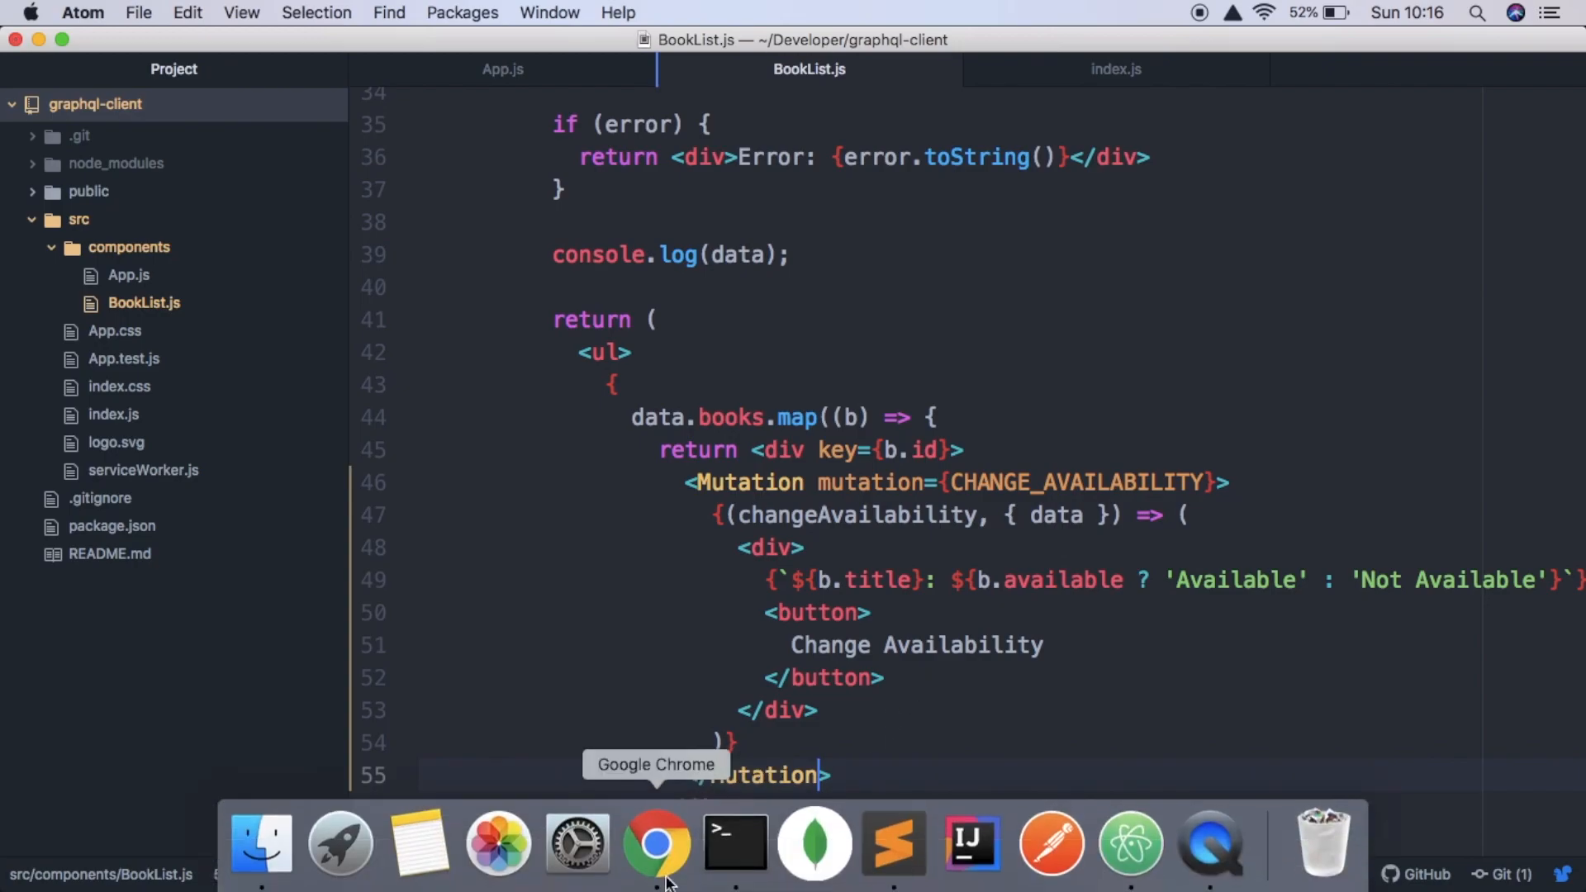
left_click(657, 843)
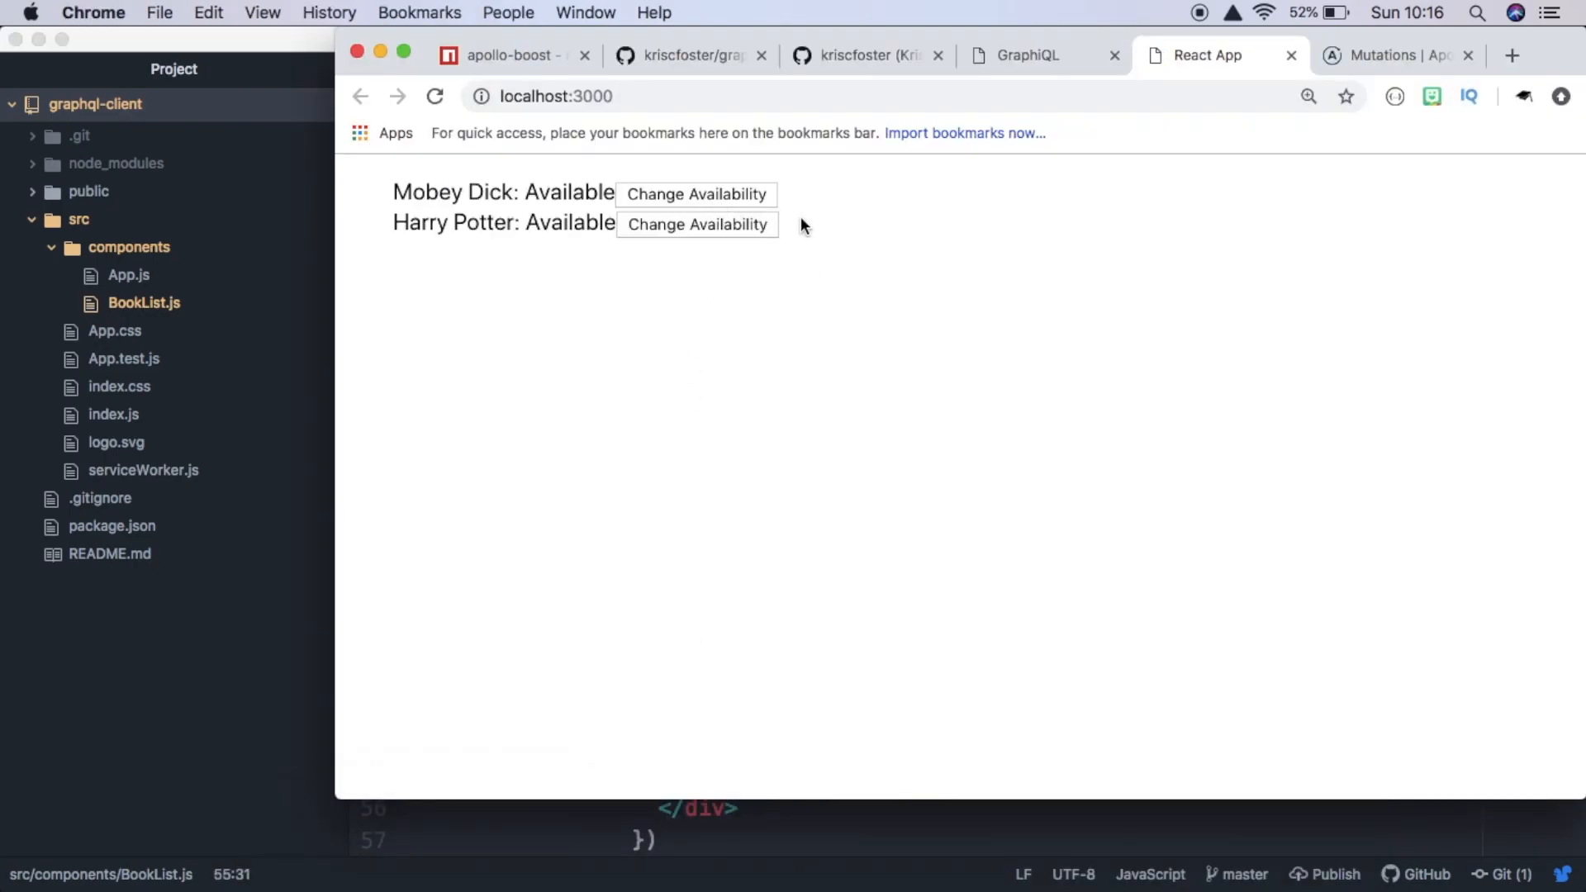
mouse_move(677, 281)
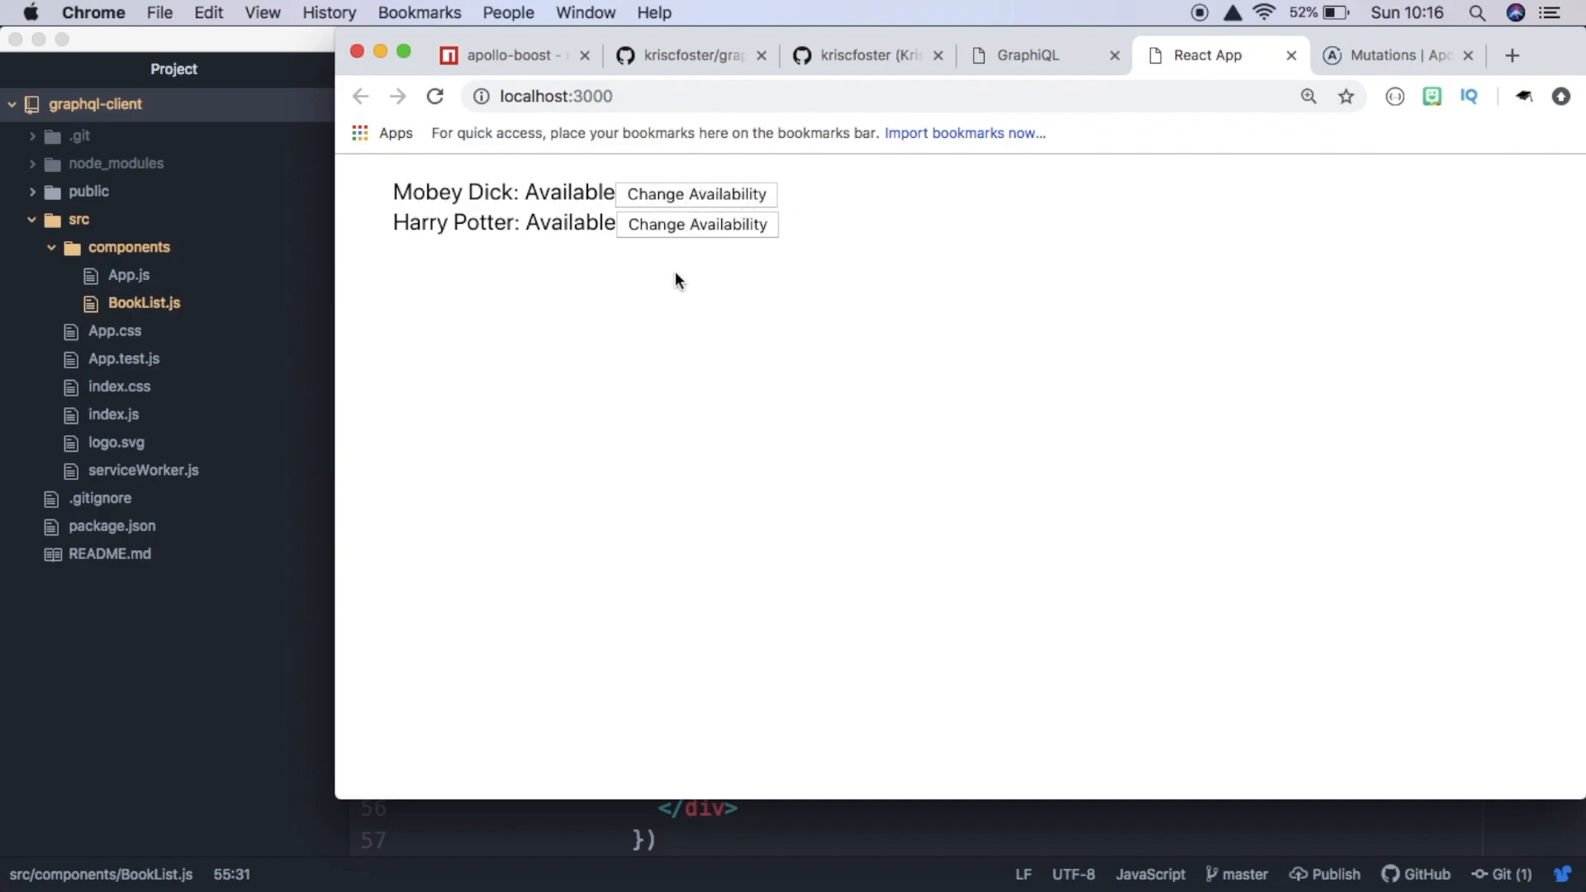
- Return from the React app to BookList.js and place the cursor inside the button tag
left_click(696, 195)
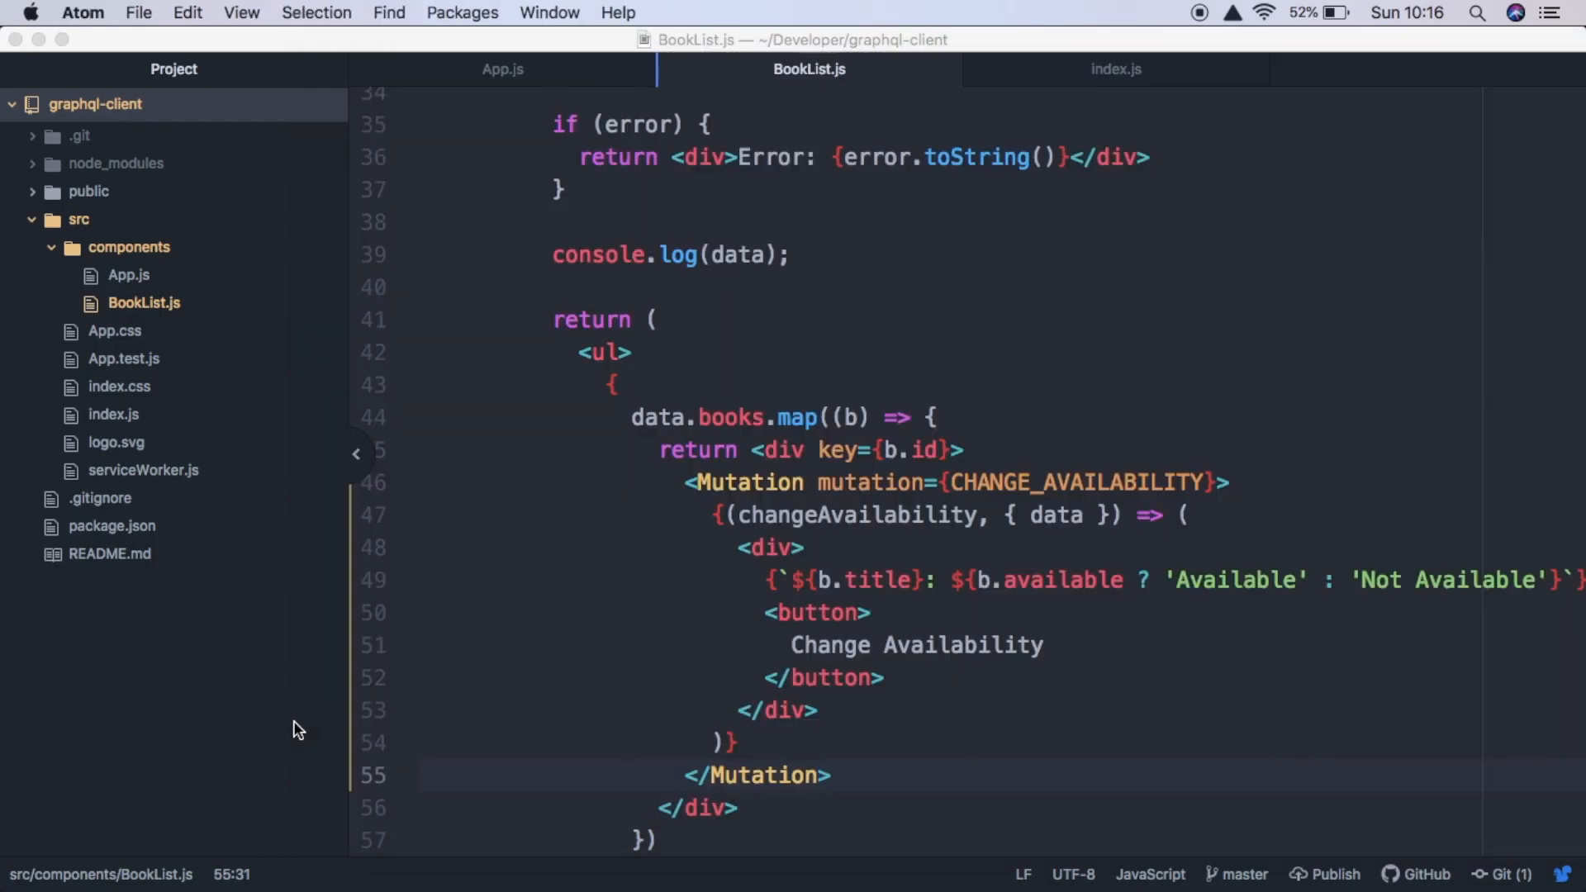
left_click(852, 613)
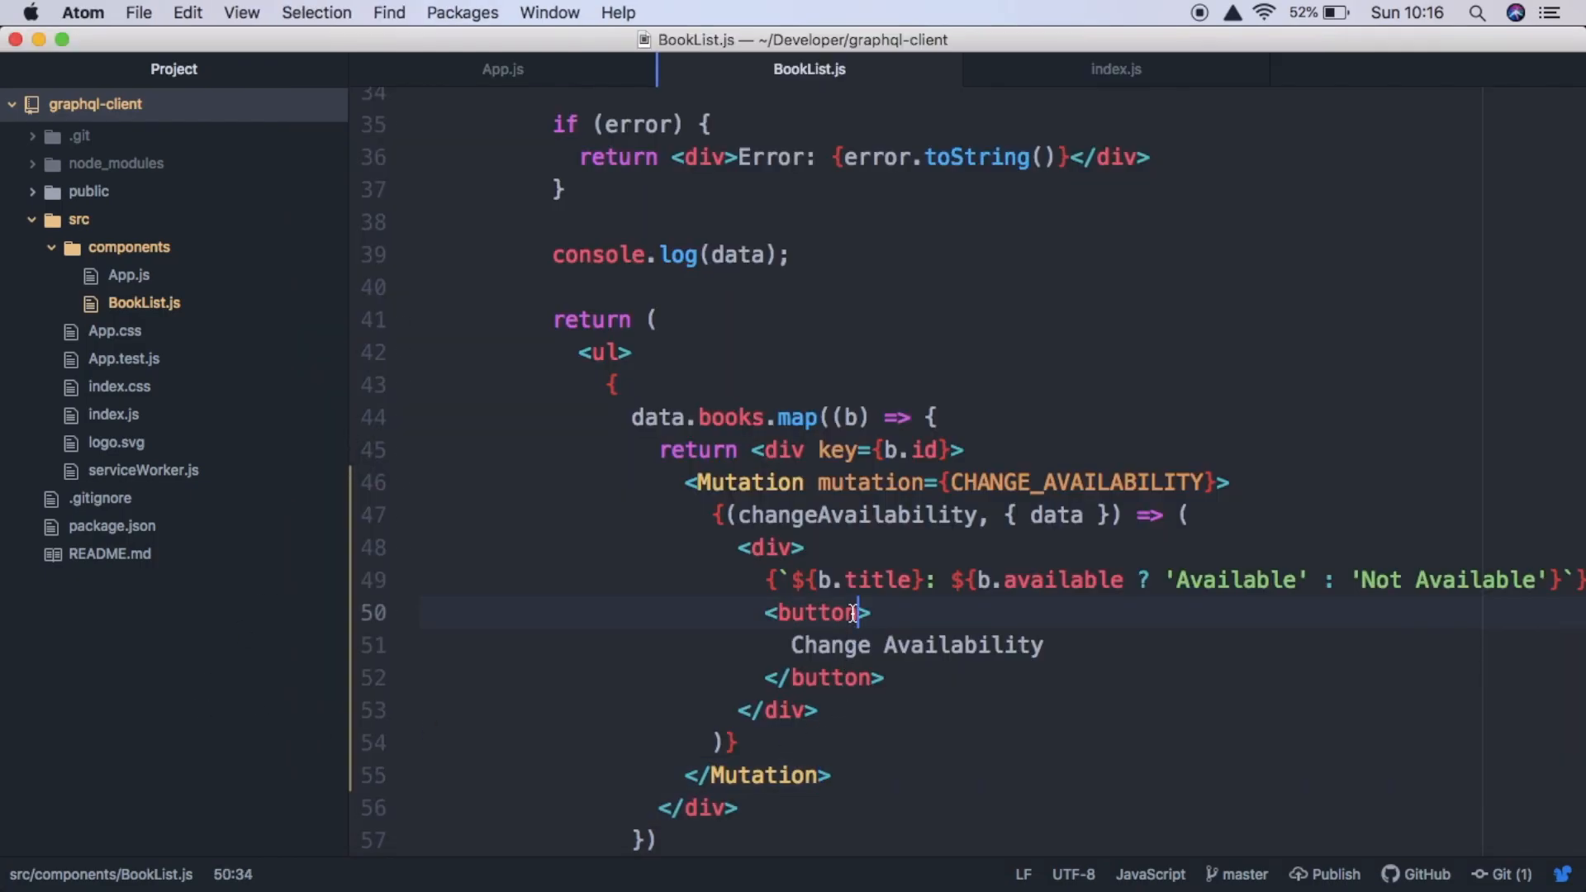
- Give the button an onClick handler that calls e.preventDefault() then changeAvailability
type("onClick =")
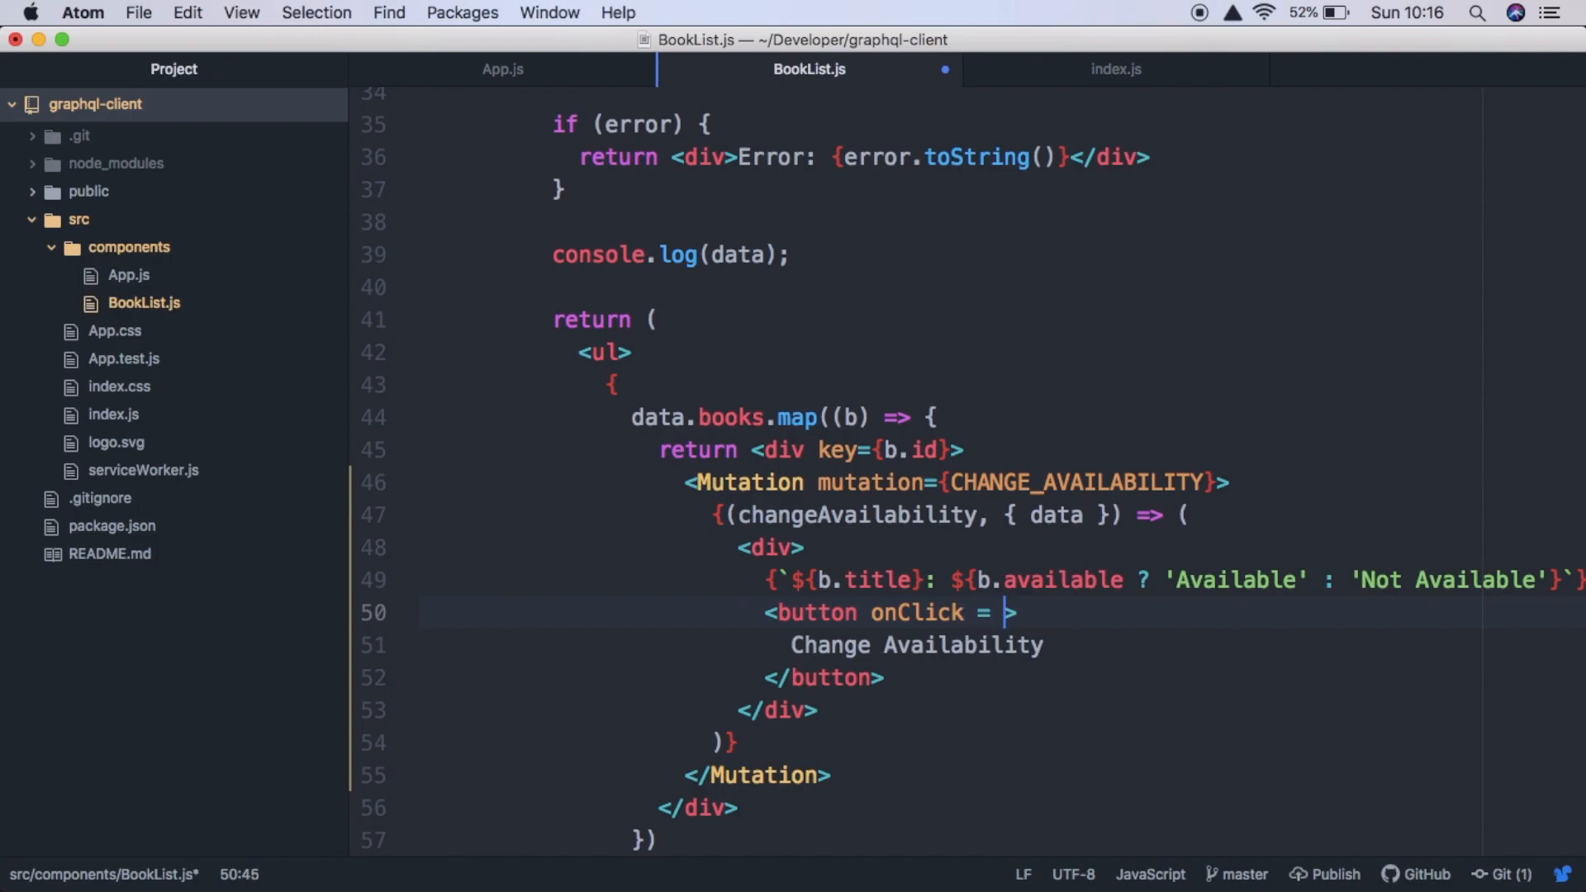
type("{() => {}}>")
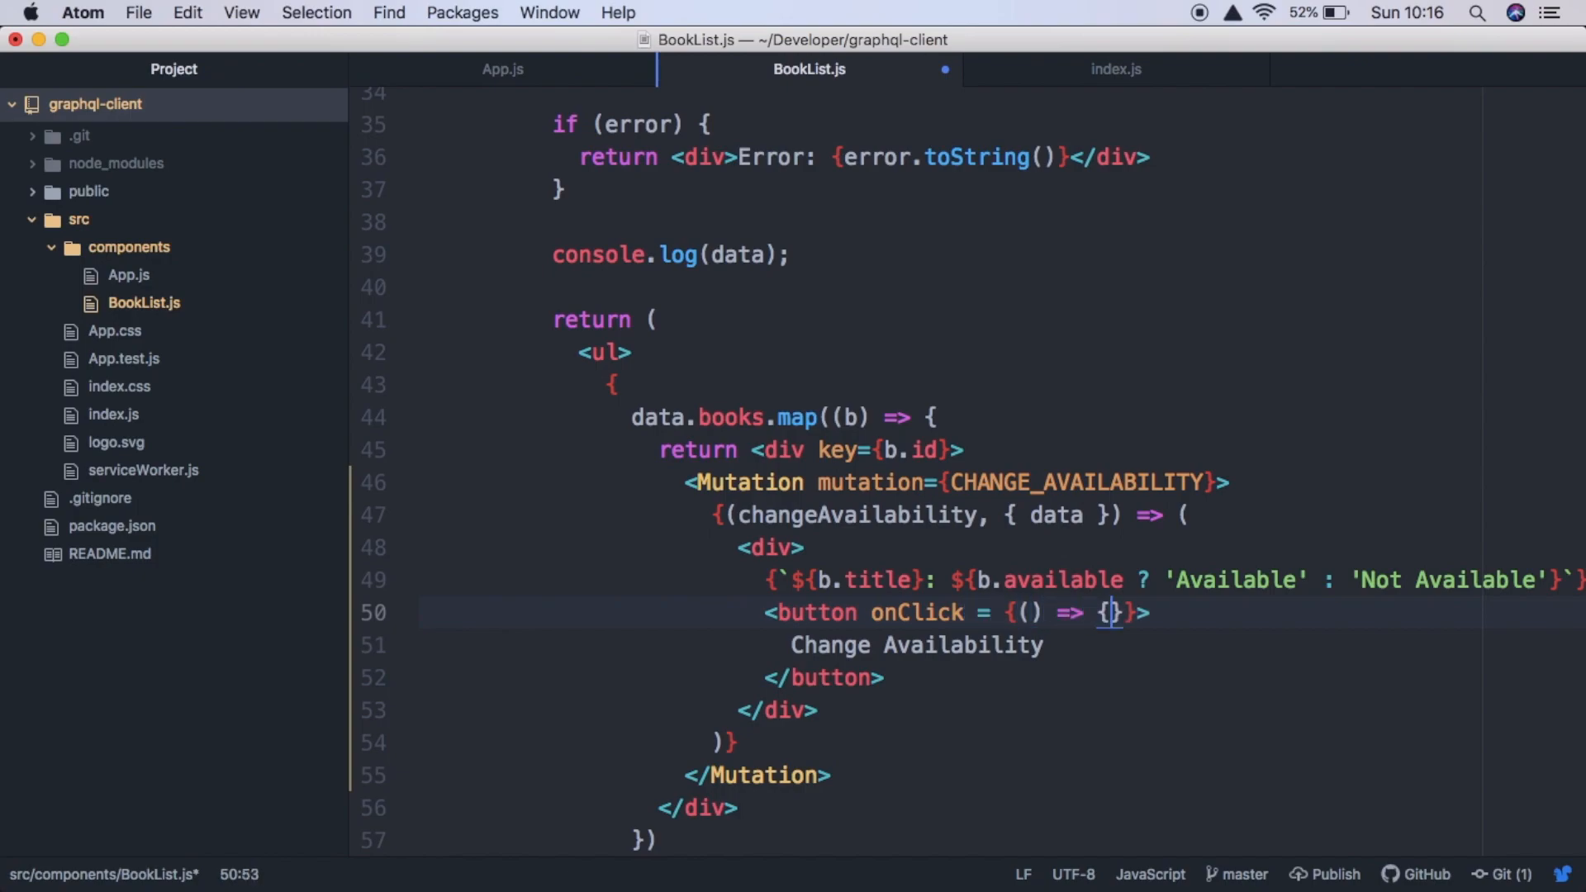
type("e")
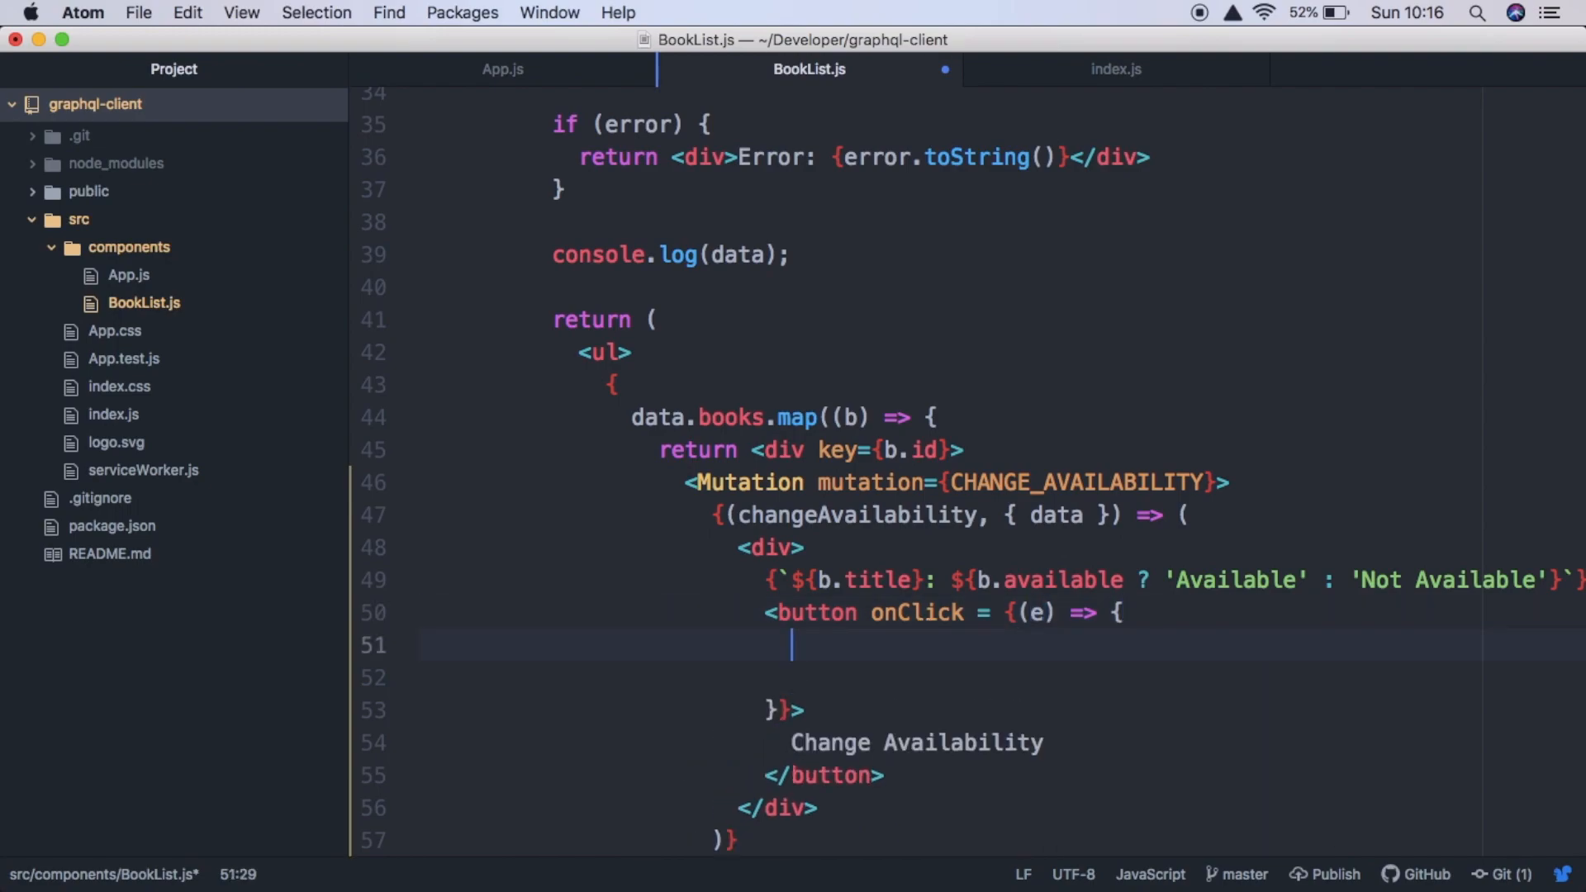
type("e.p")
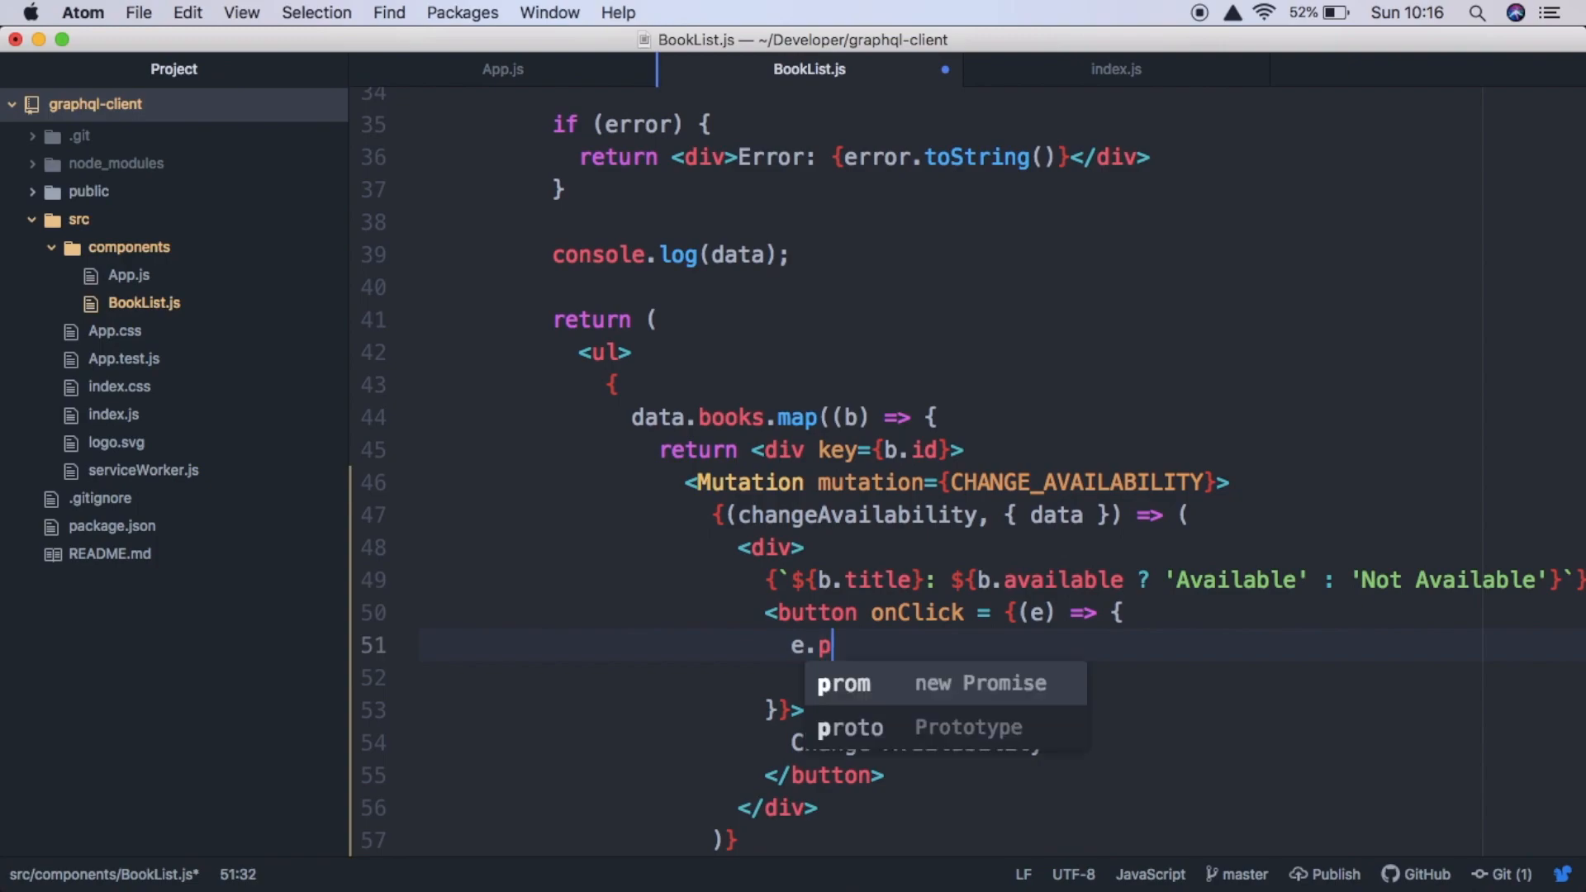
type("reventDe")
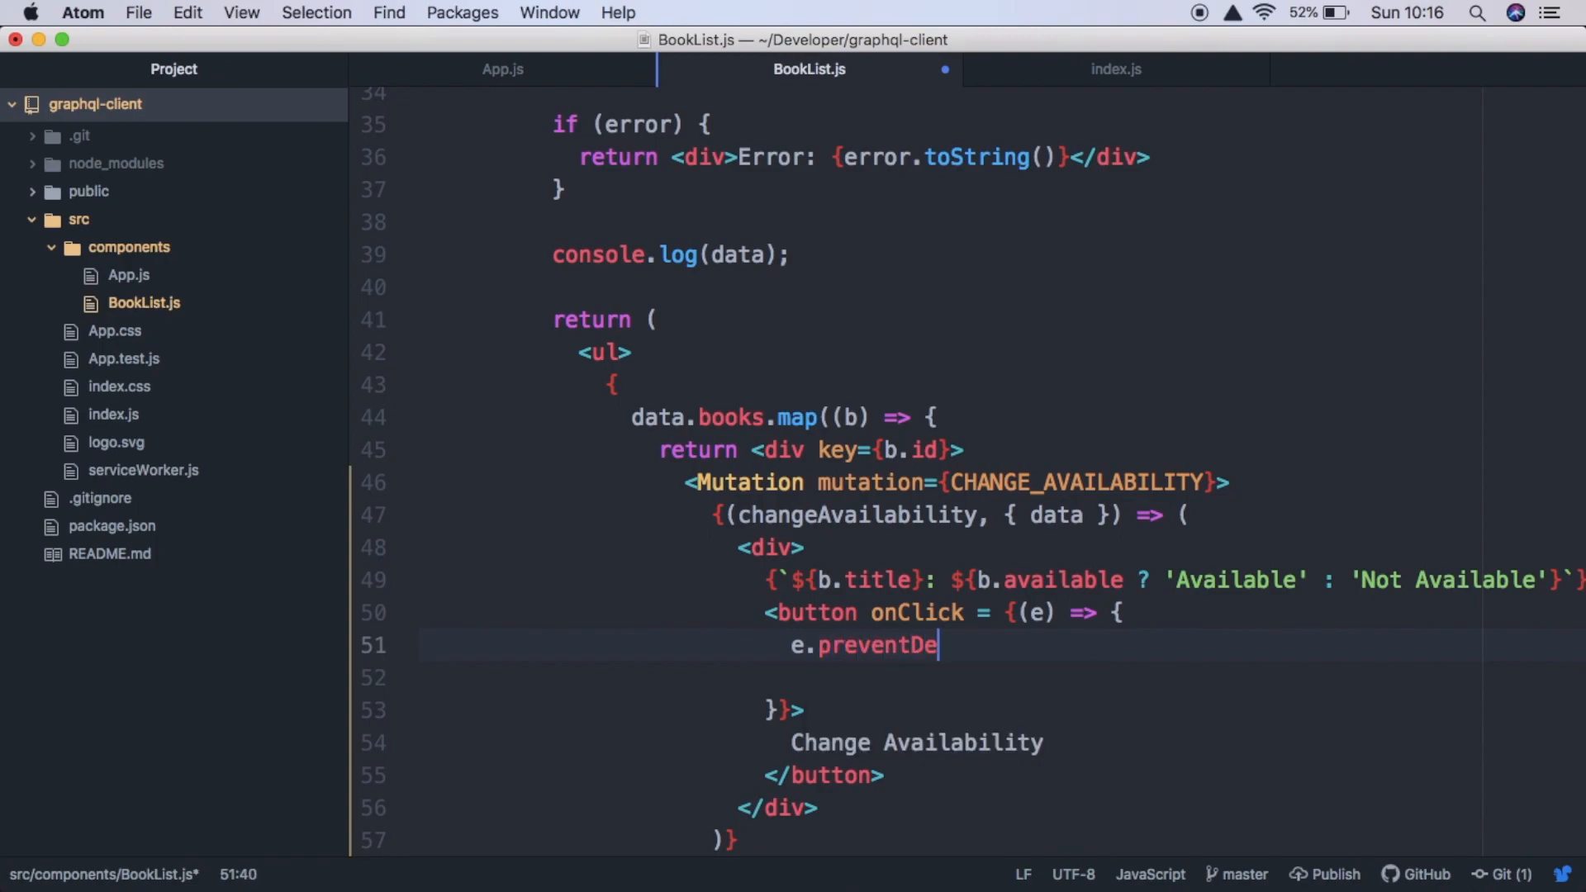
type("fault();")
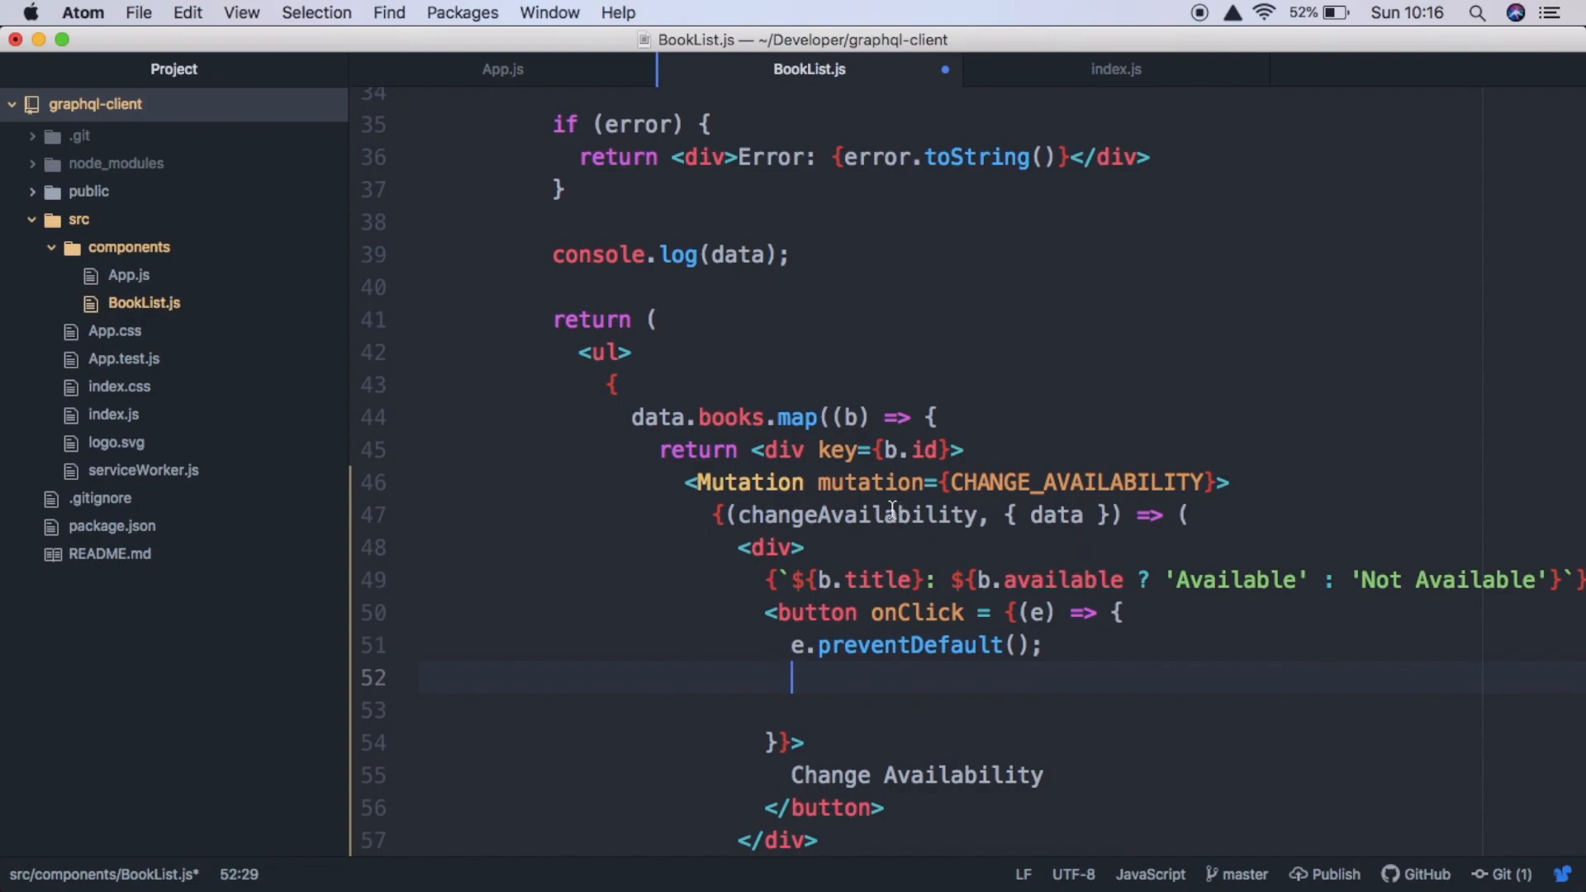
mouse_move(831, 669)
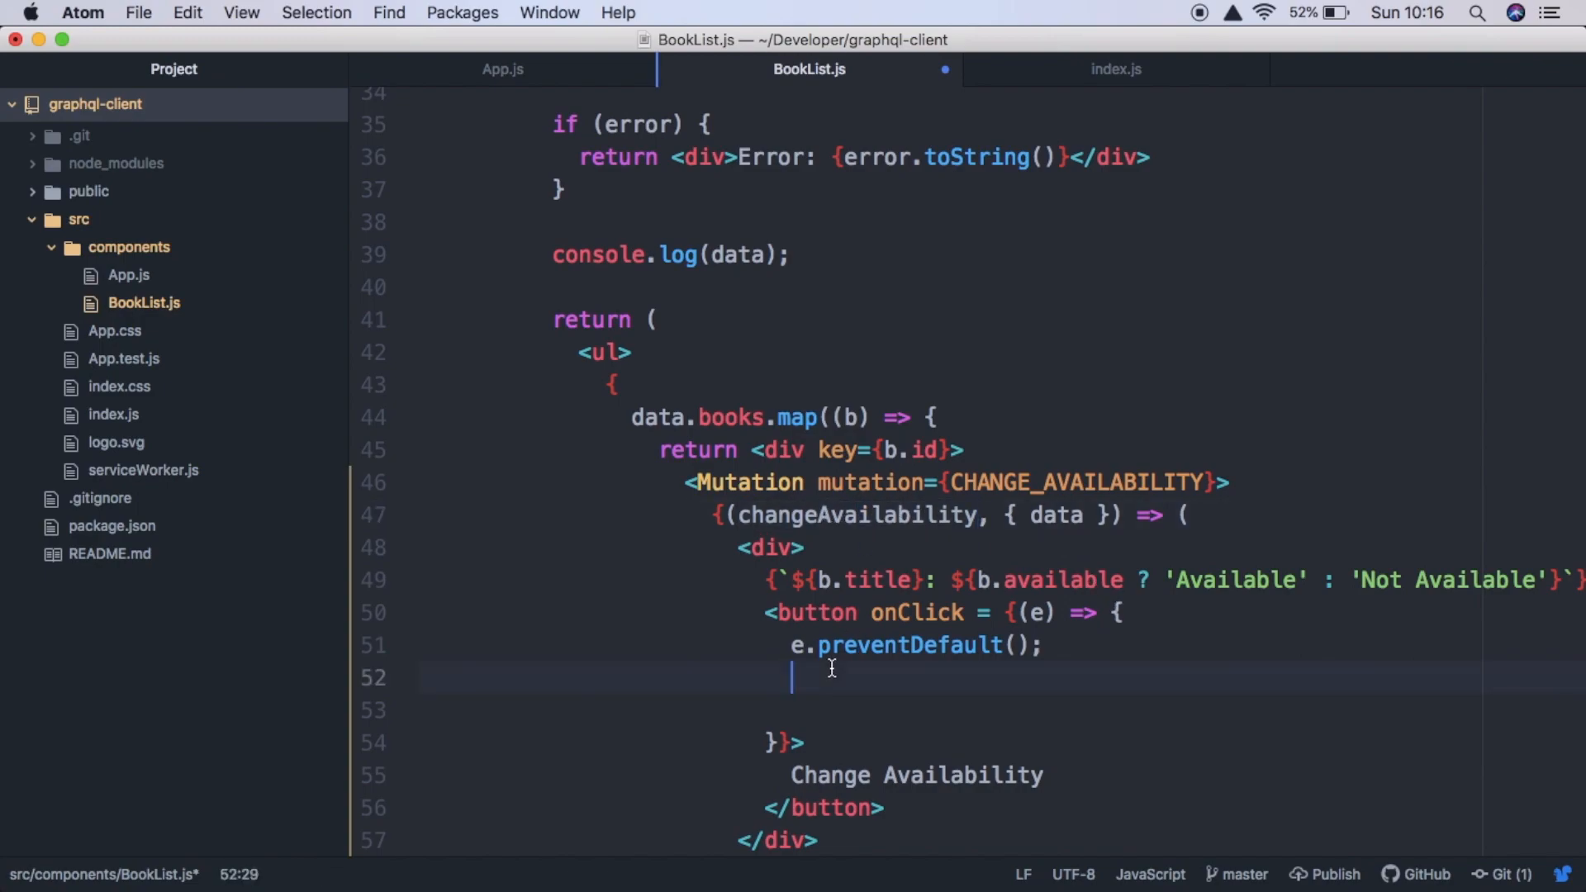
type("changeAvailability")
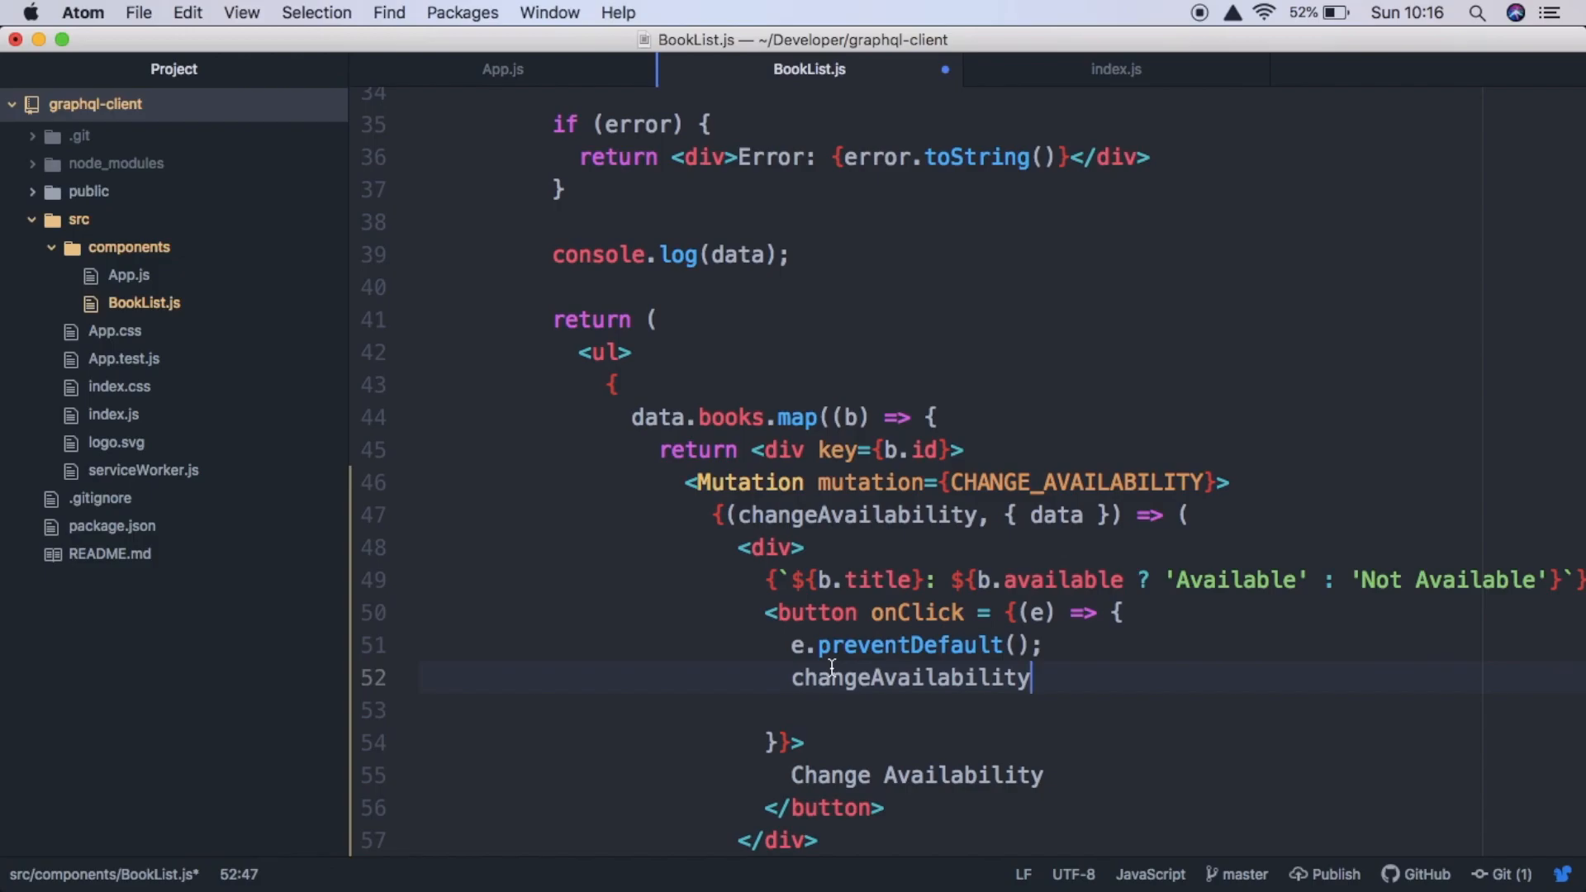
type("({")
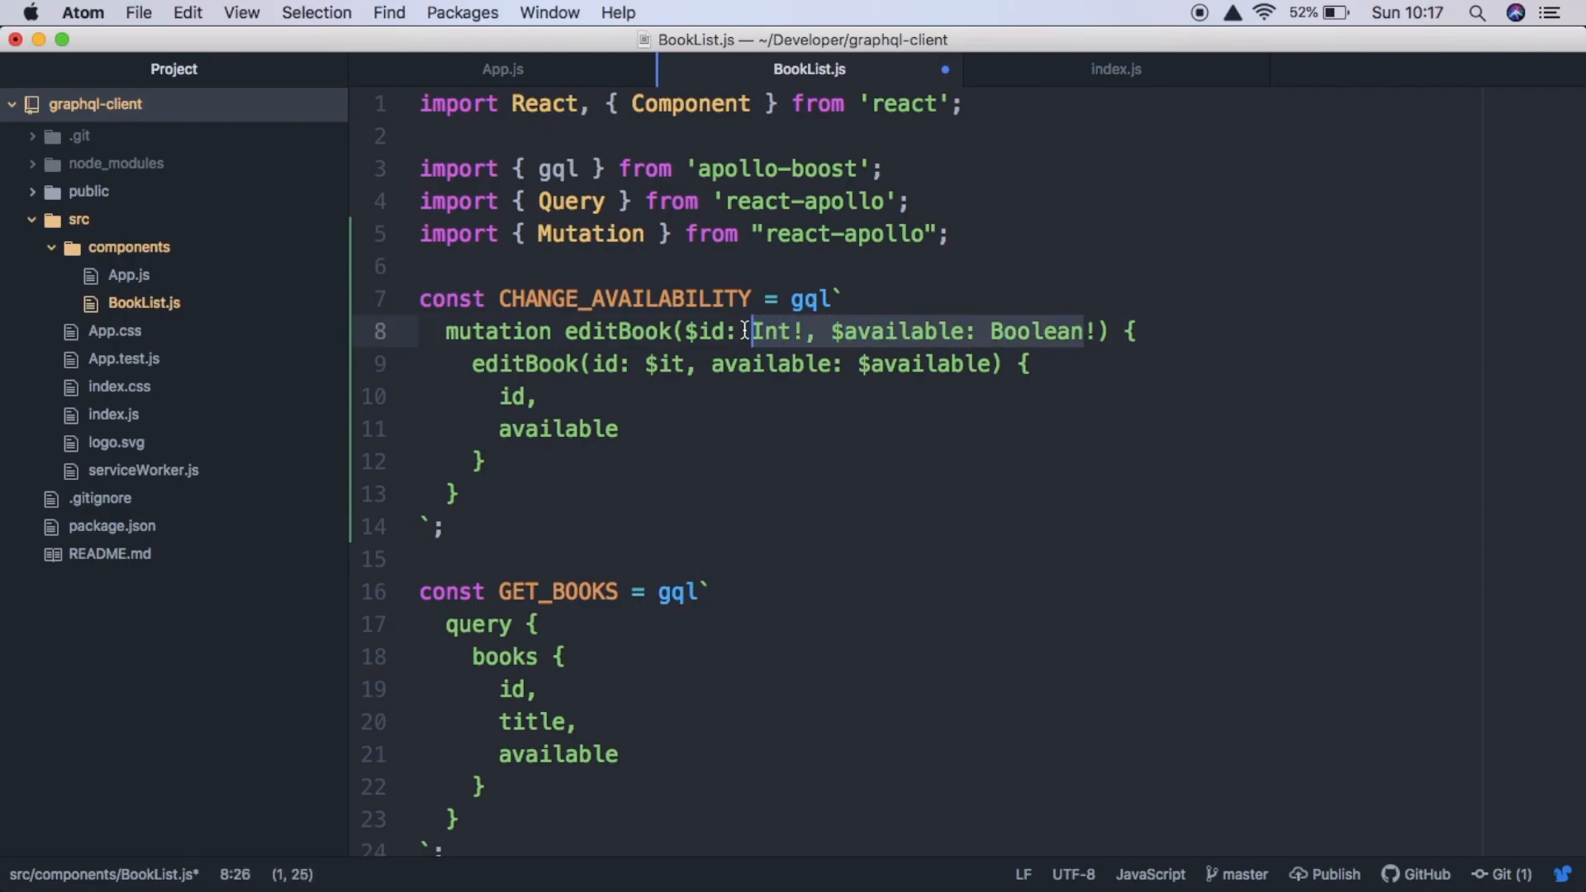
- Pass variables { id: b.id, available: !b.available } to changeAvailability, save, and show the app
double_click(886, 331)
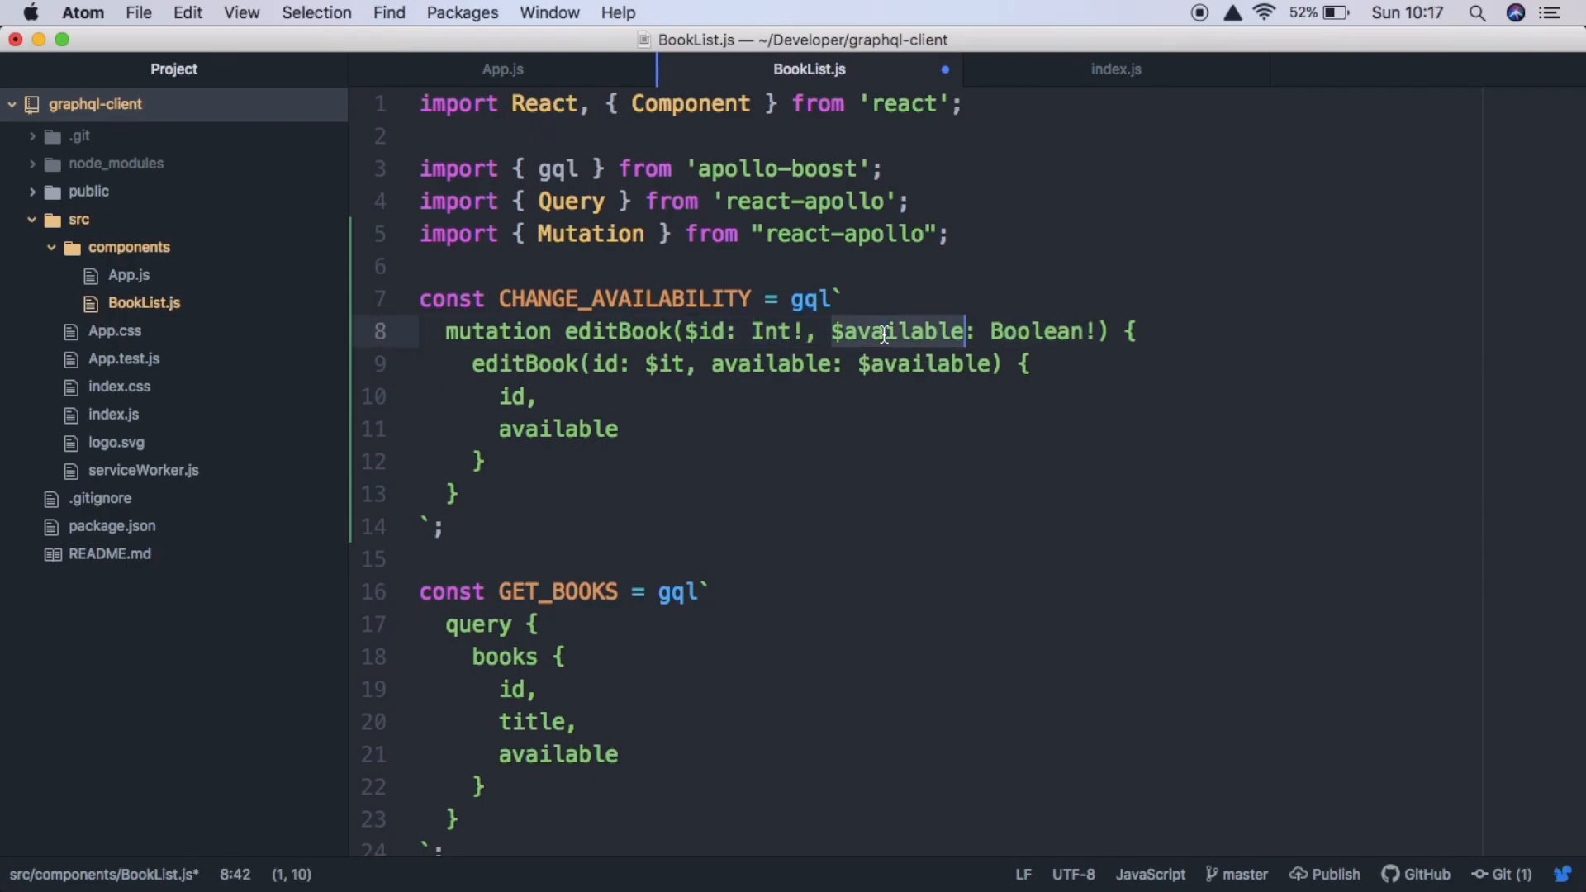
scroll("down", 3)
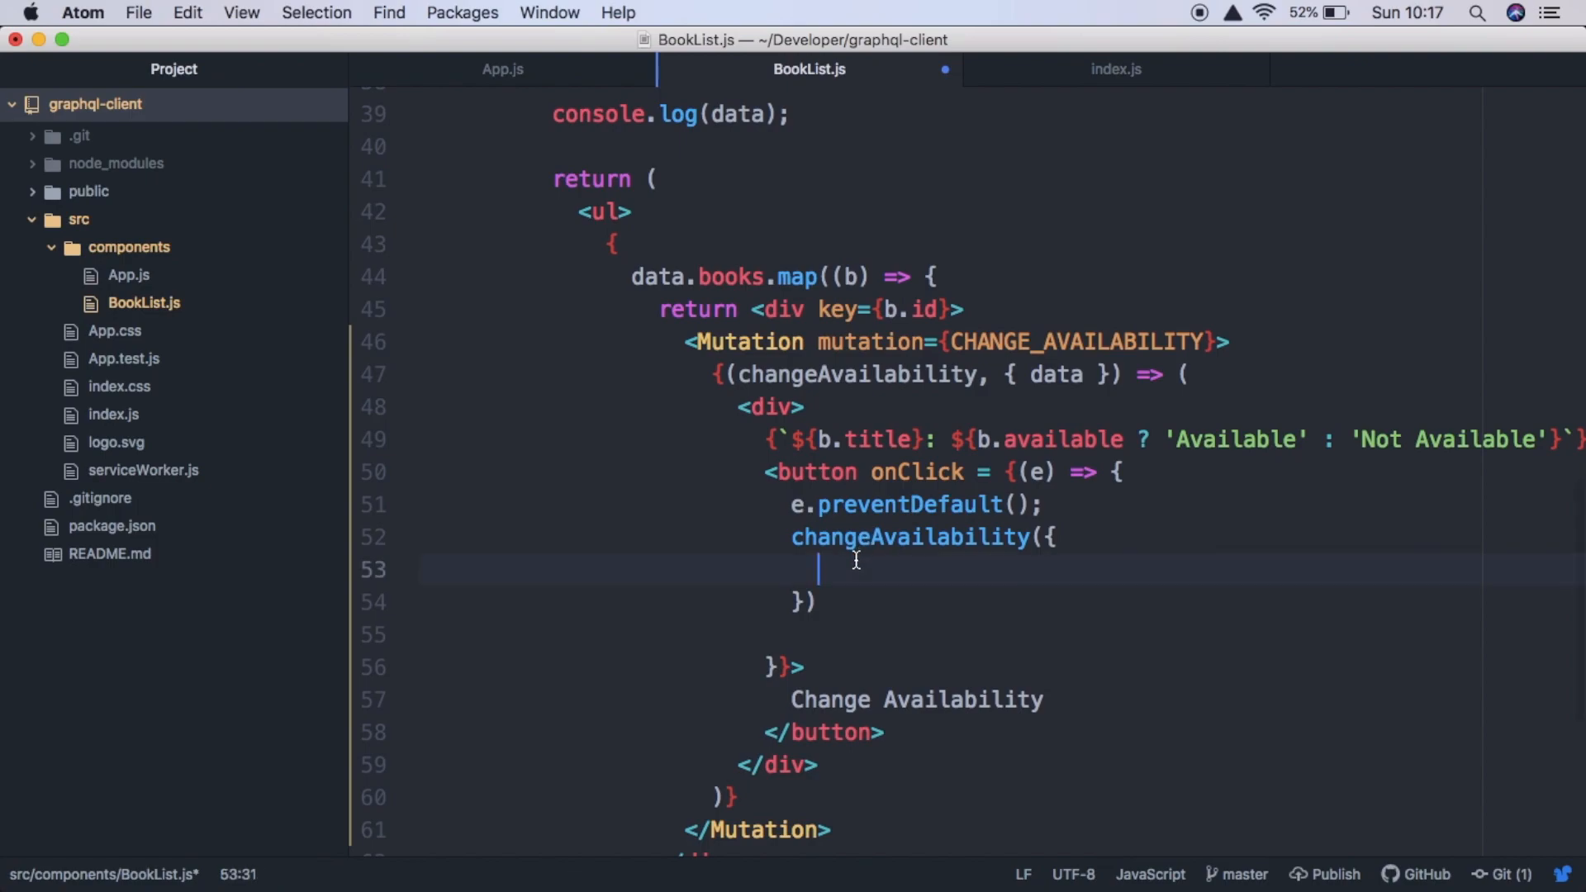
type("v")
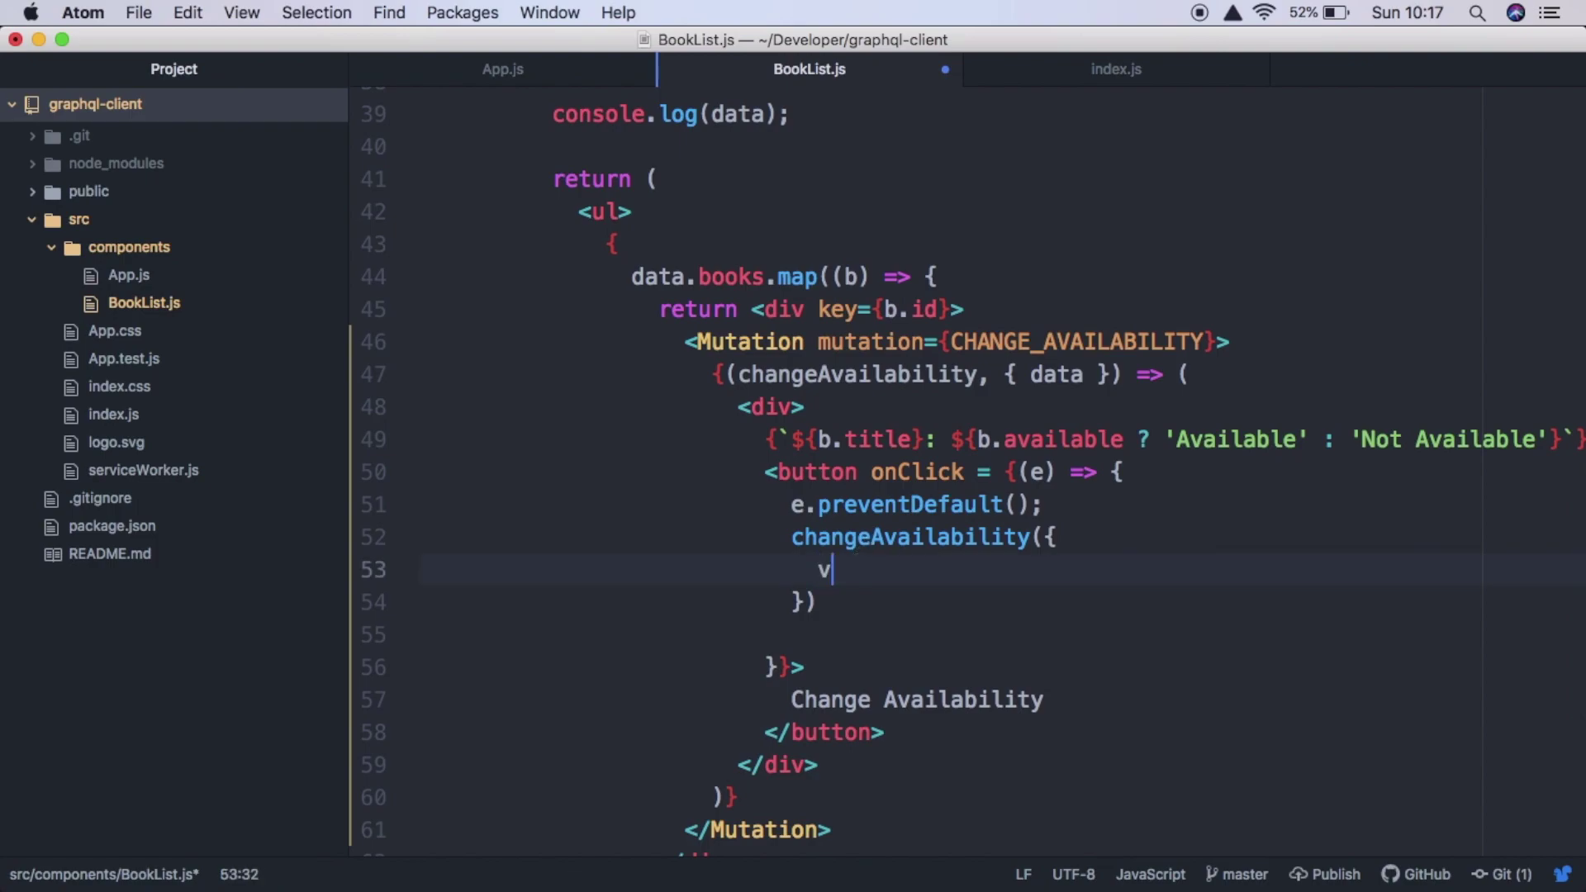
type("ariab")
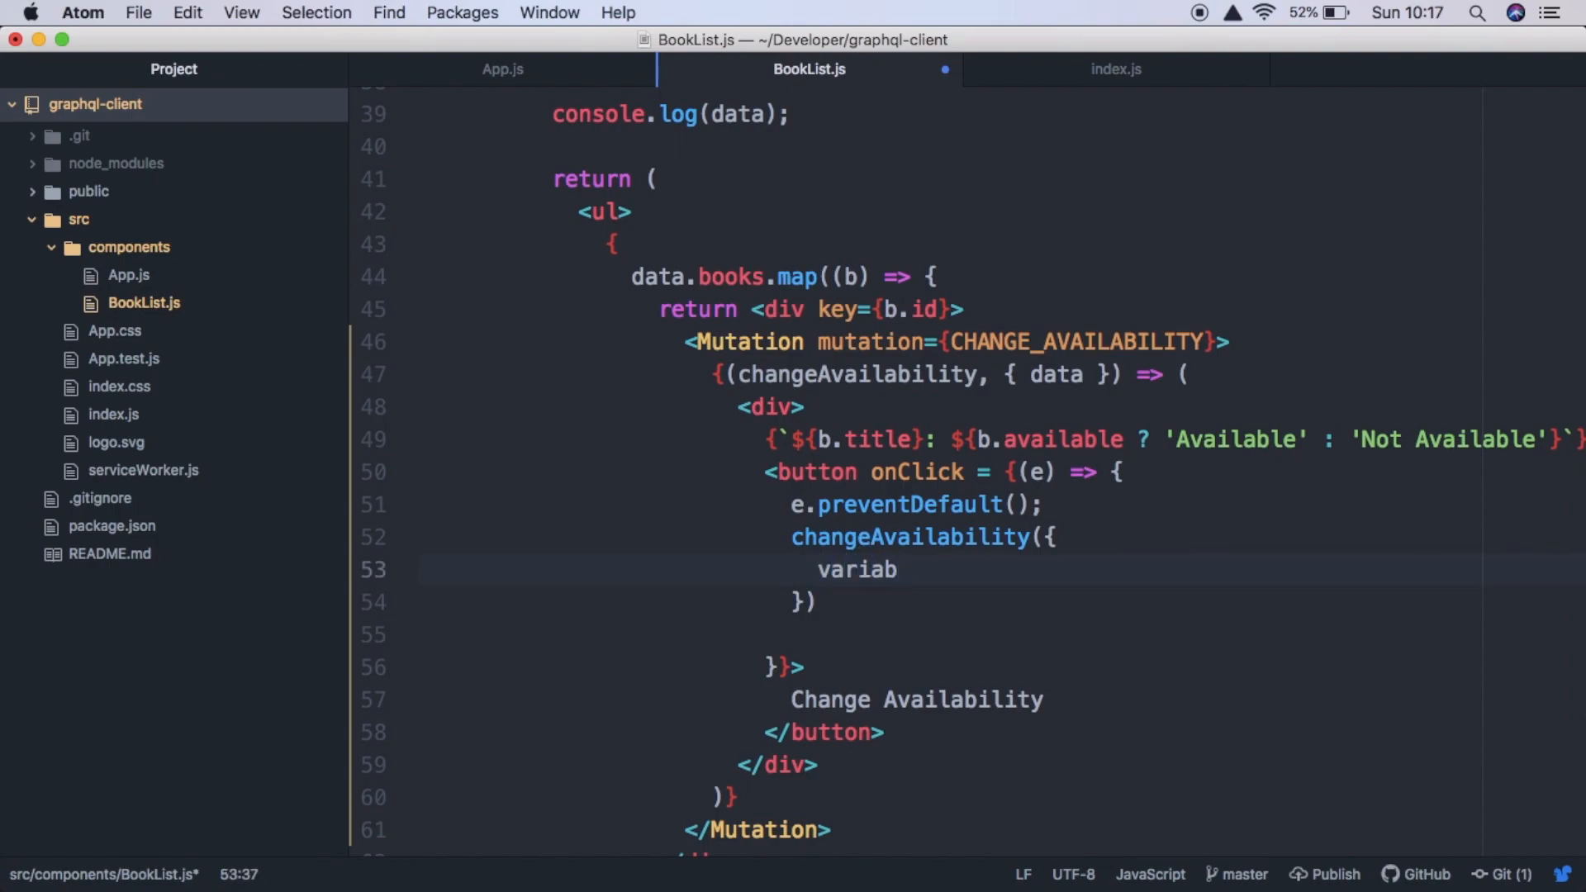
type("les")
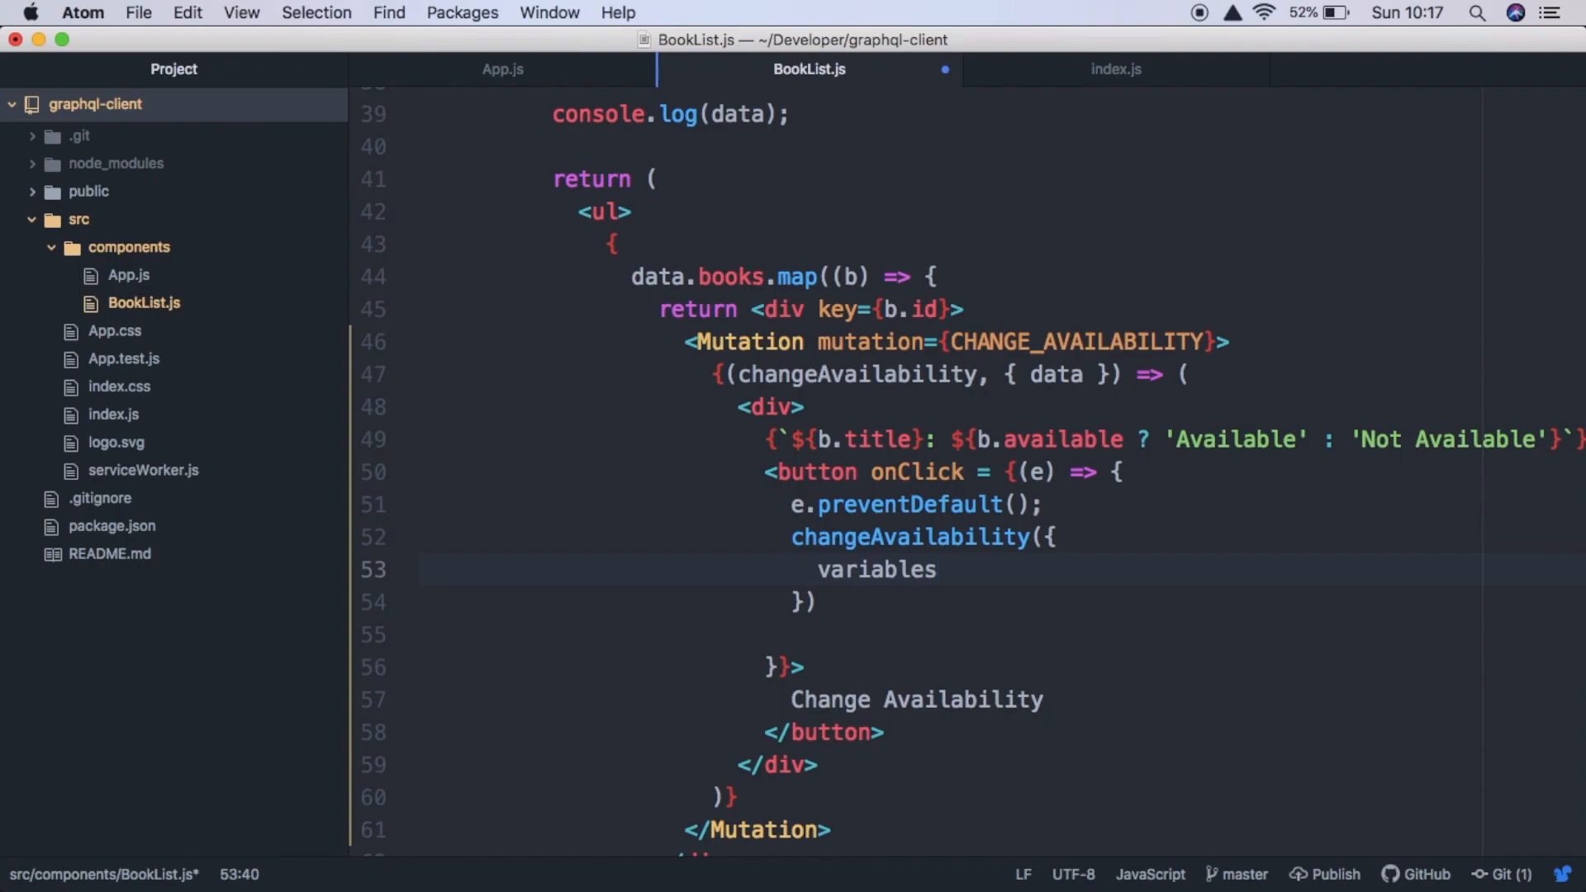
type(": {}")
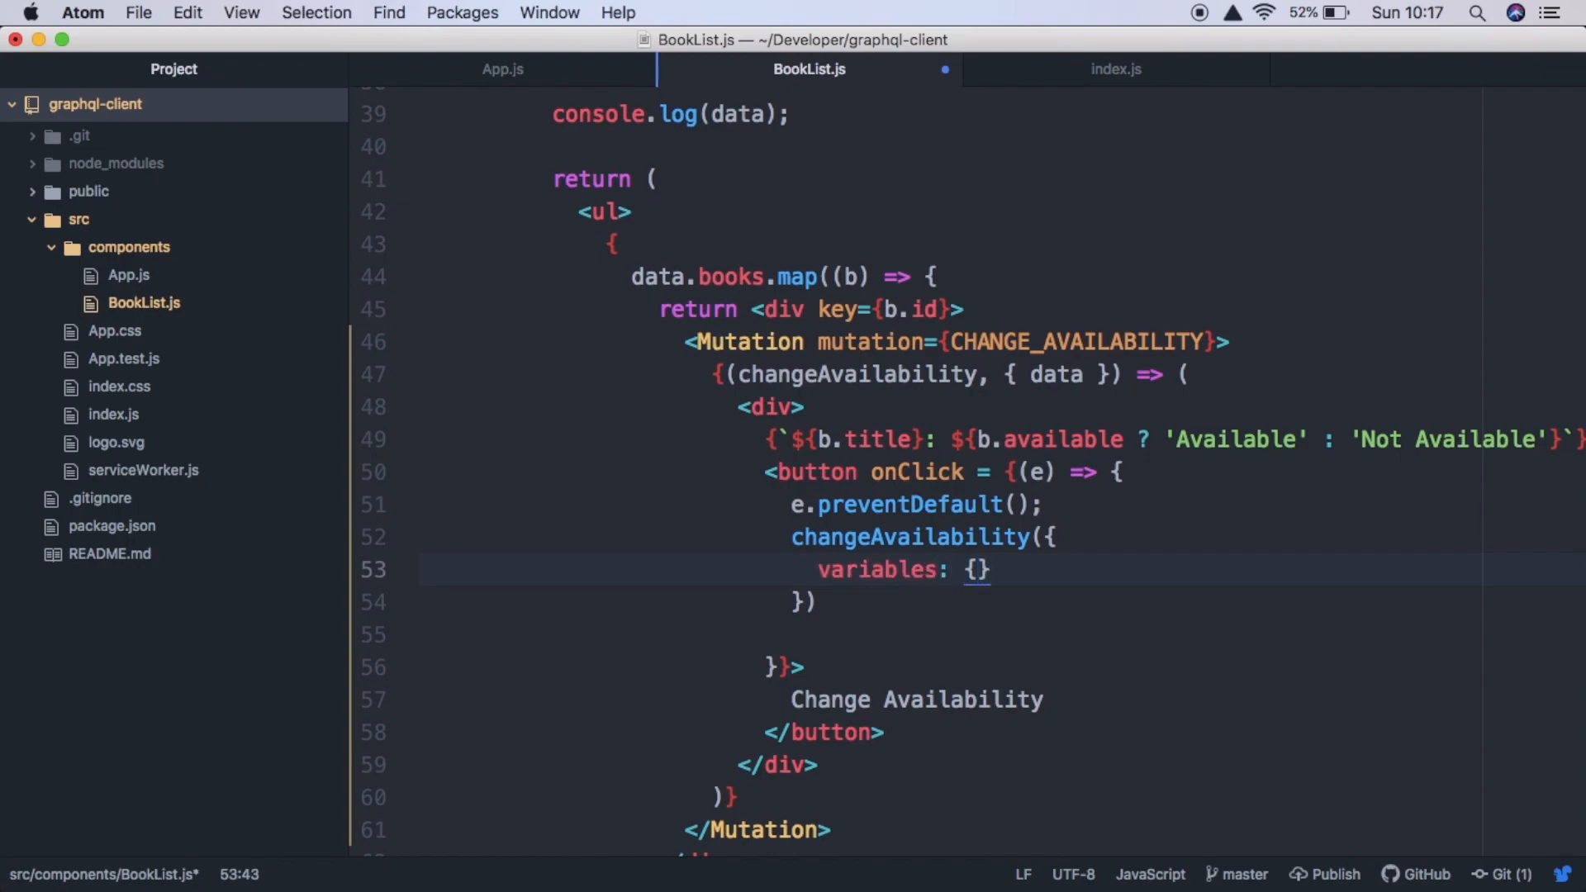
type("id:")
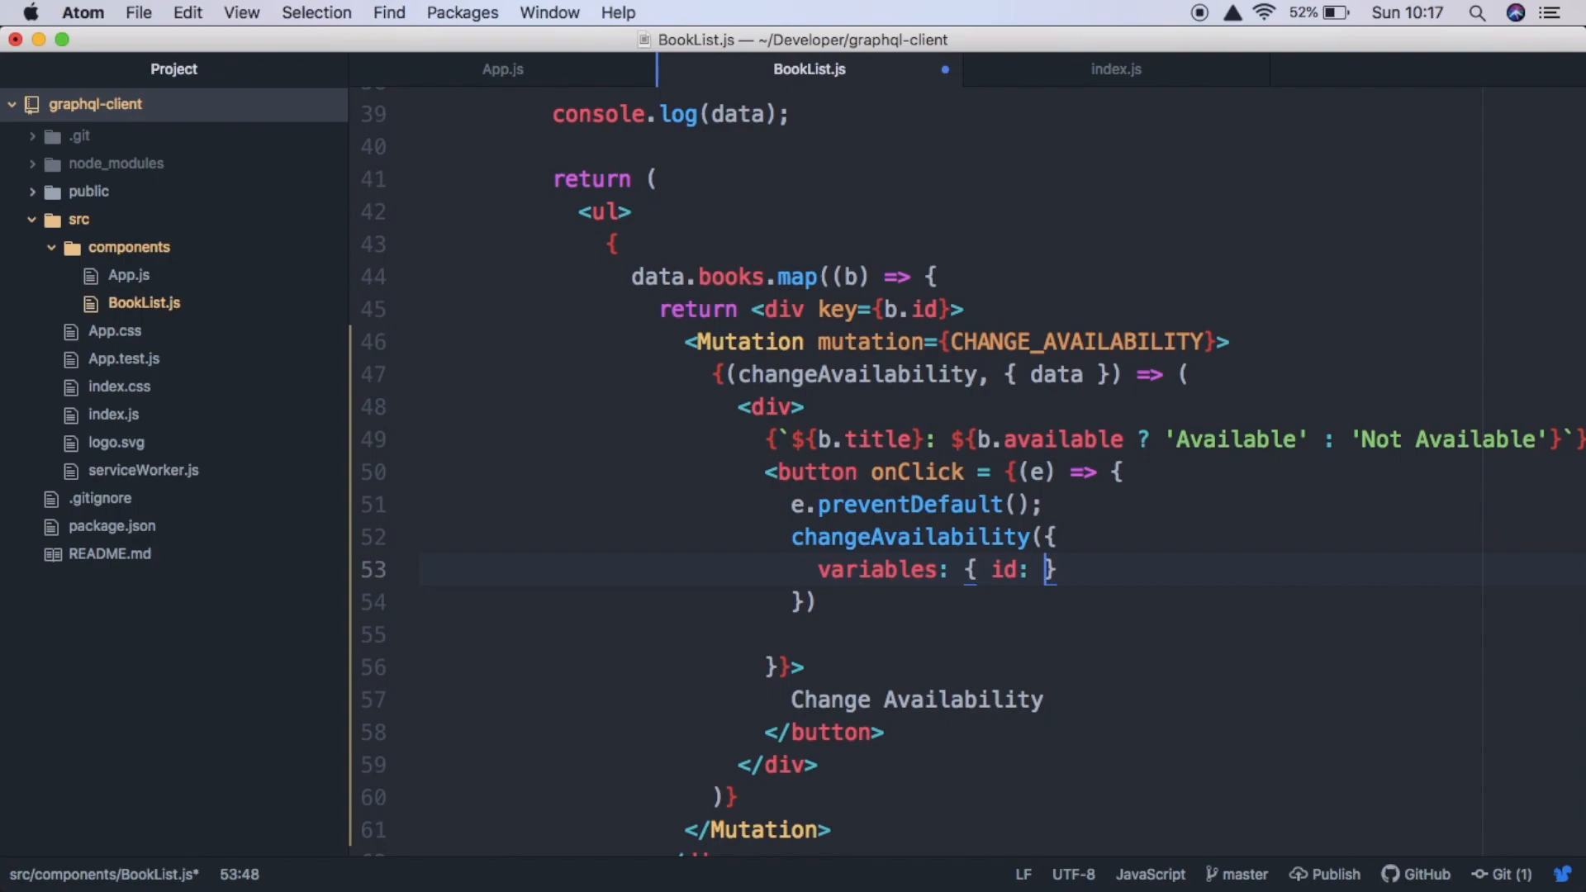
type("b.id")
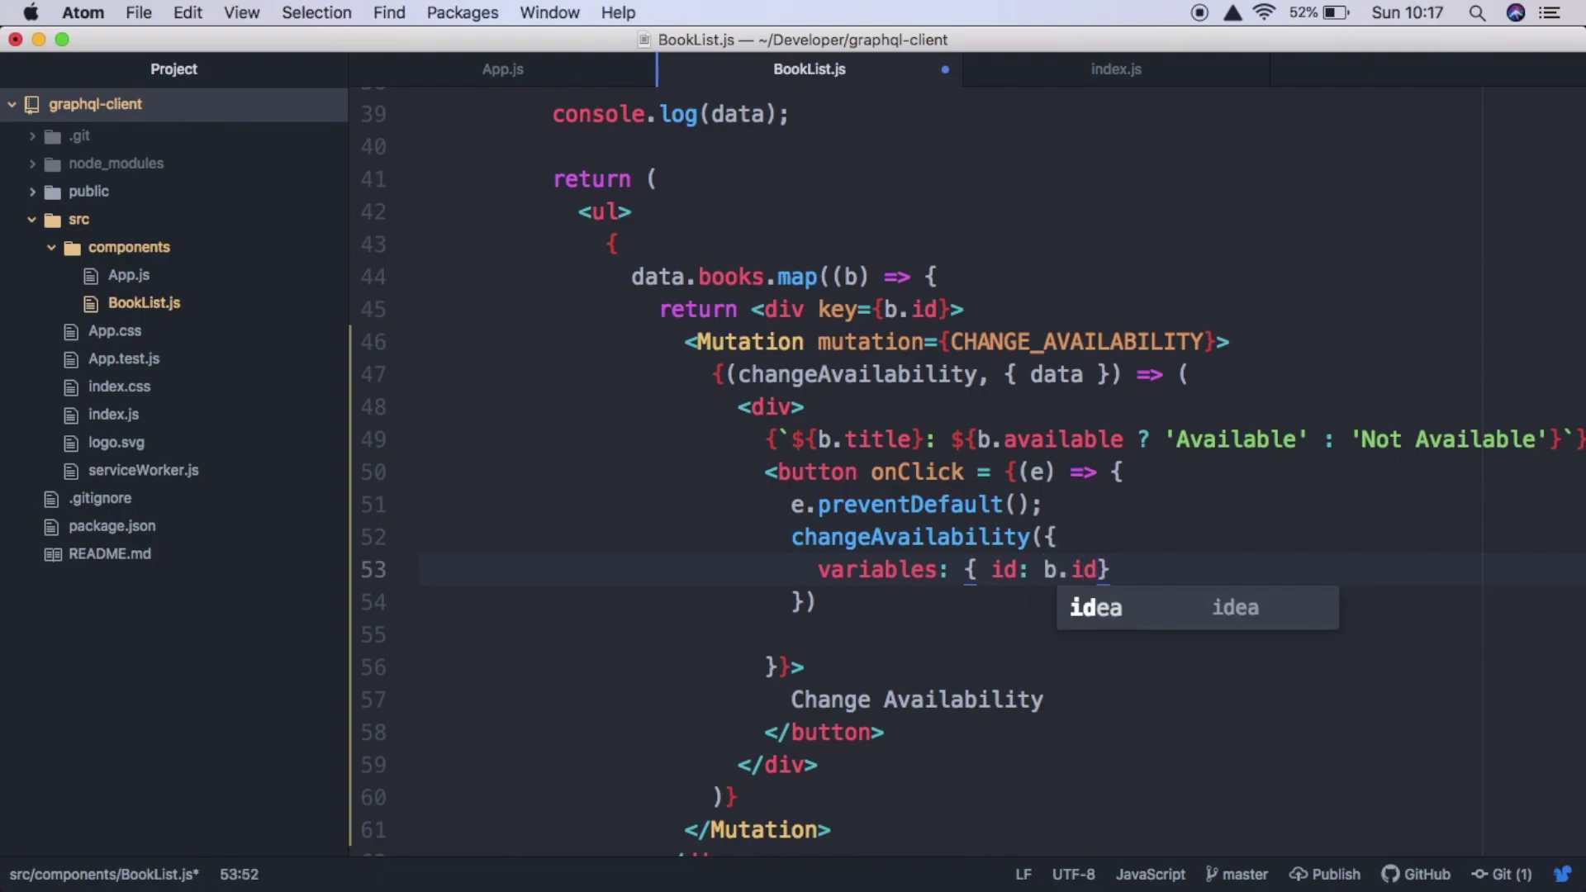
type(", available: !")
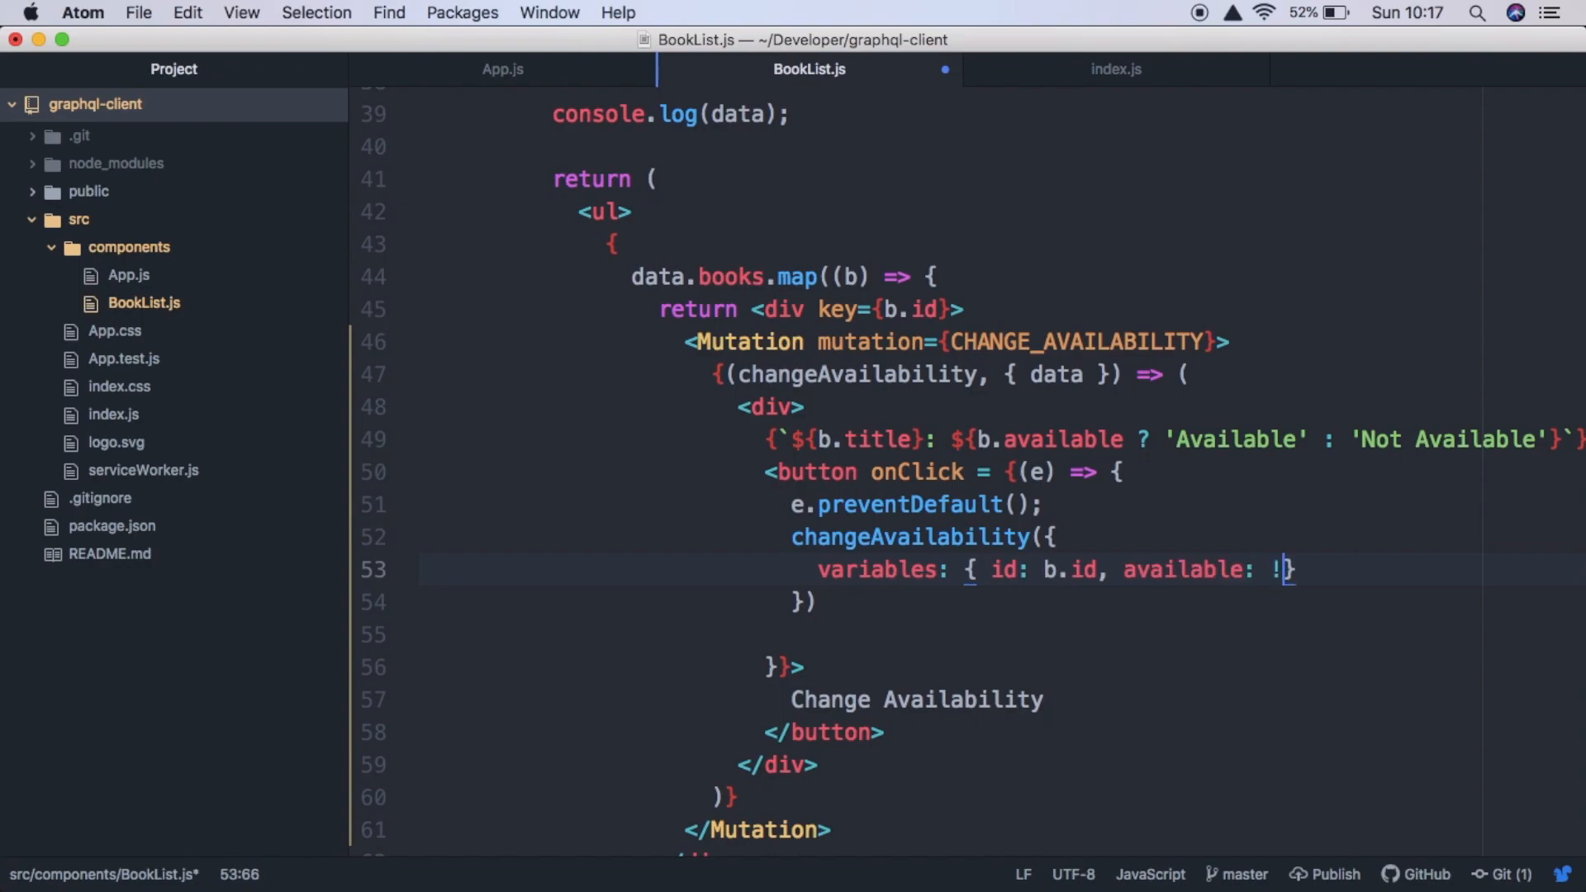
type("b.available")
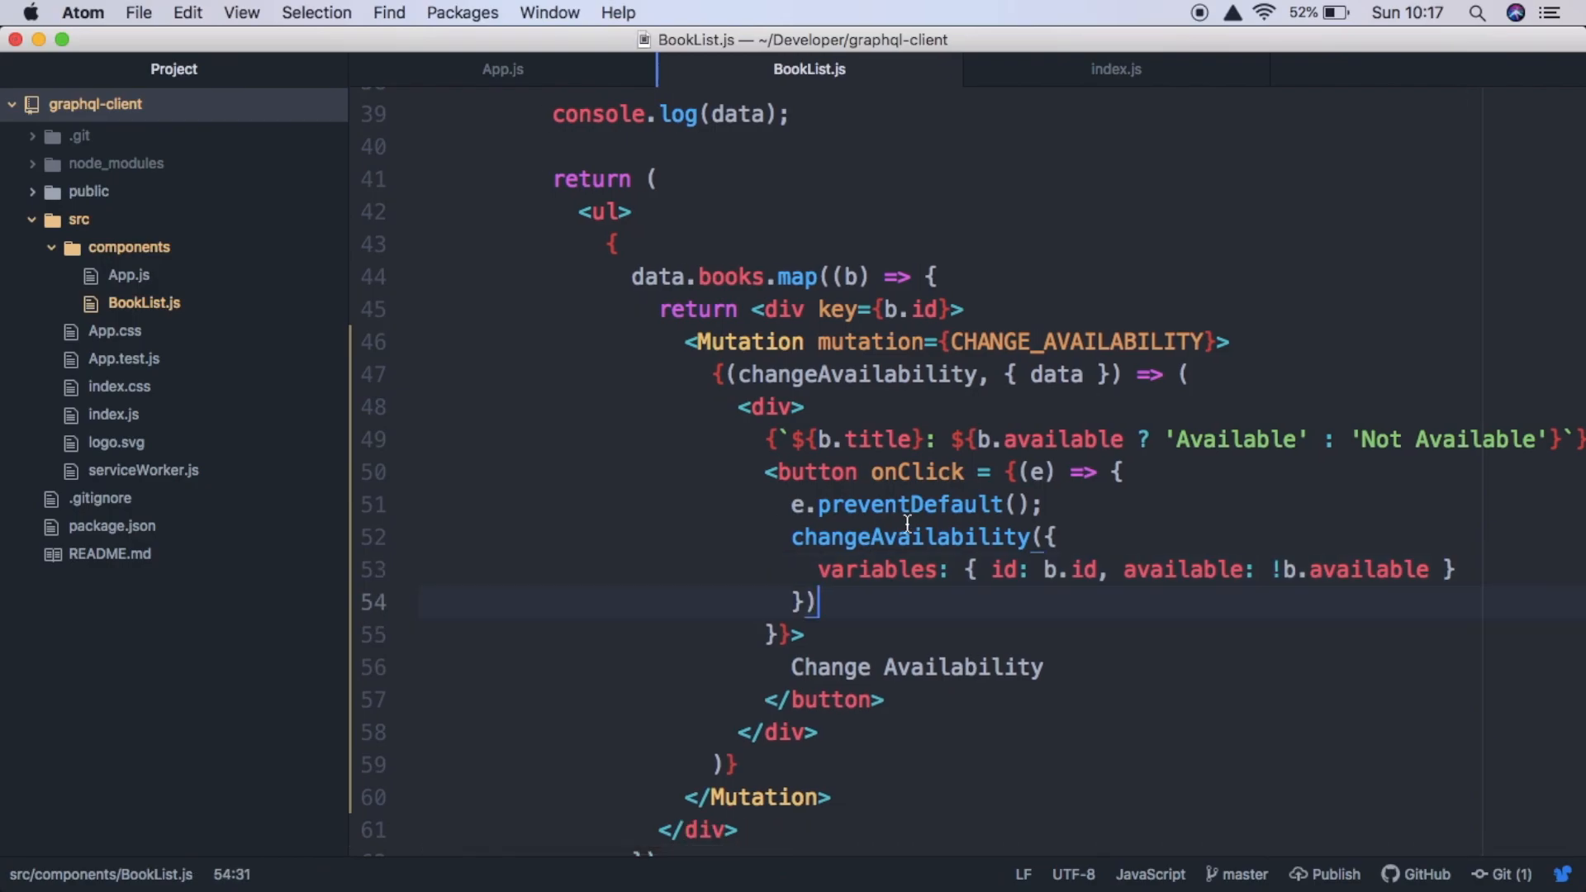
left_click(654, 844)
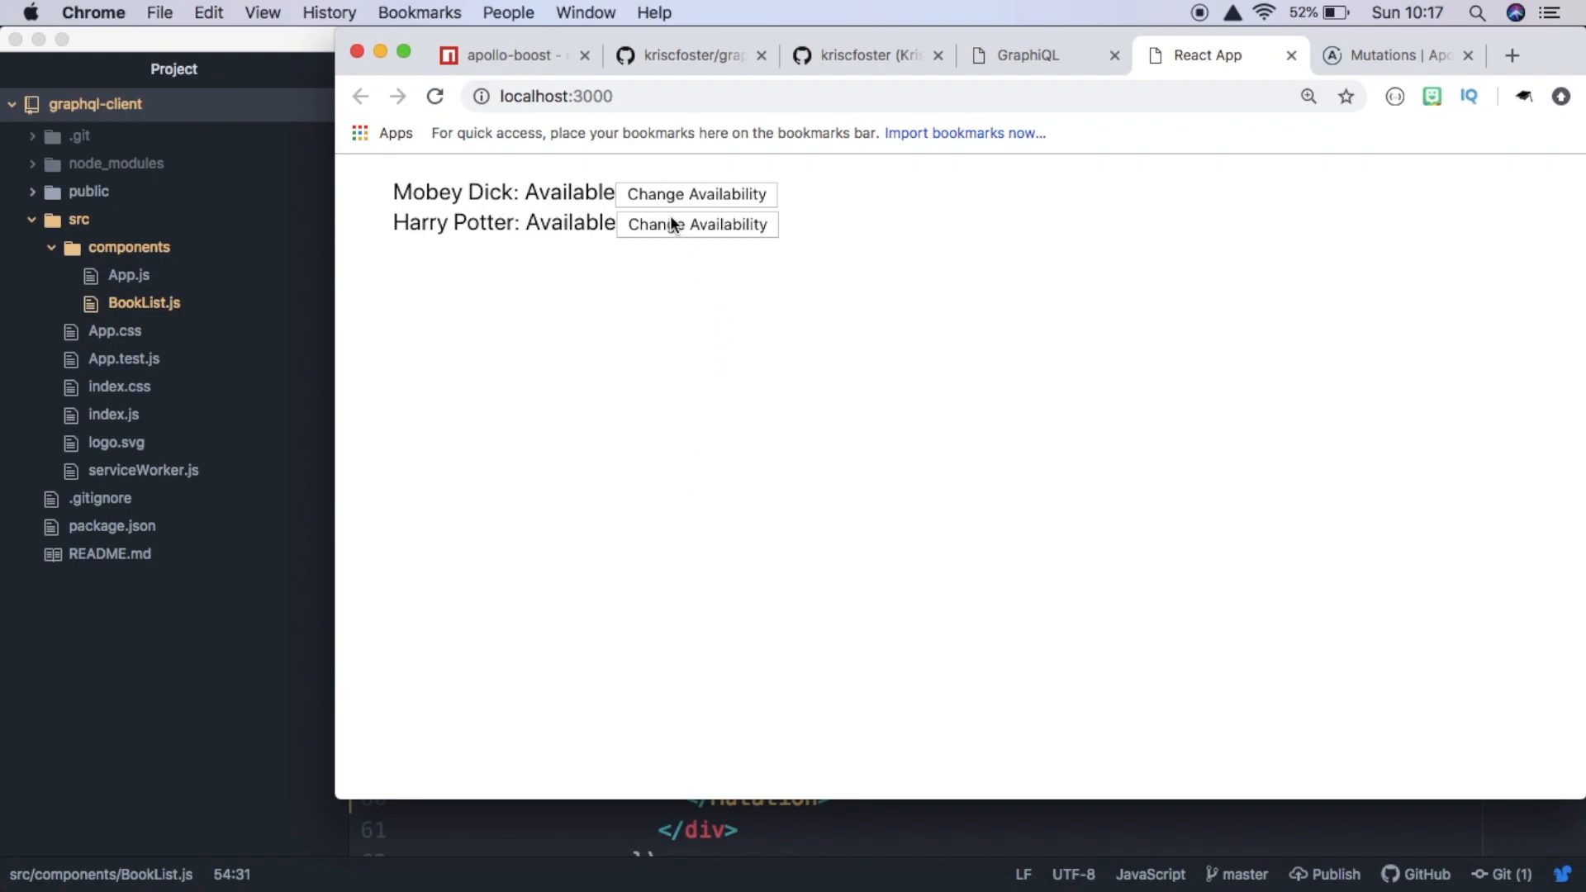
- Click Change Availability, open Chrome developer tools, fix $it to $id, and reload the app
left_click(695, 195)
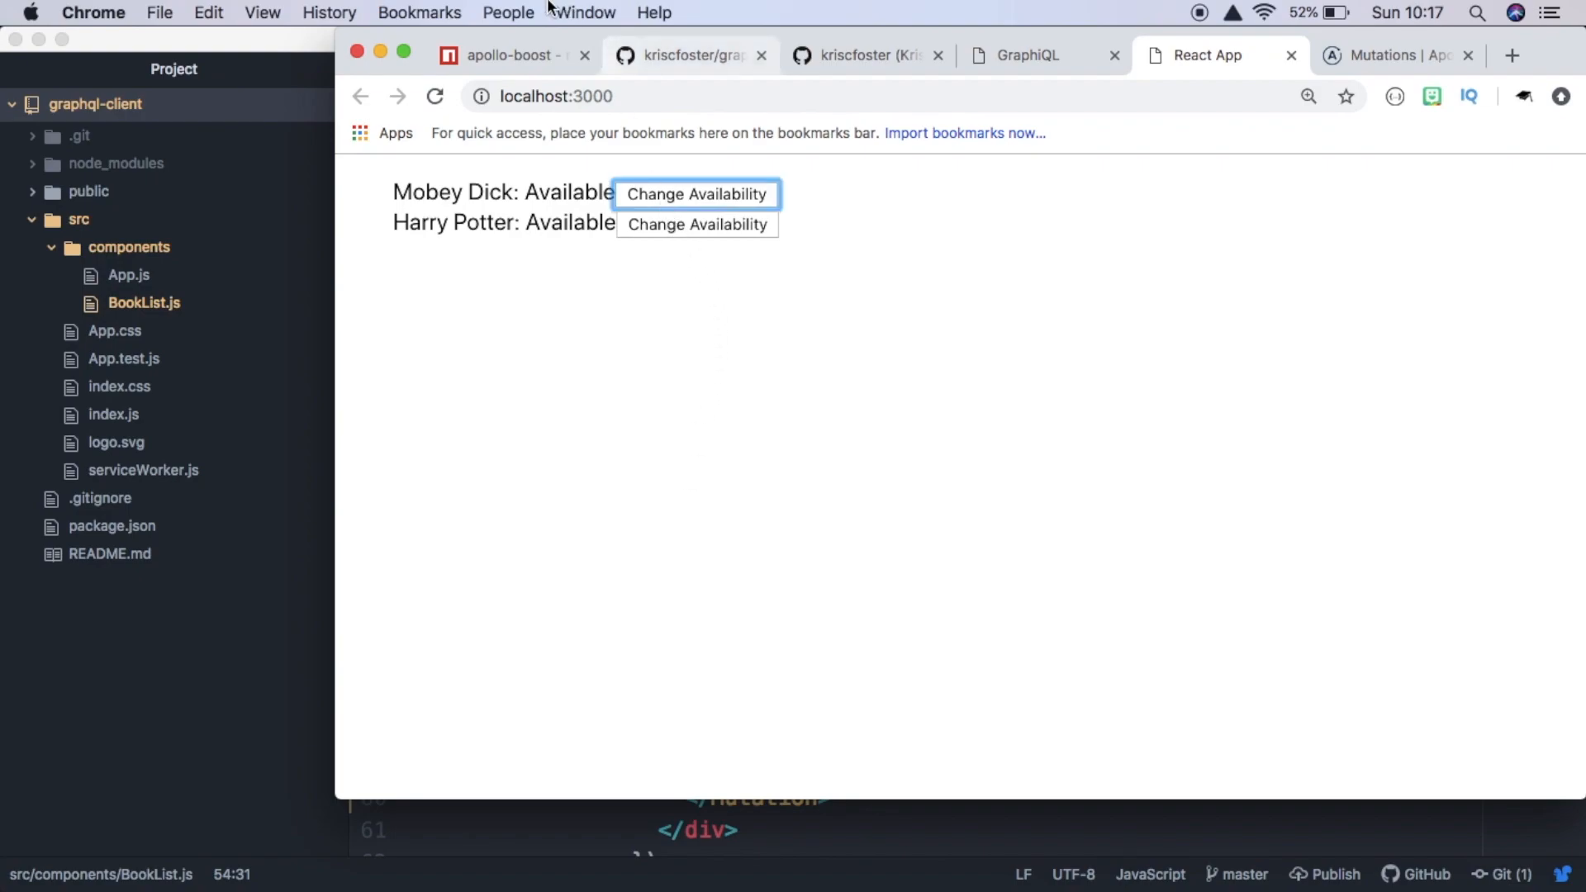
left_click(261, 13)
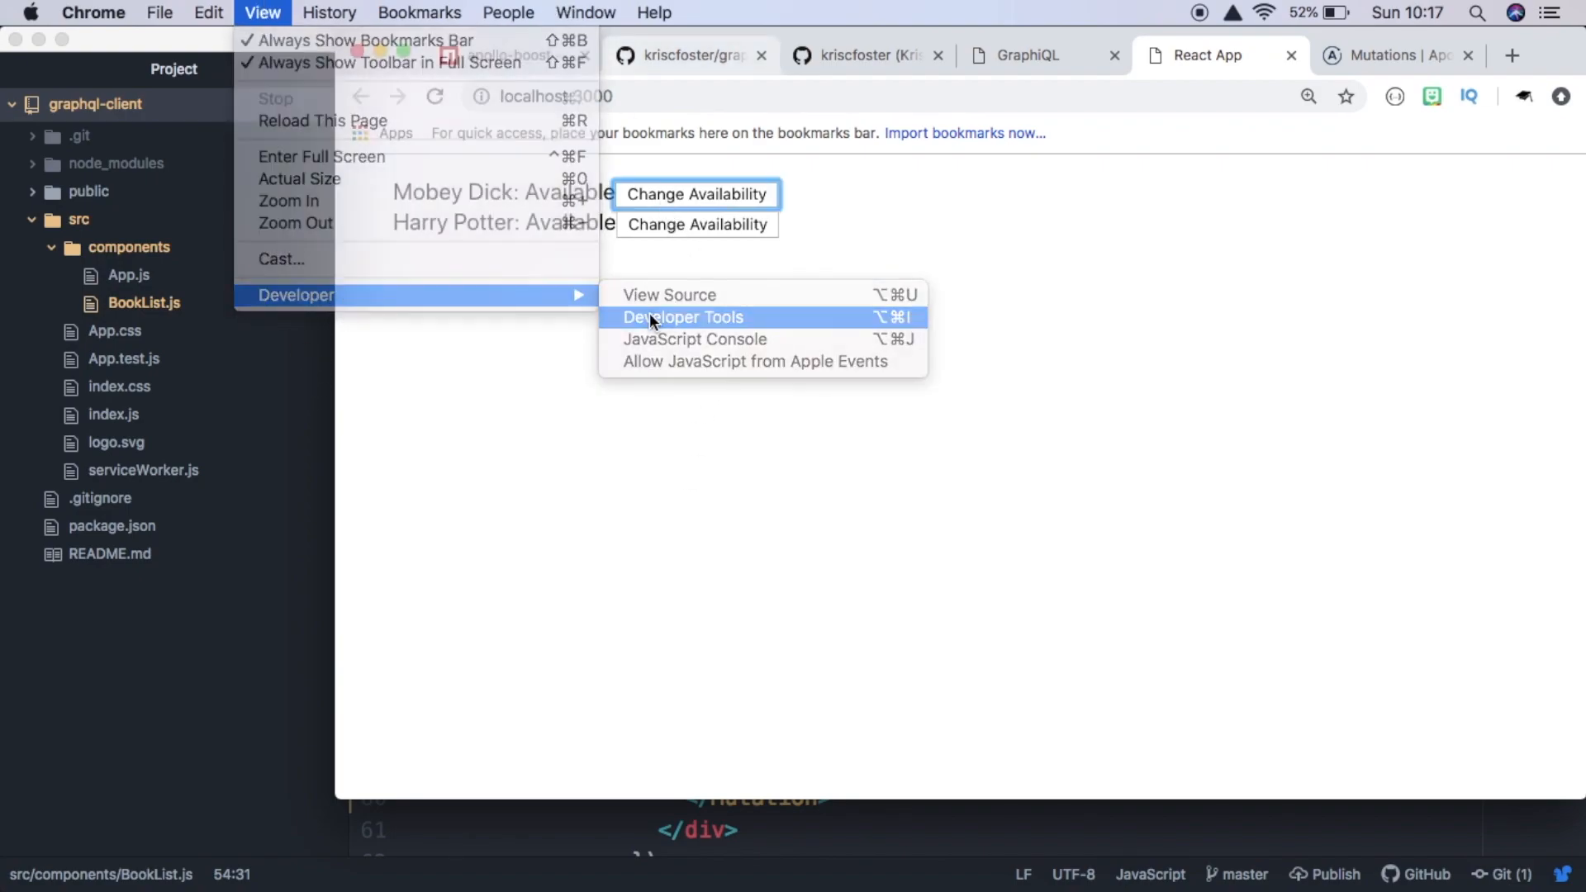
left_click(684, 317)
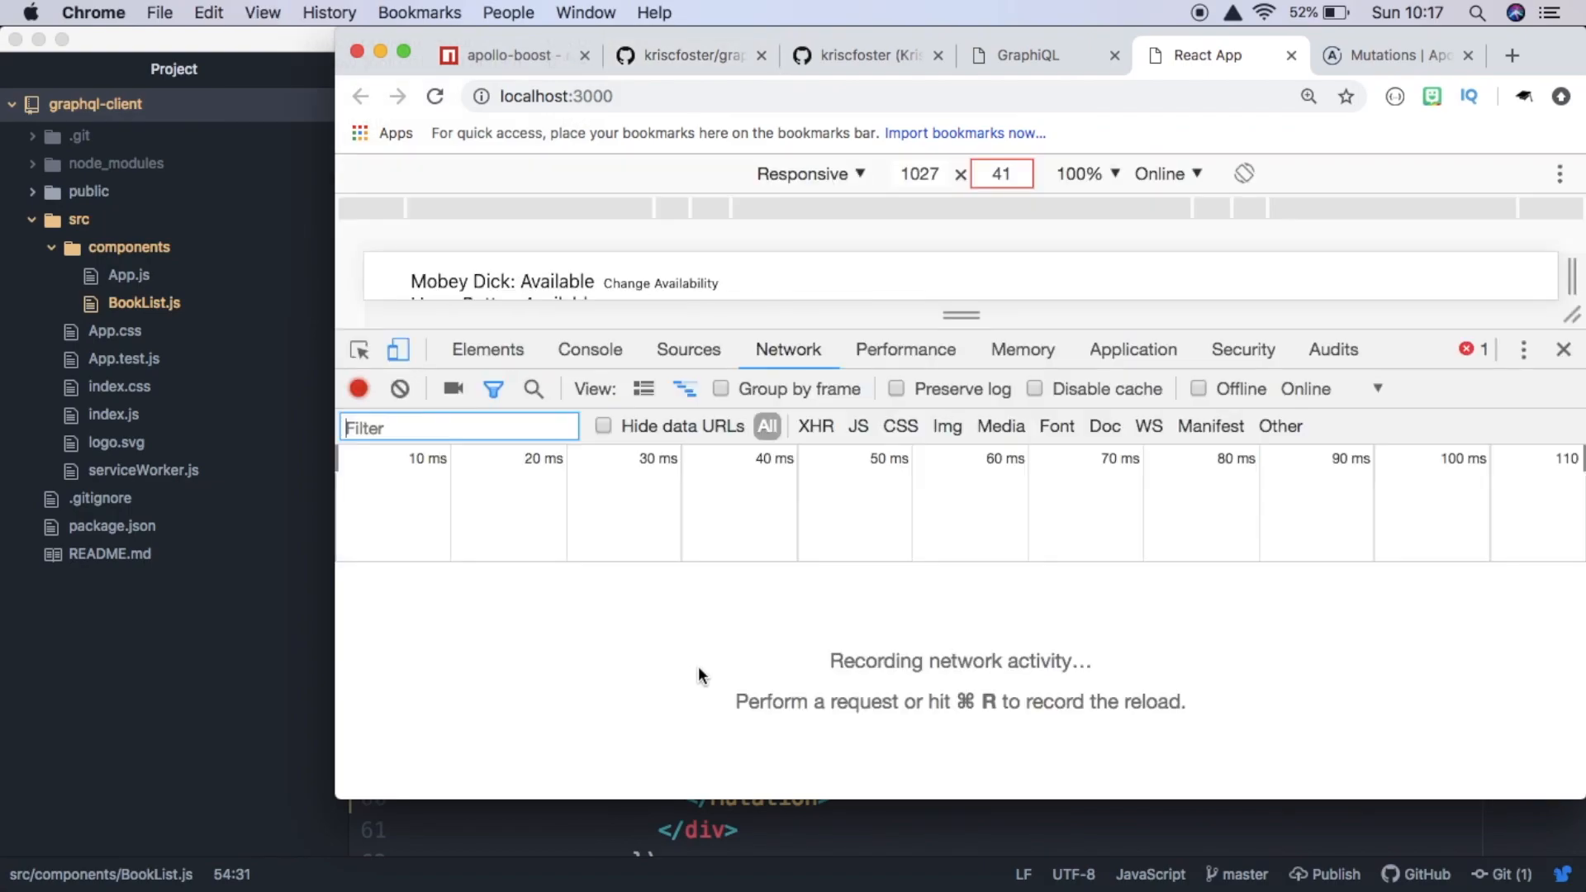
left_click(590, 350)
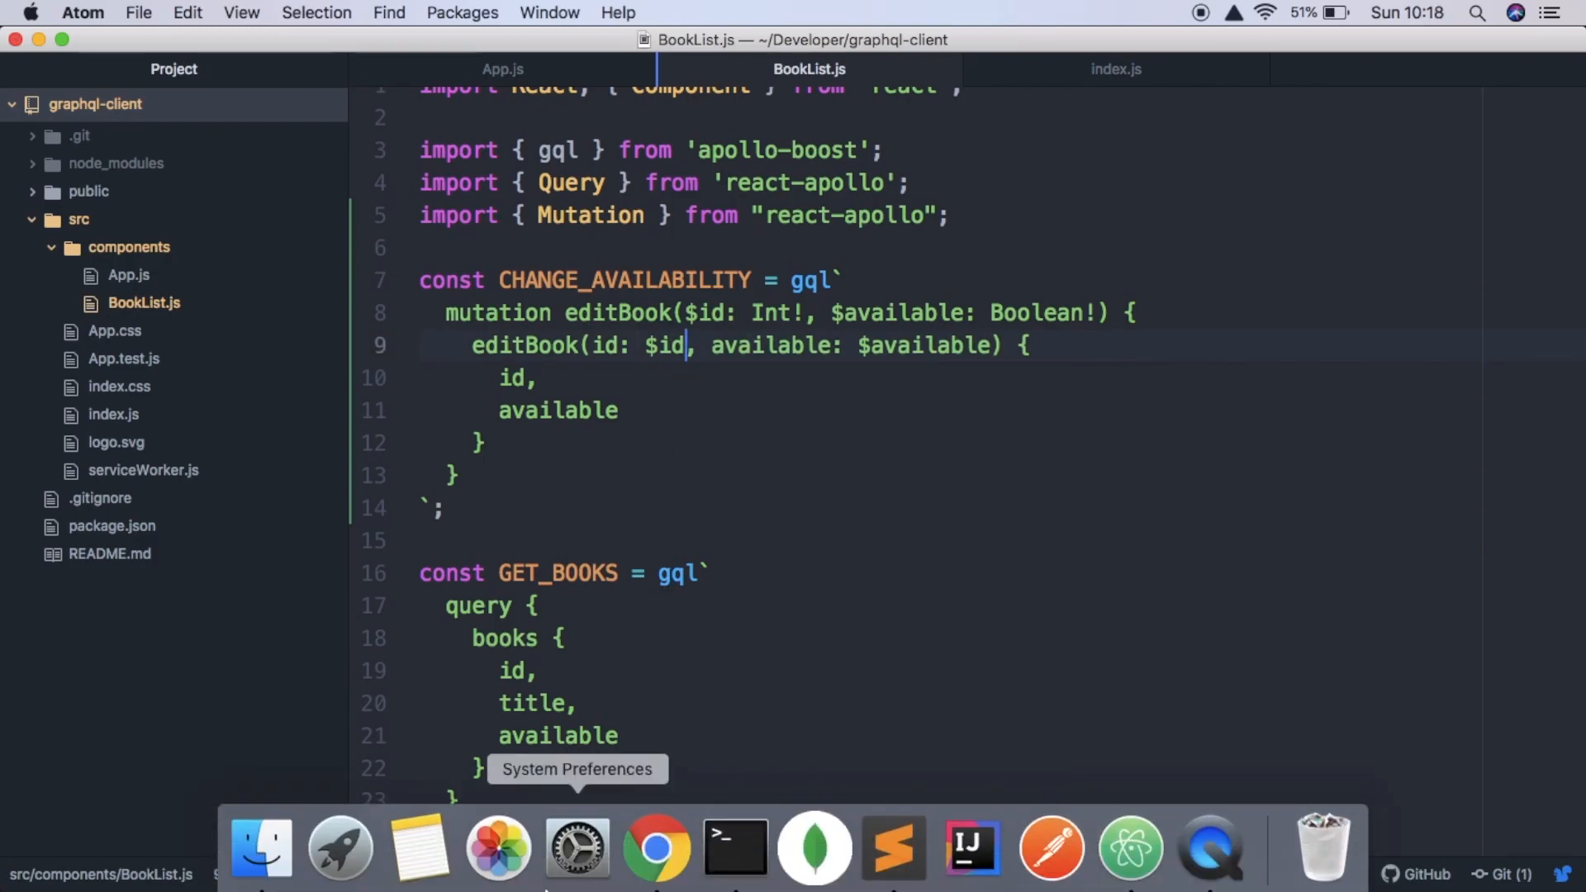
left_click(660, 849)
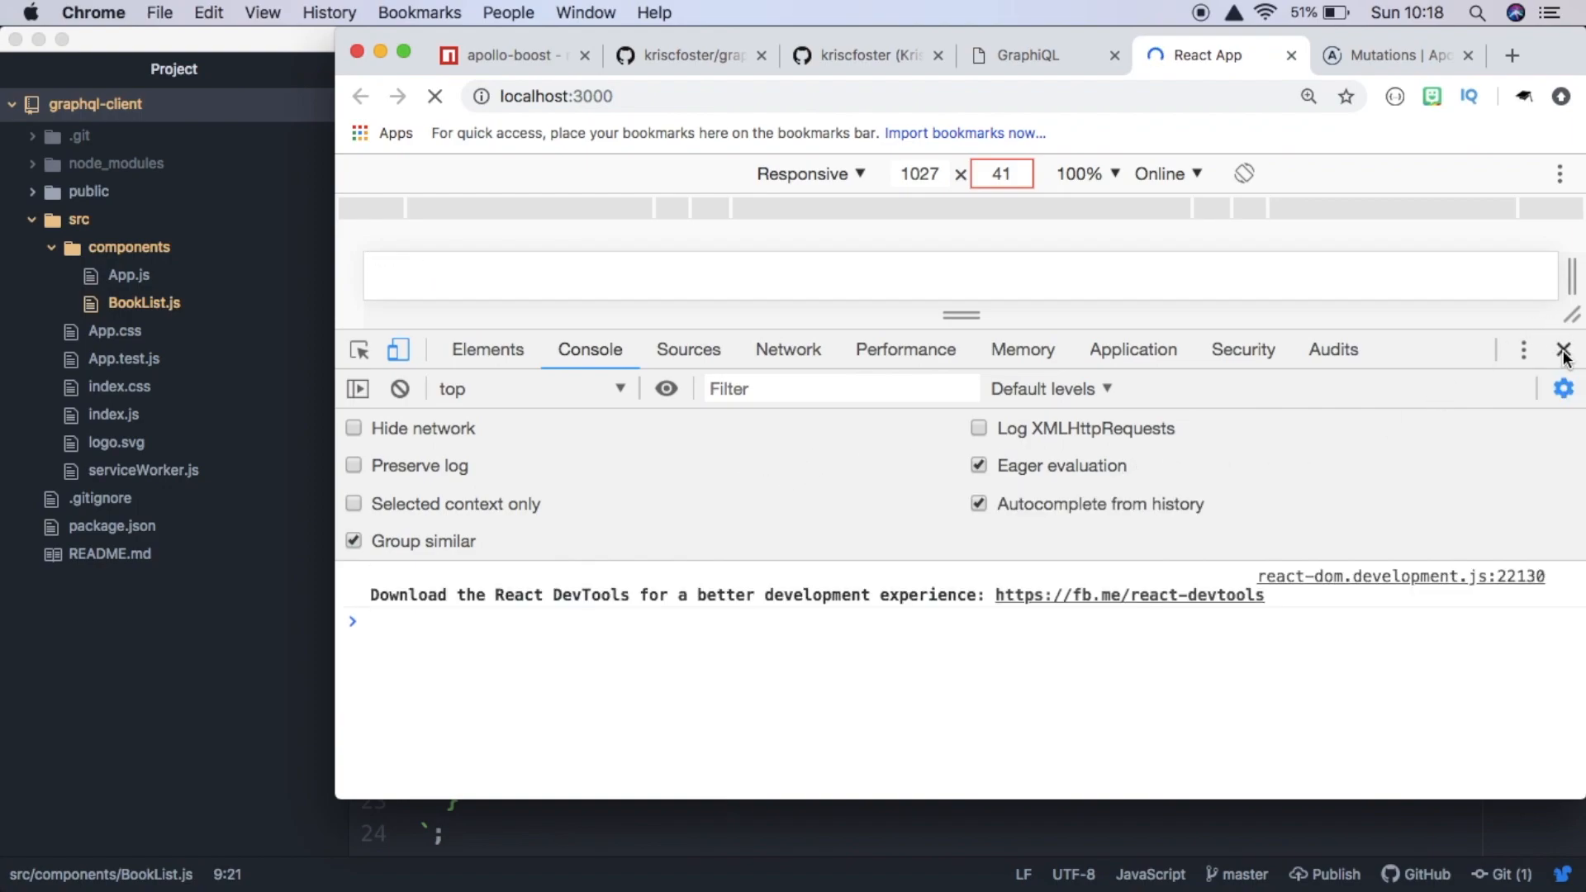
- Close DevTools, toggle Mobey Dick to Not Available, and show GraphiQL's books query
left_click(1563, 350)
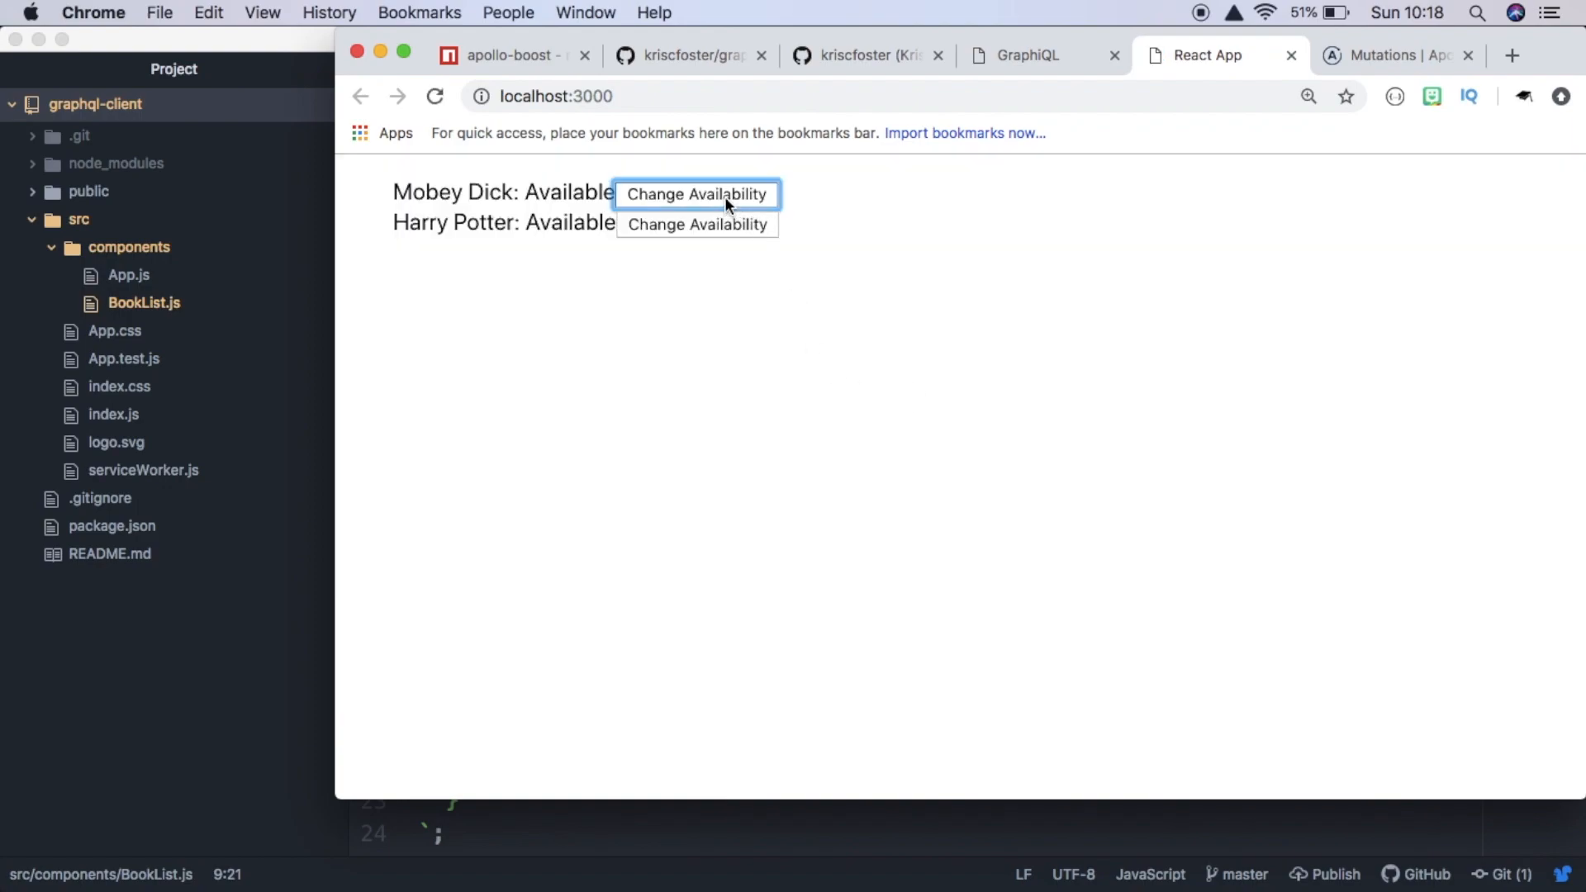
left_click(696, 195)
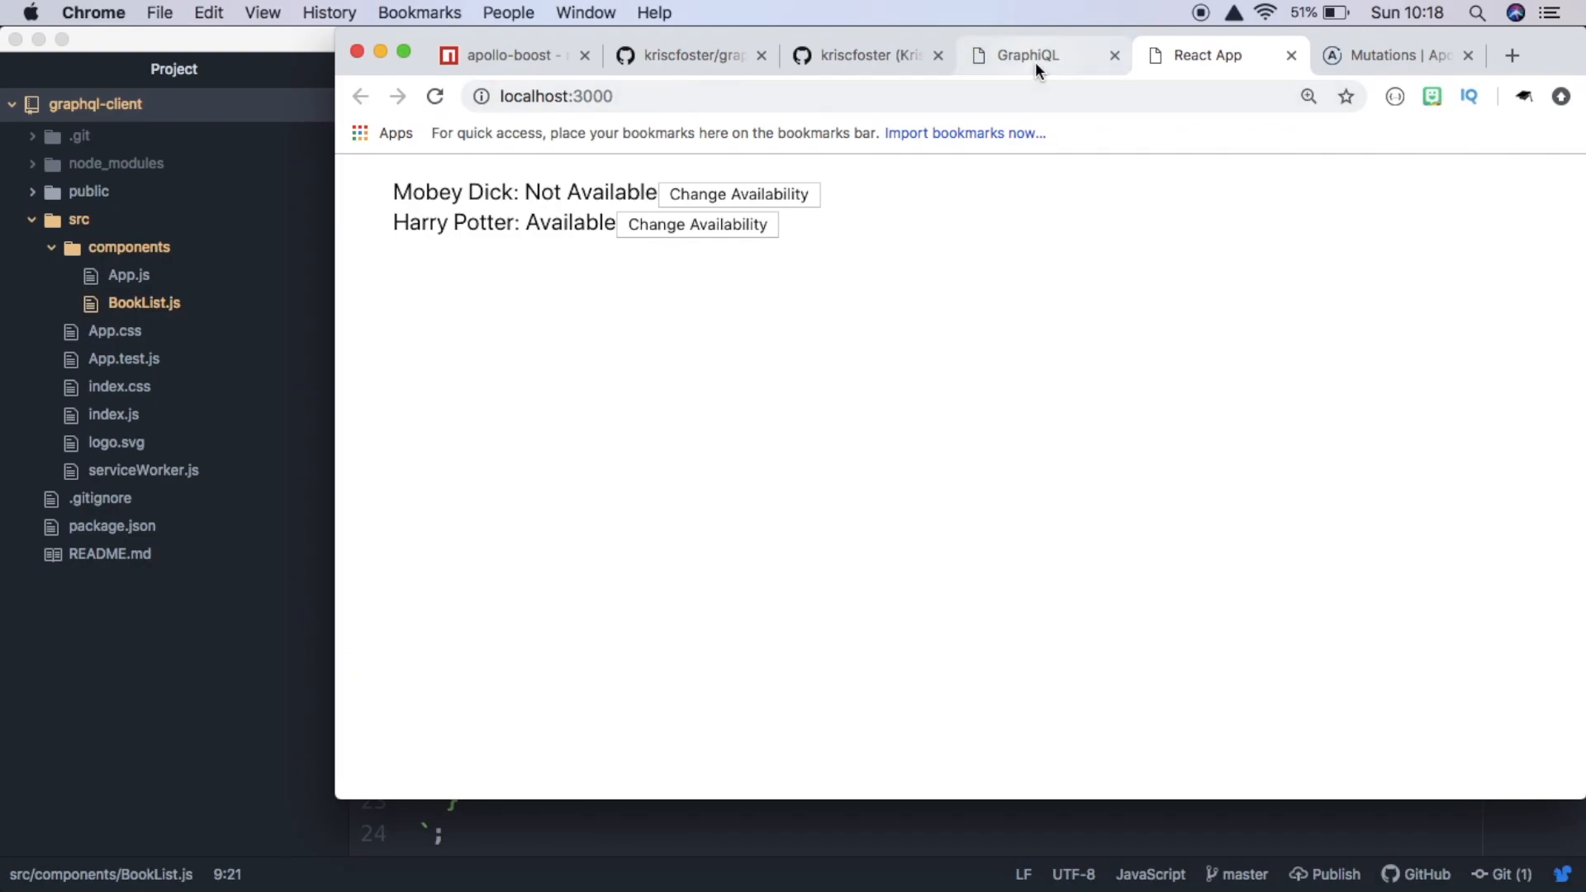
left_click(1028, 56)
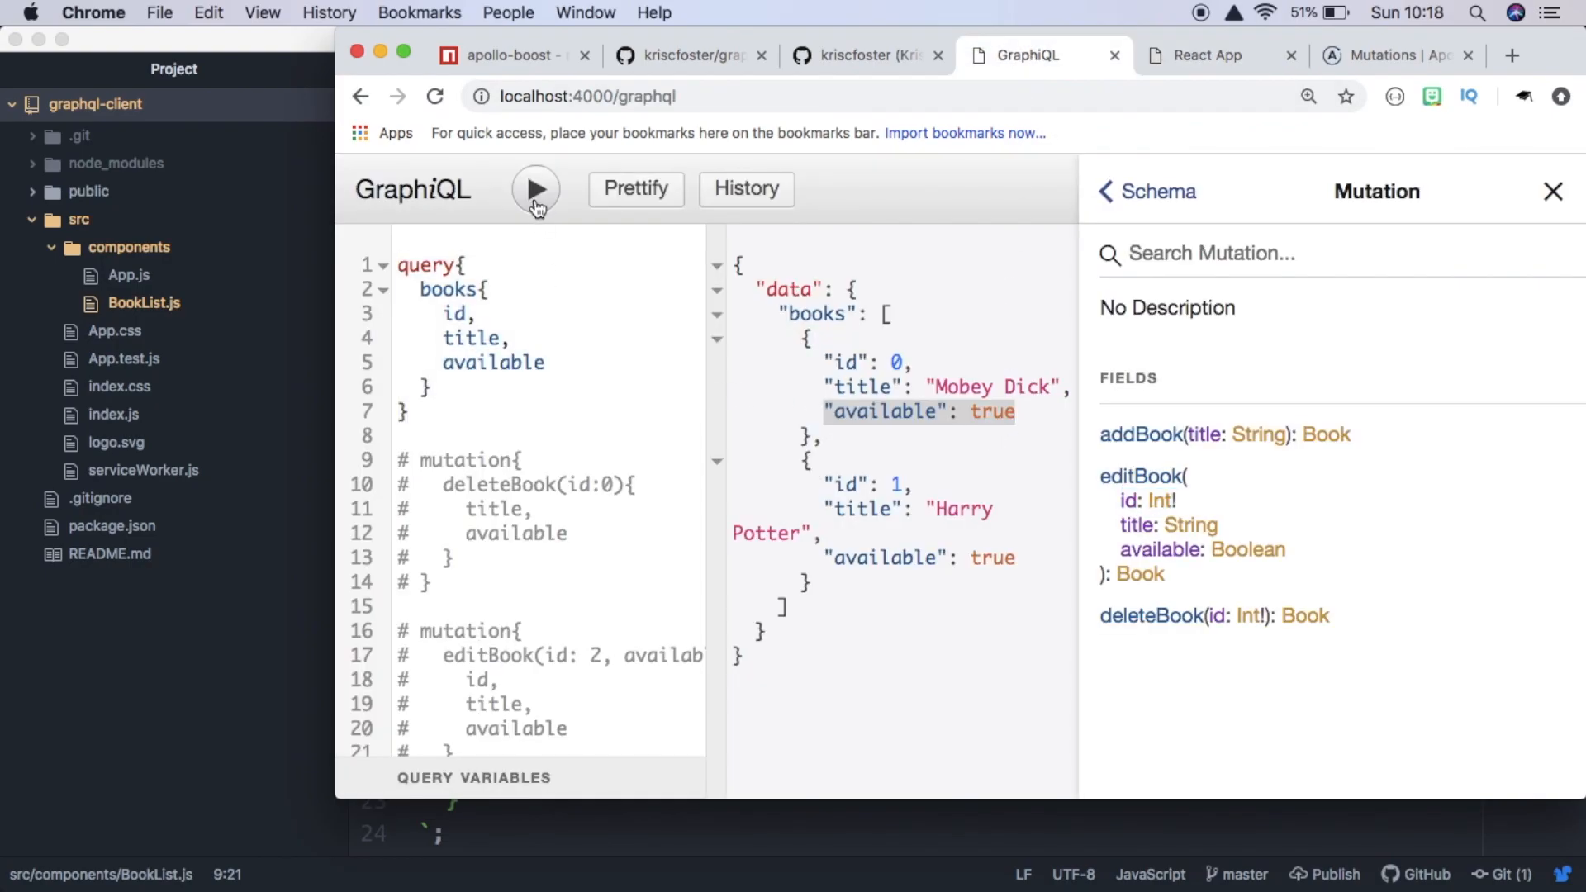
- Rerun the books query confirming Mobey Dick unavailable, toggle Harry Potter Not Available, then return to the editor
left_click(535, 188)
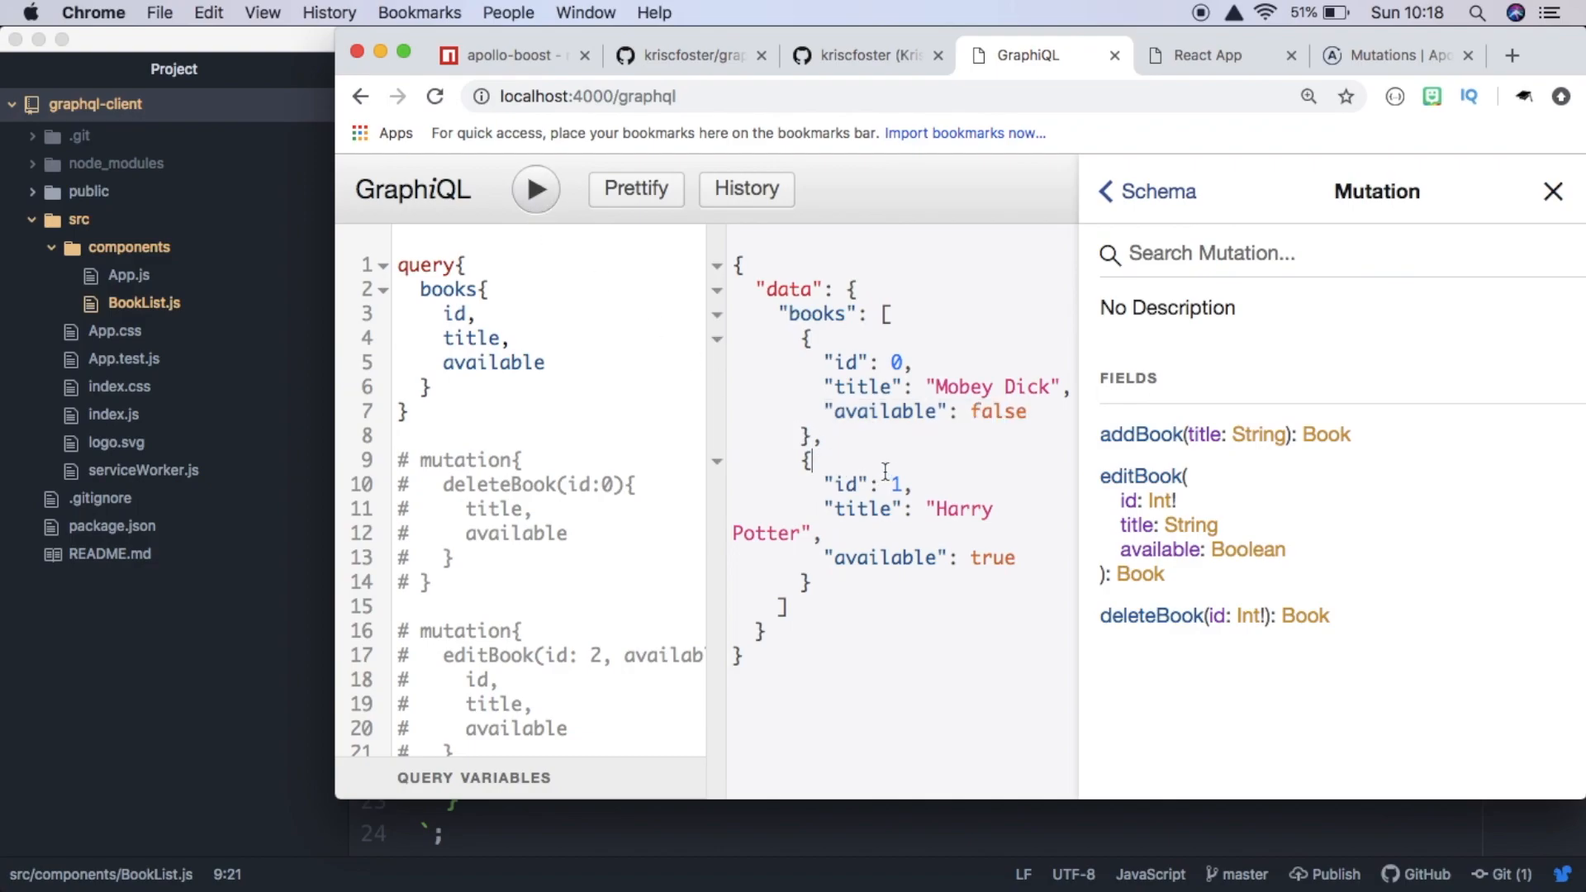
left_click(1207, 56)
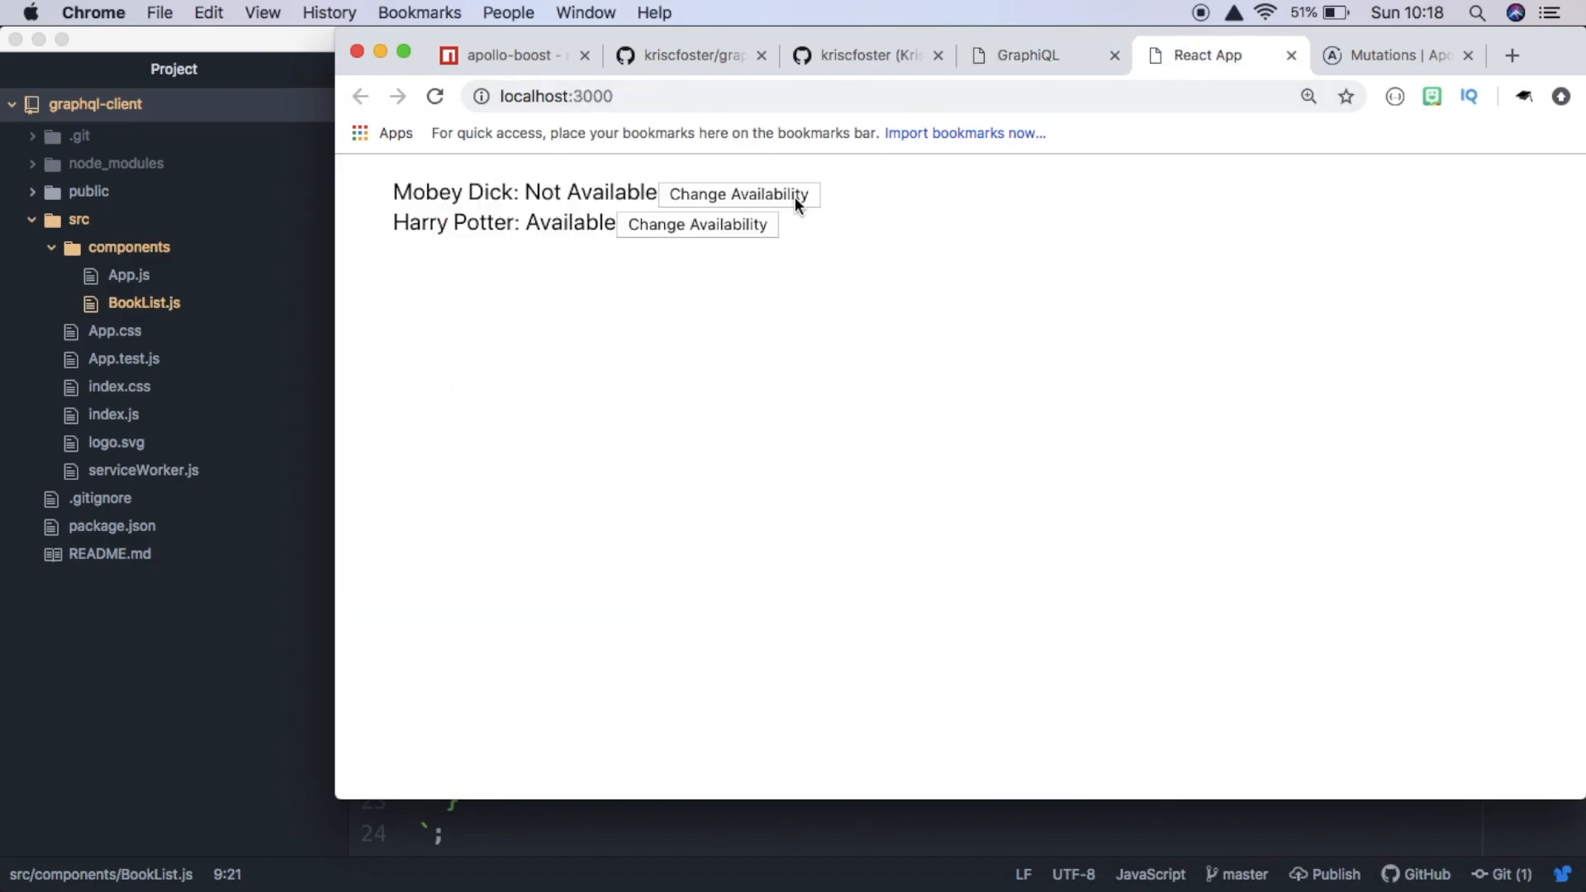
left_click(738, 225)
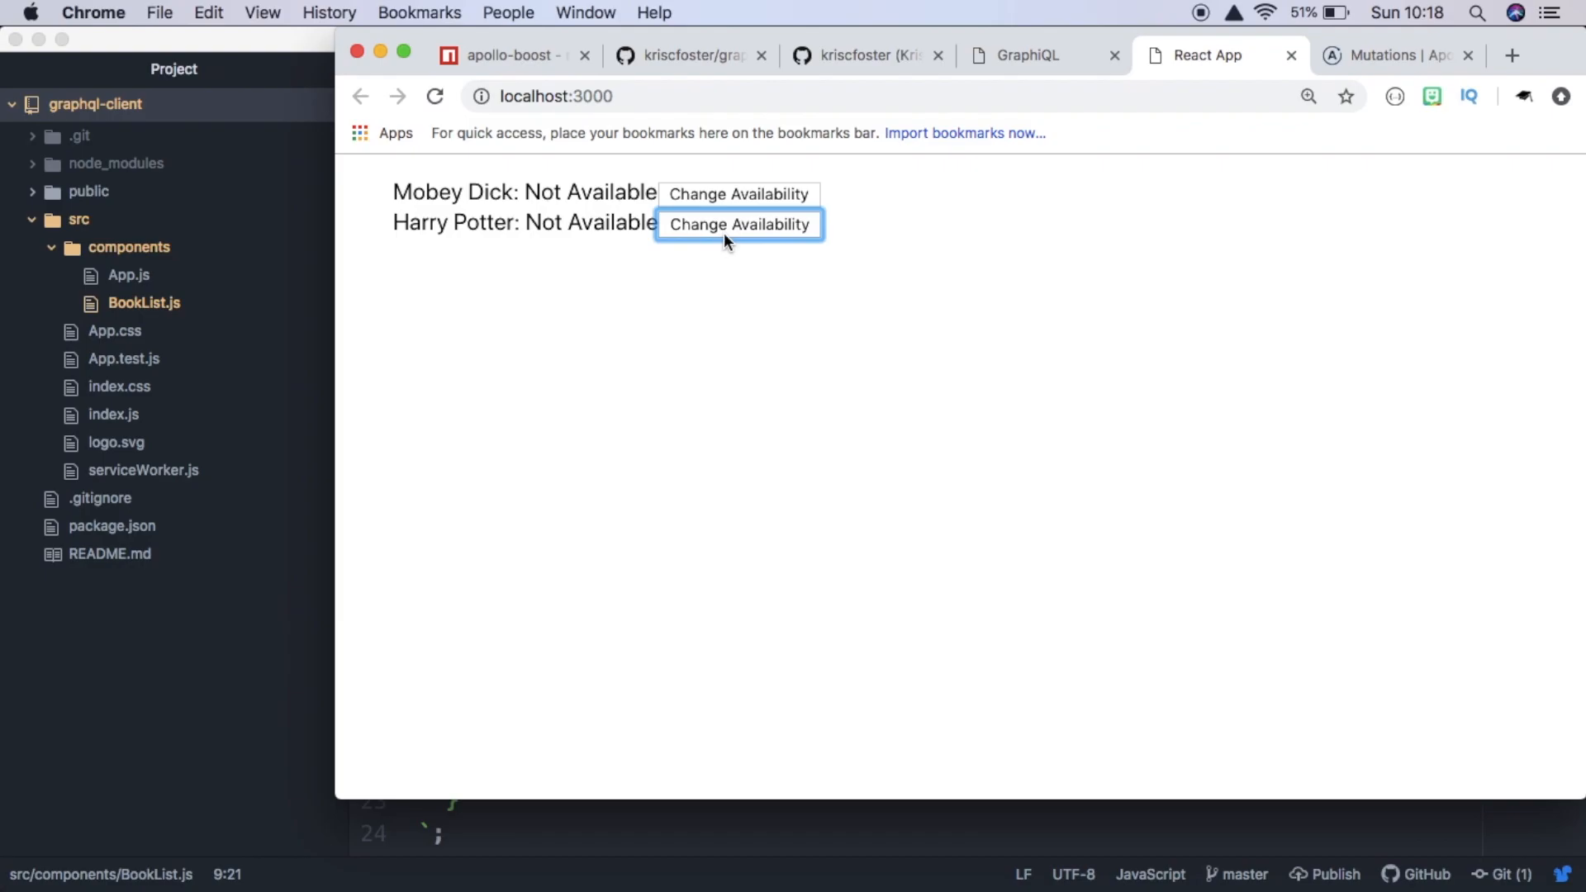
left_click(1024, 57)
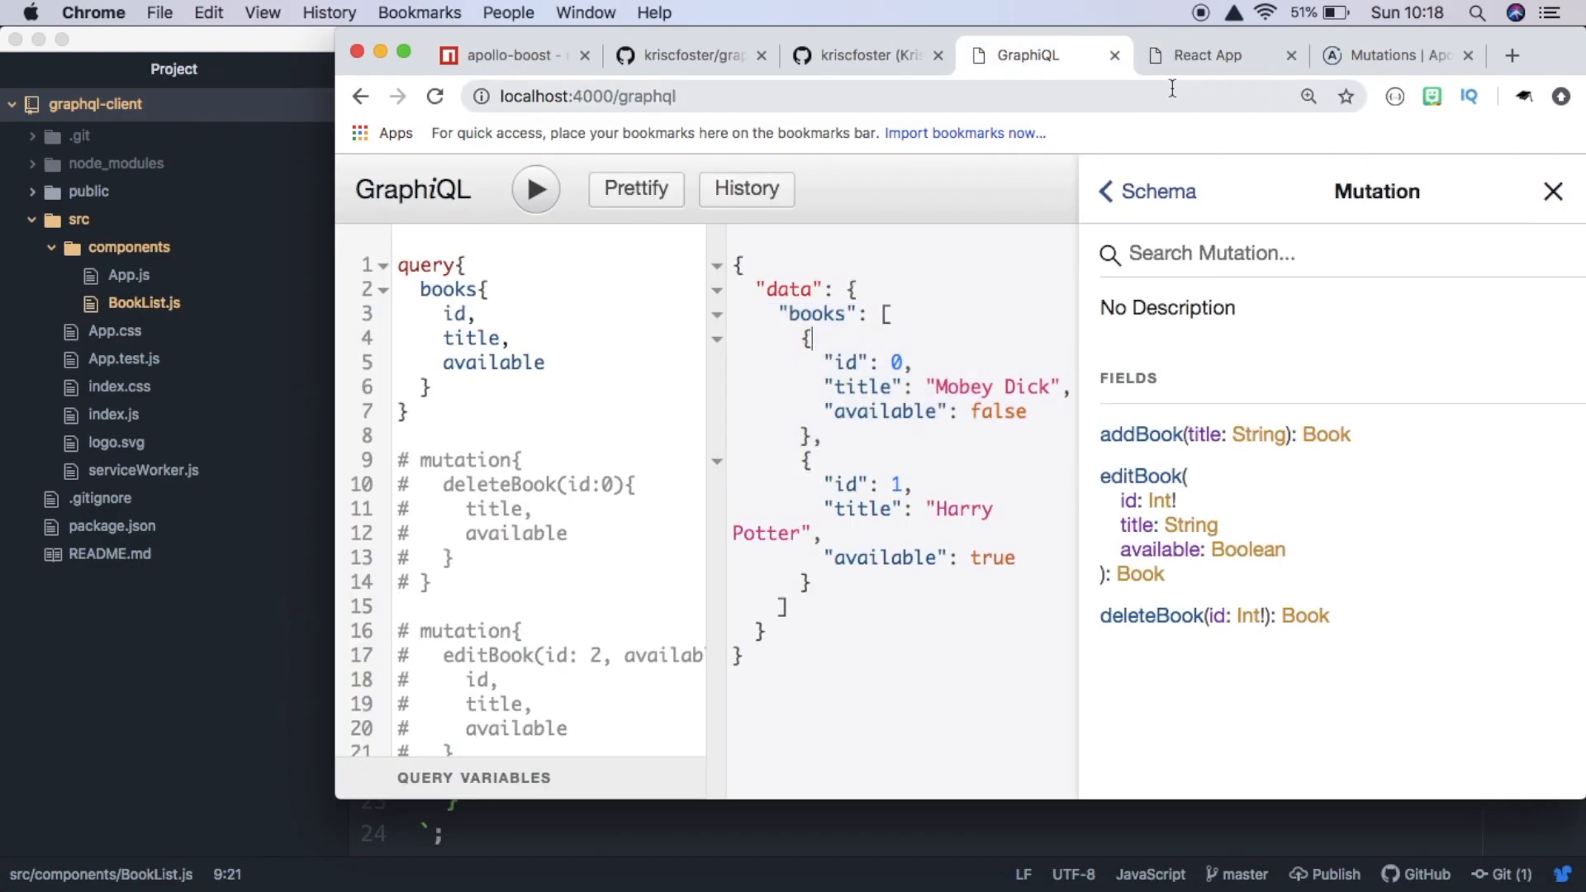
left_click(1207, 55)
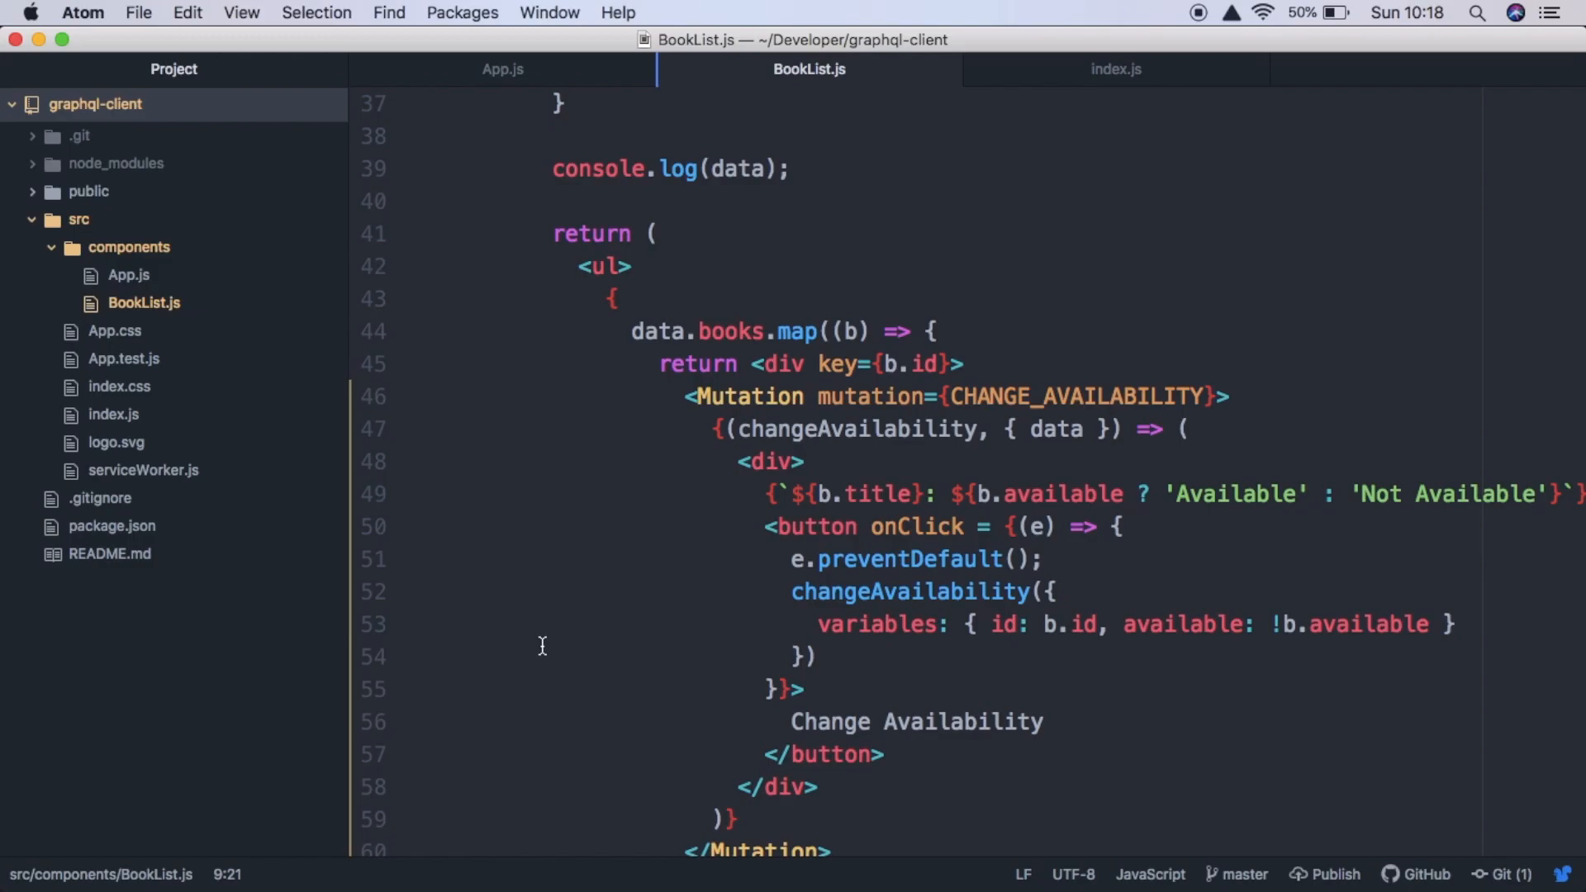
scroll("down", 3)
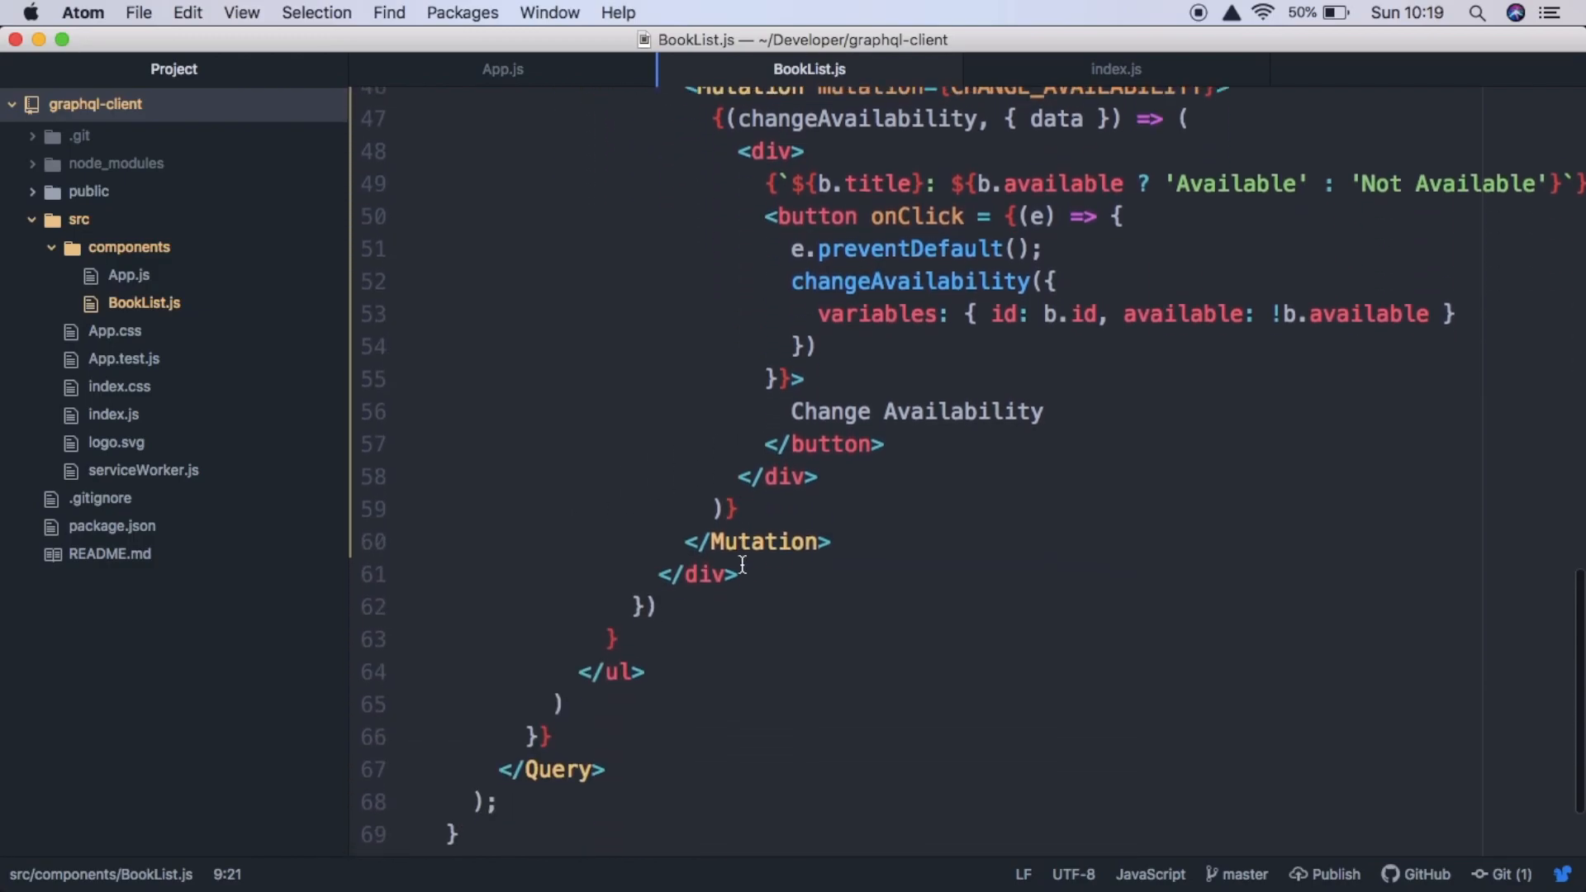